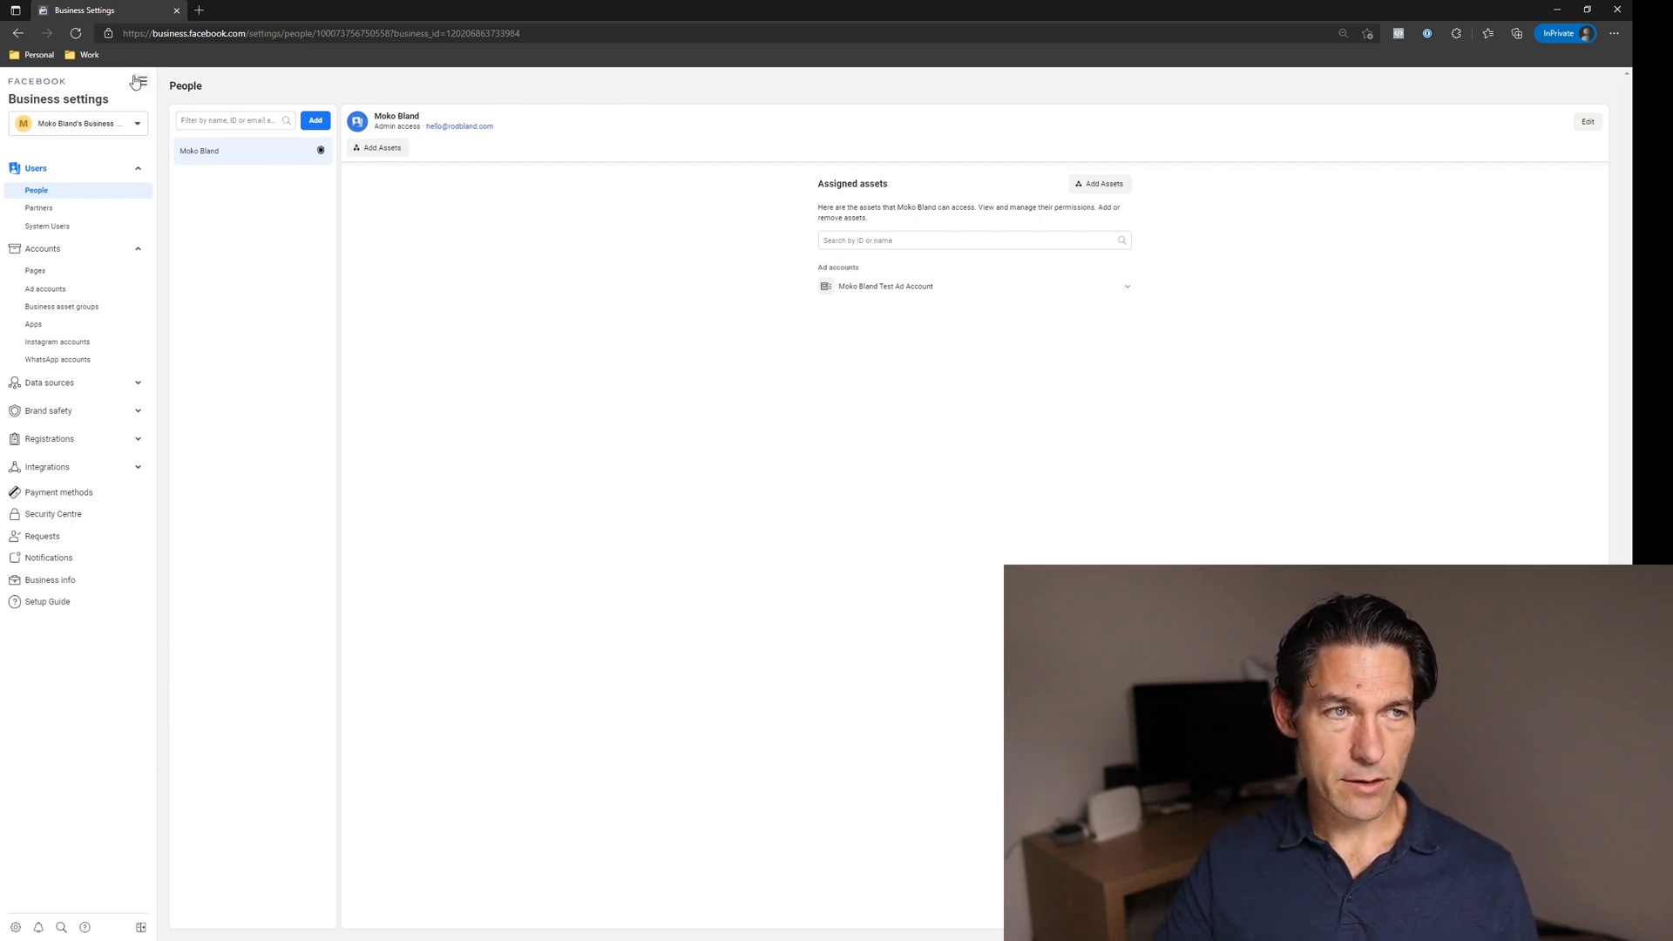
From Events Manager, begin connecting a new Web data source.
click(140, 83)
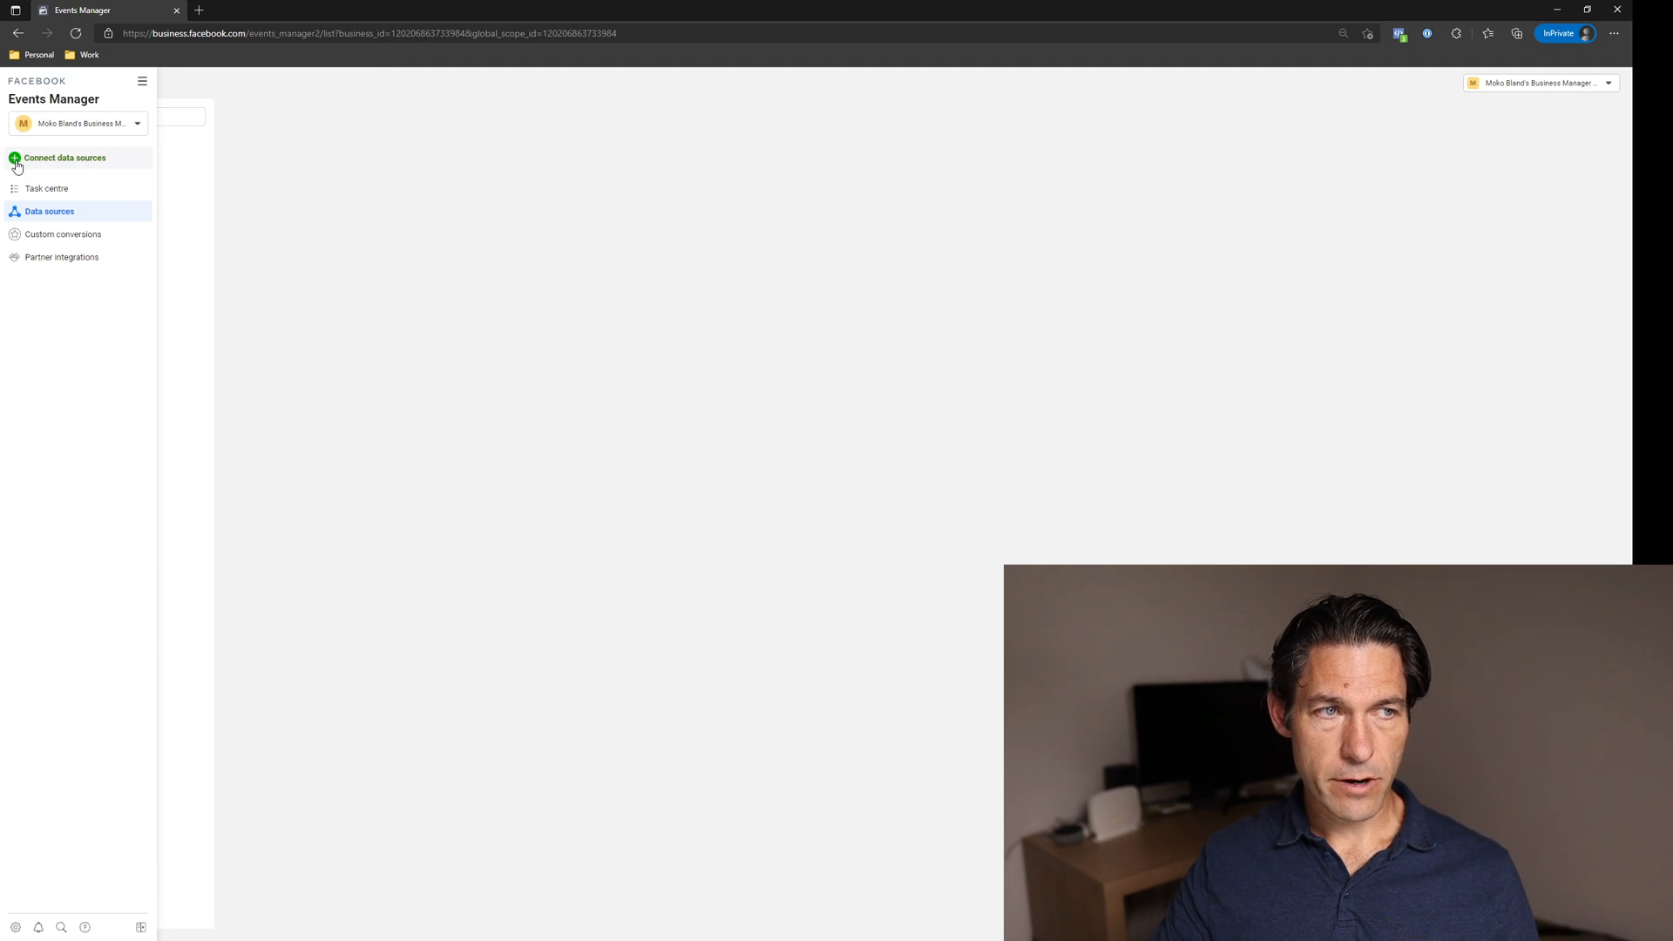
mouse_move(50, 167)
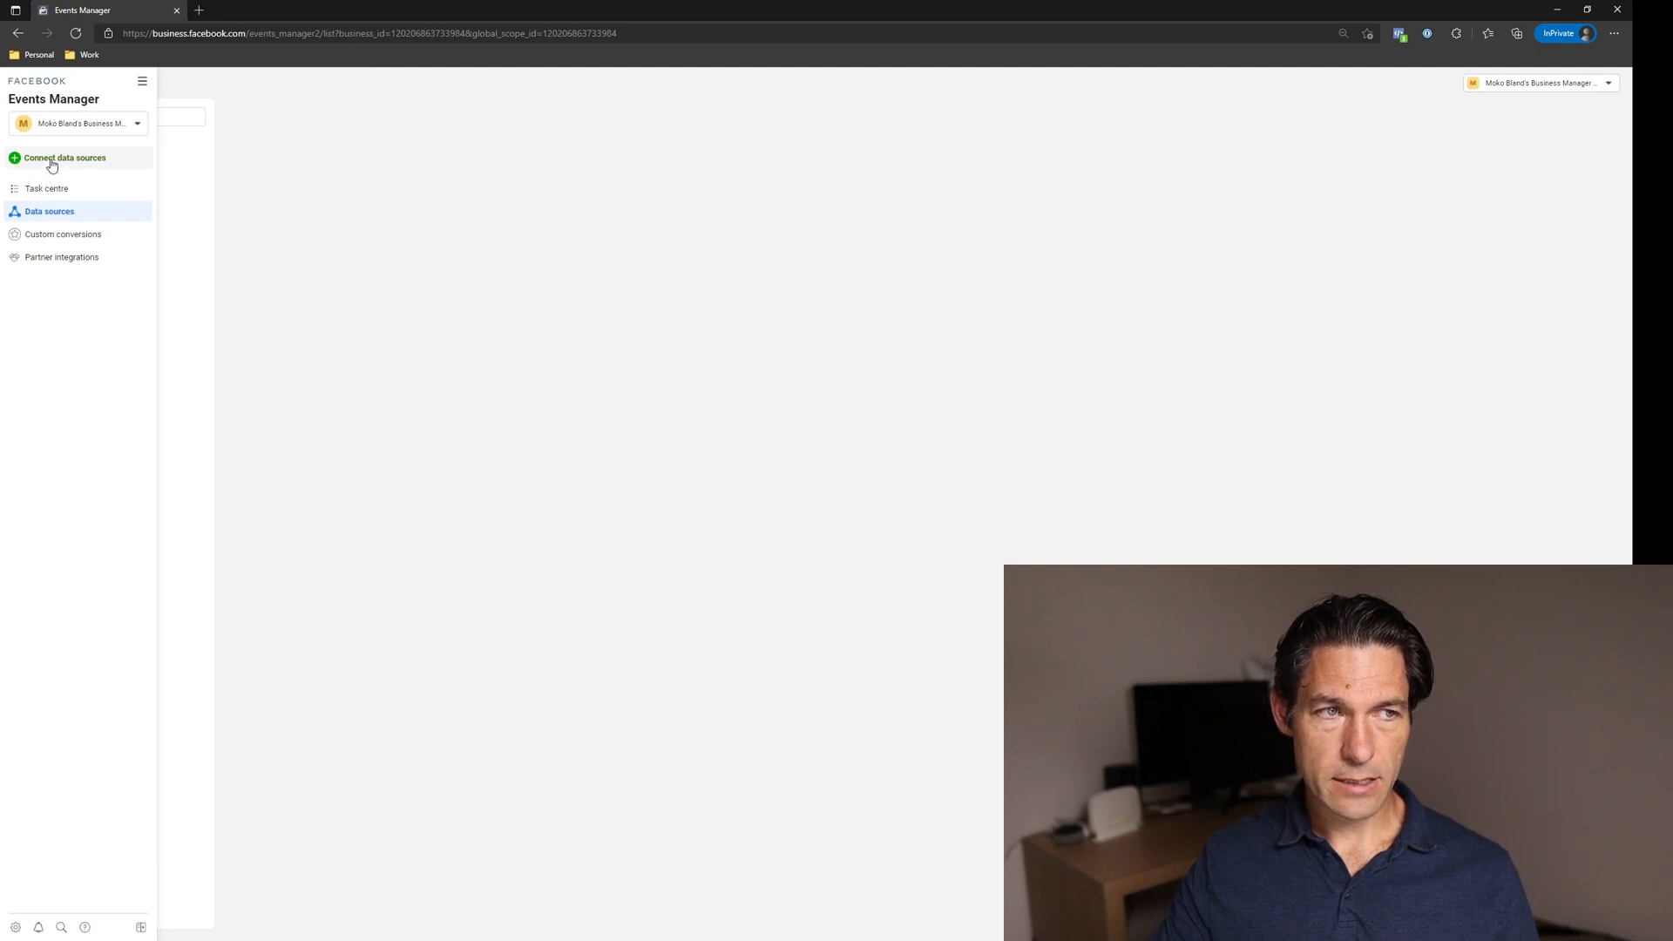
click(65, 158)
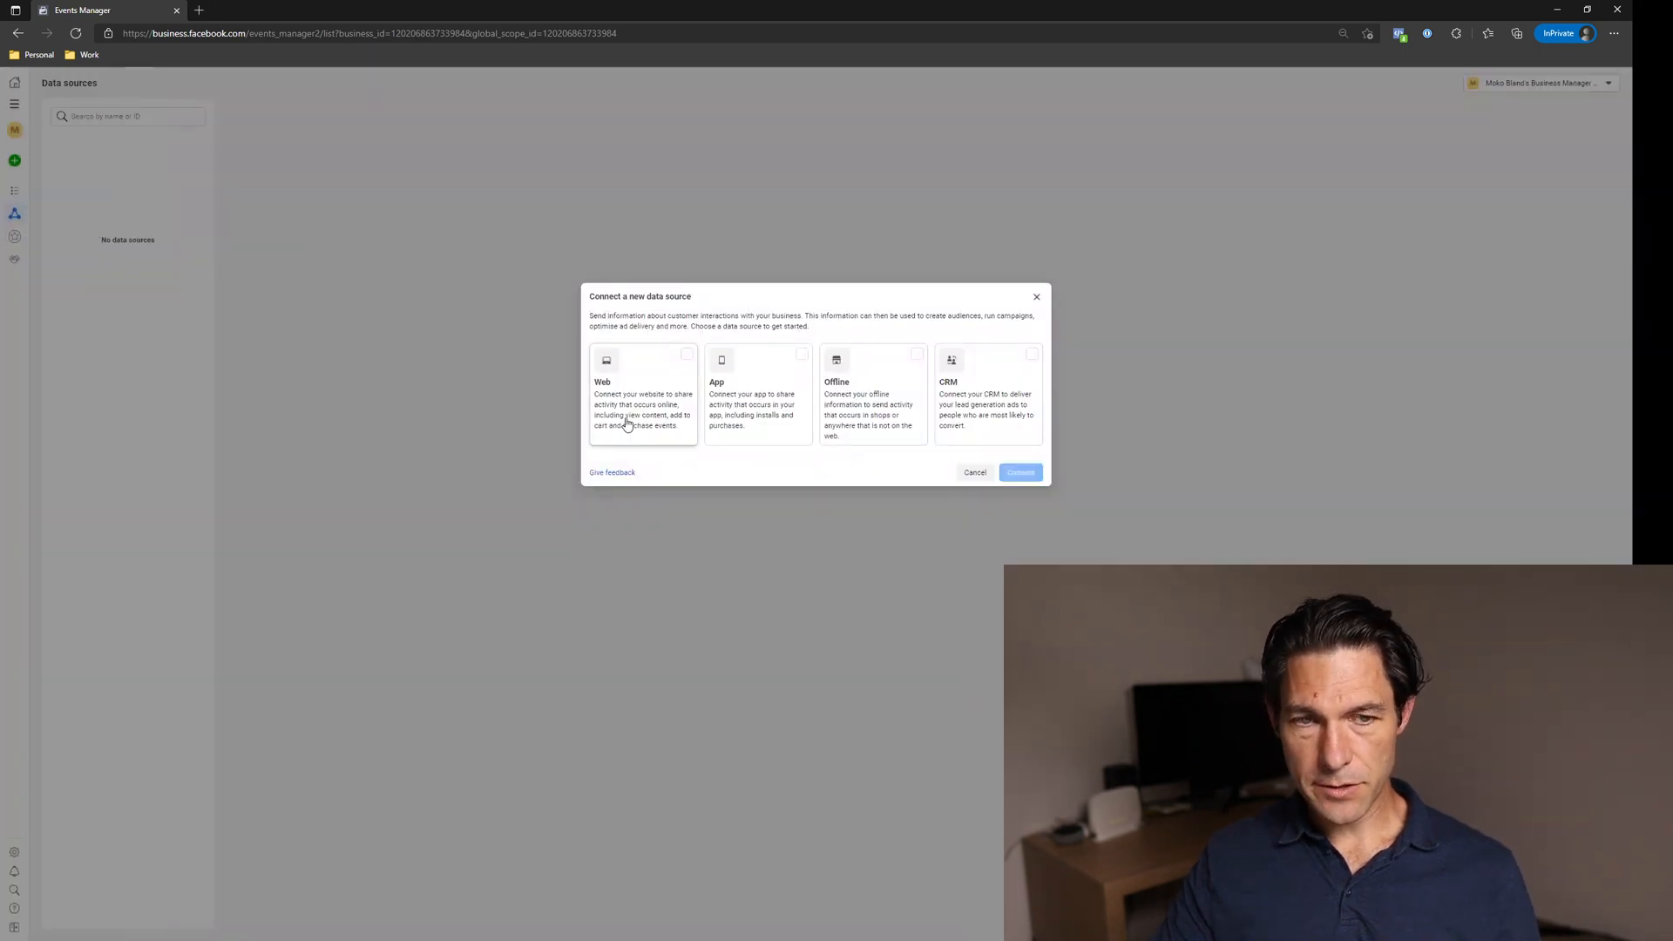
click(643, 396)
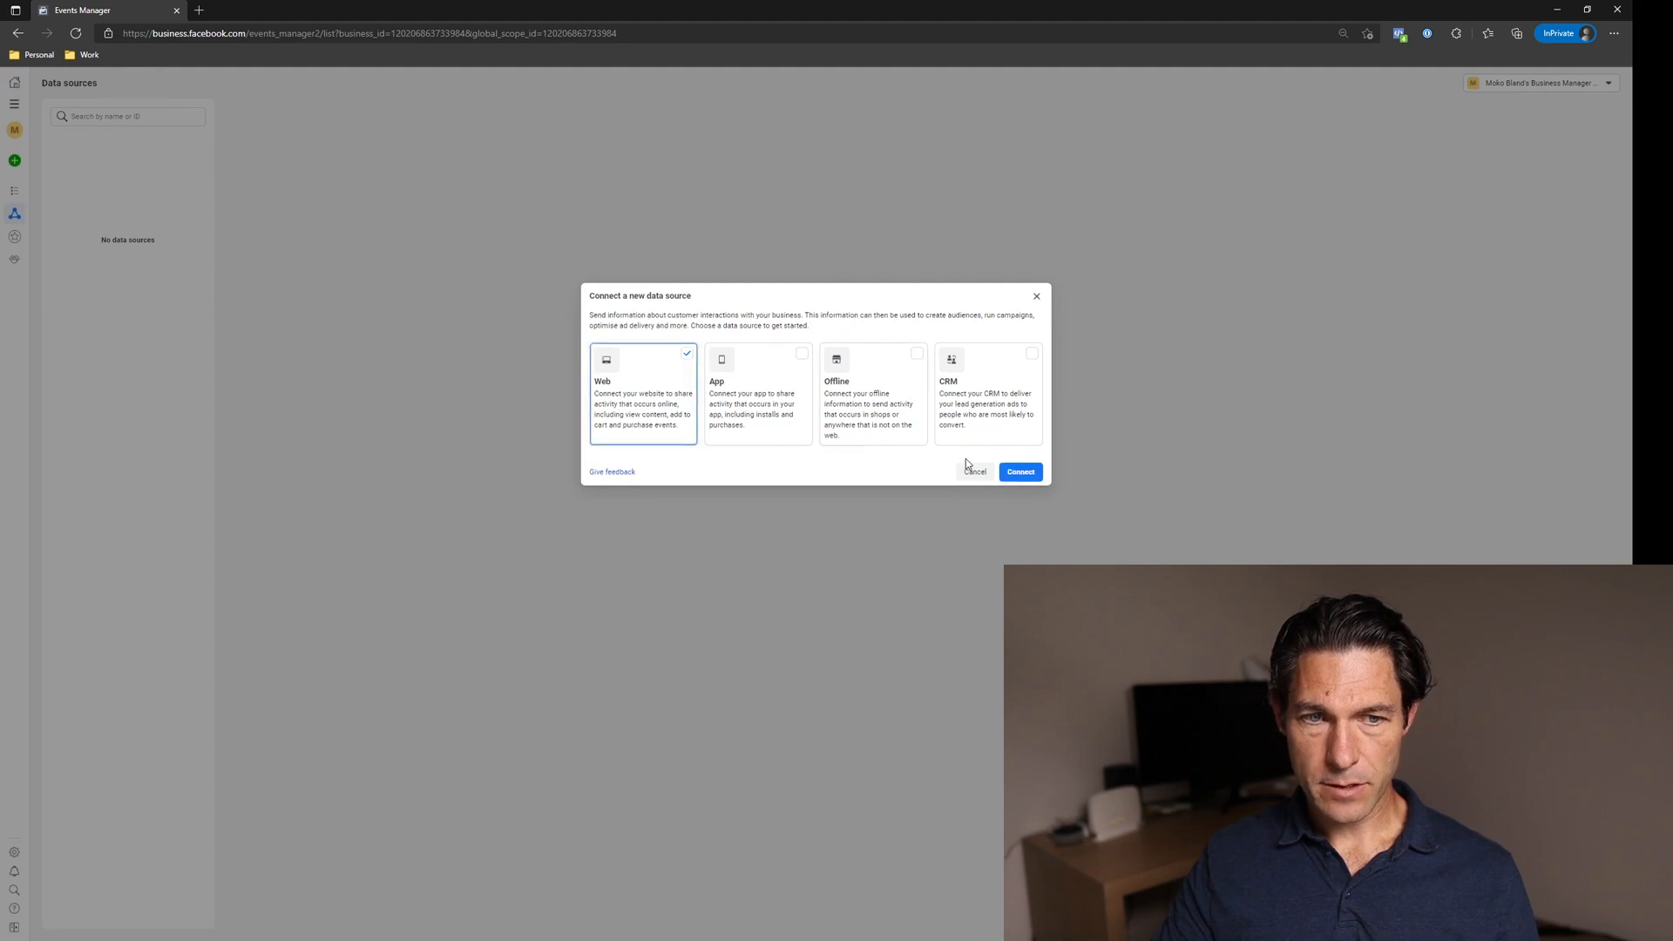
click(1020, 473)
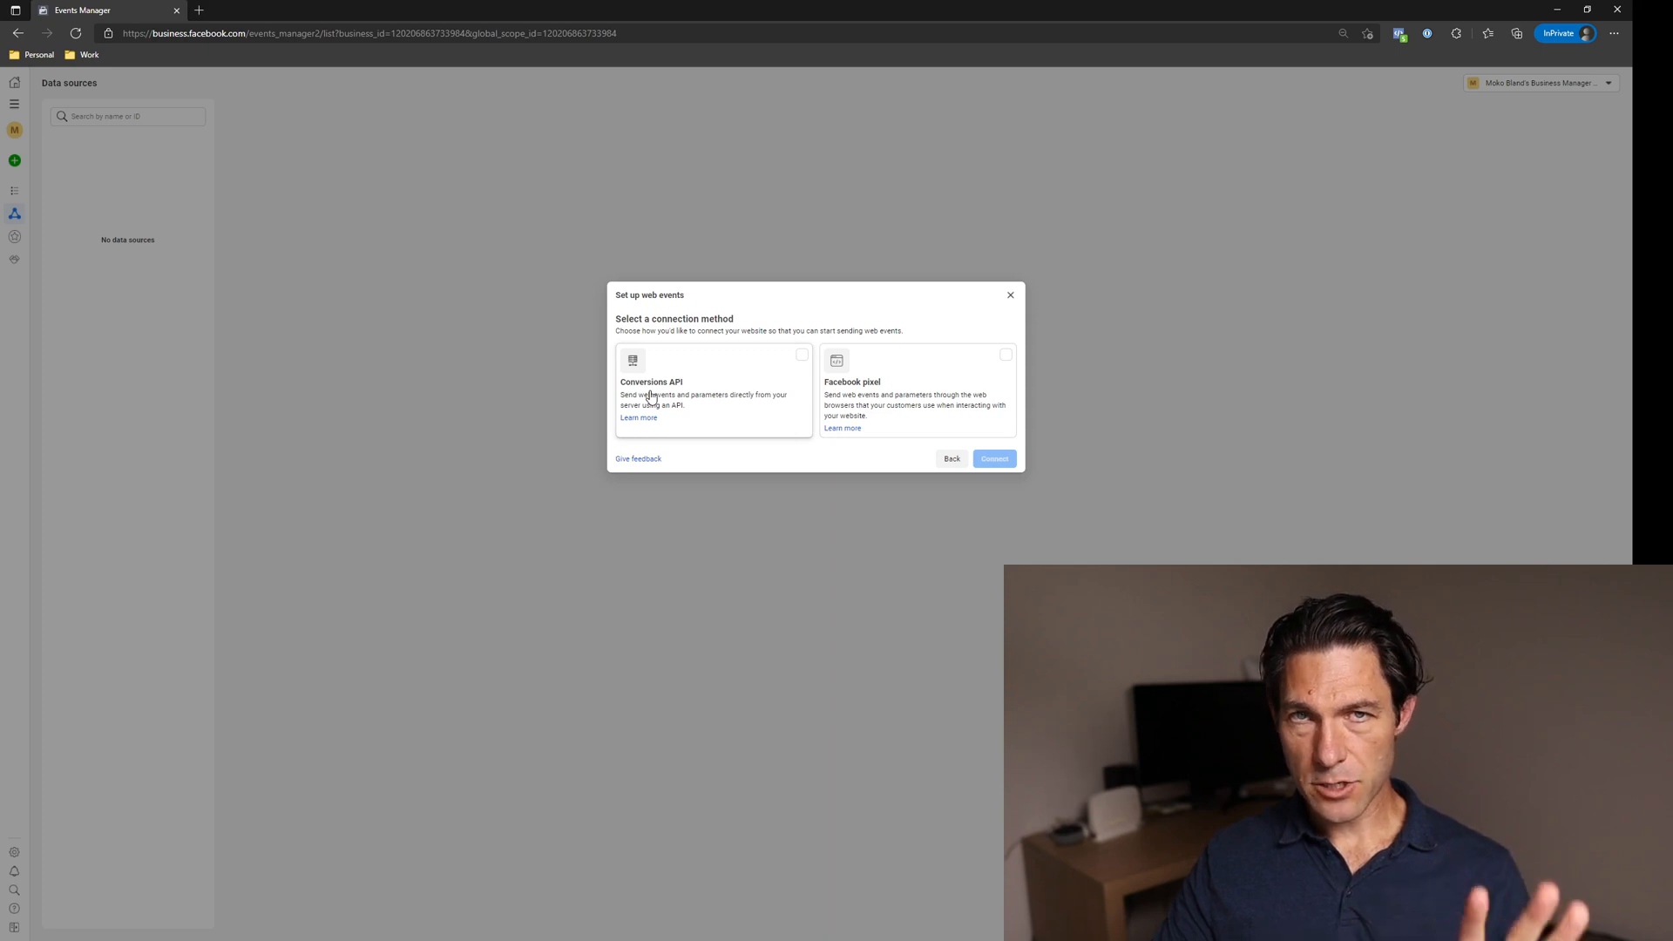
mouse_move(902, 431)
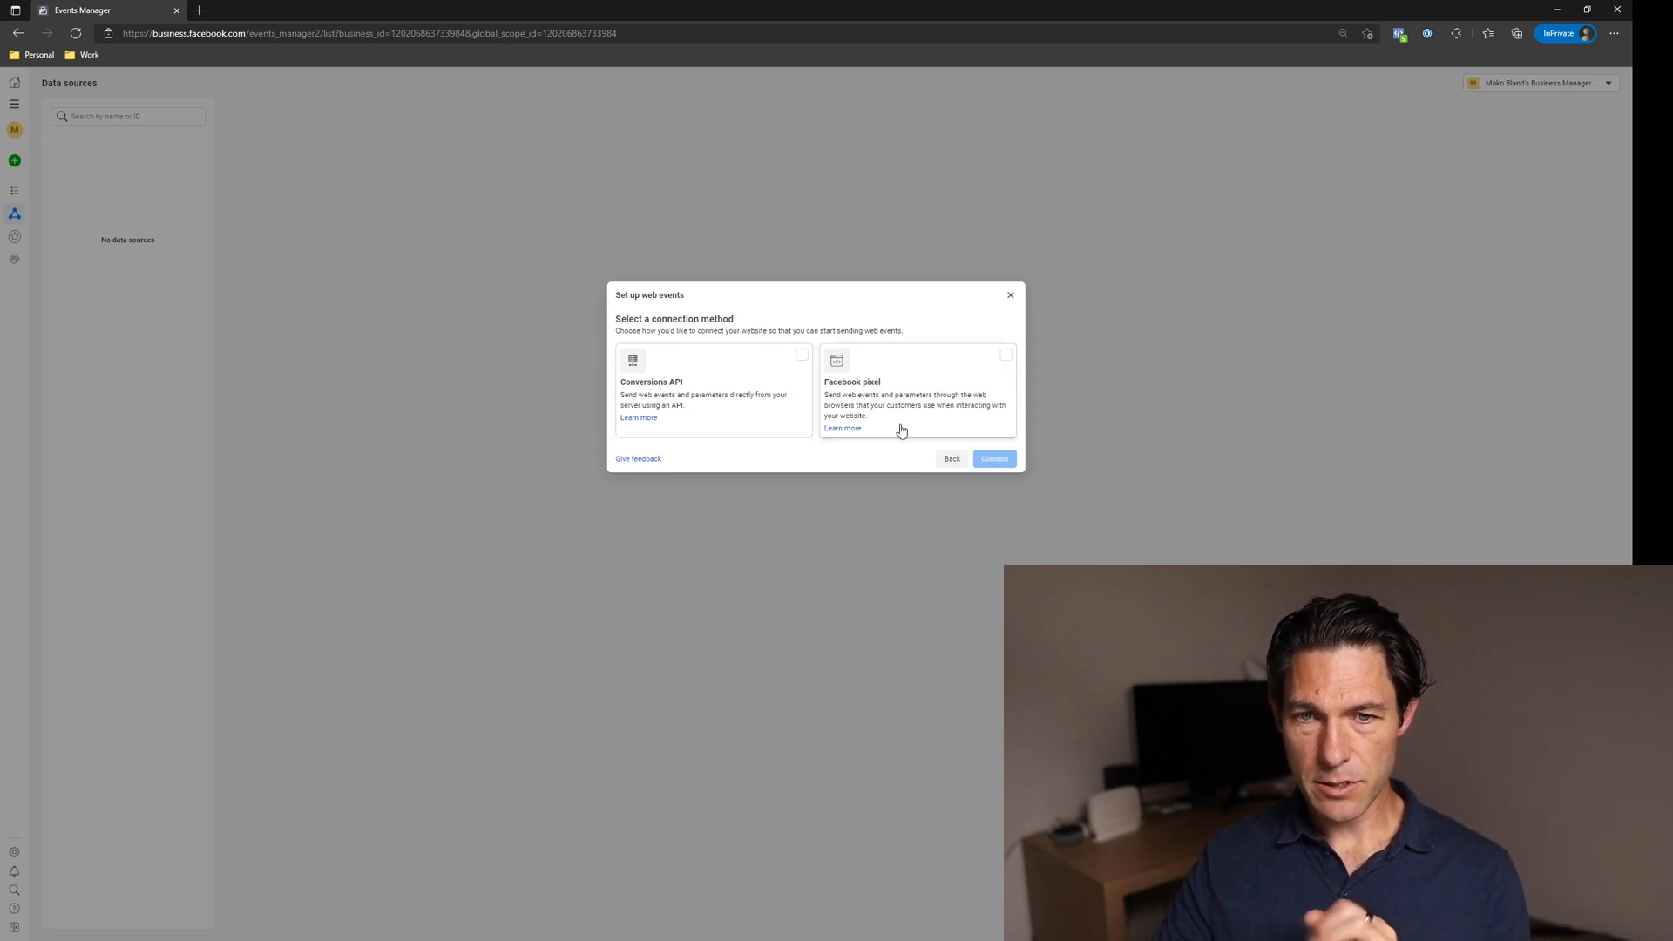
mouse_move(968, 418)
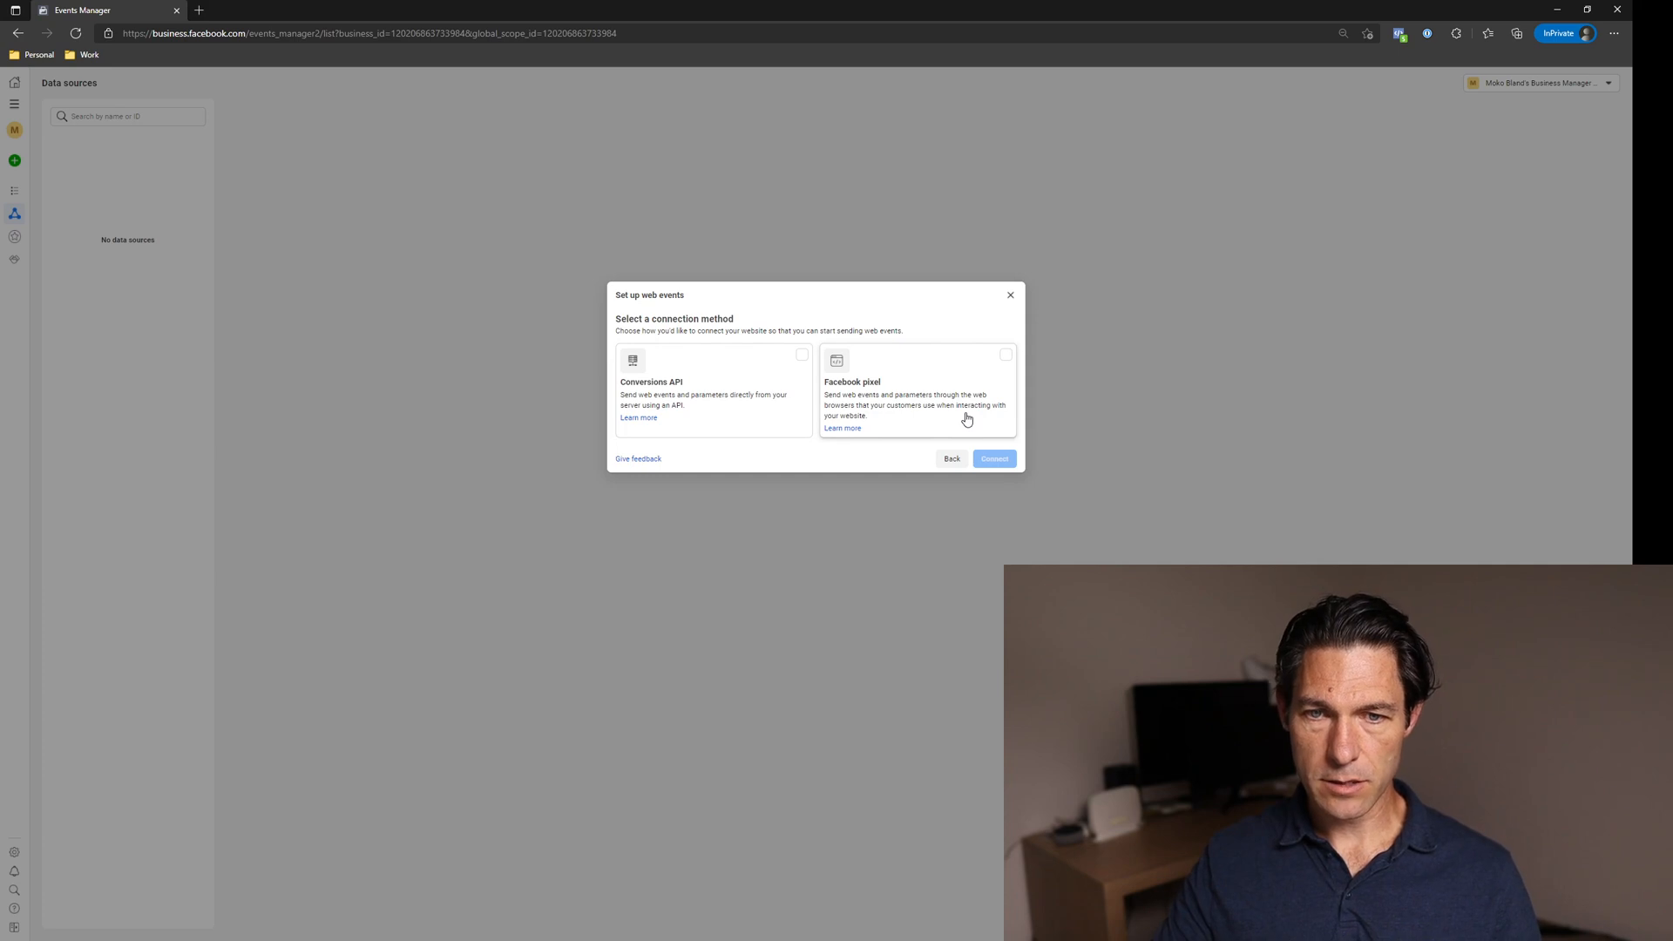
Choose Facebook pixel, name it 'Rod Bland Agency Test Pixel' and enter the rodbland.com website.
click(992, 458)
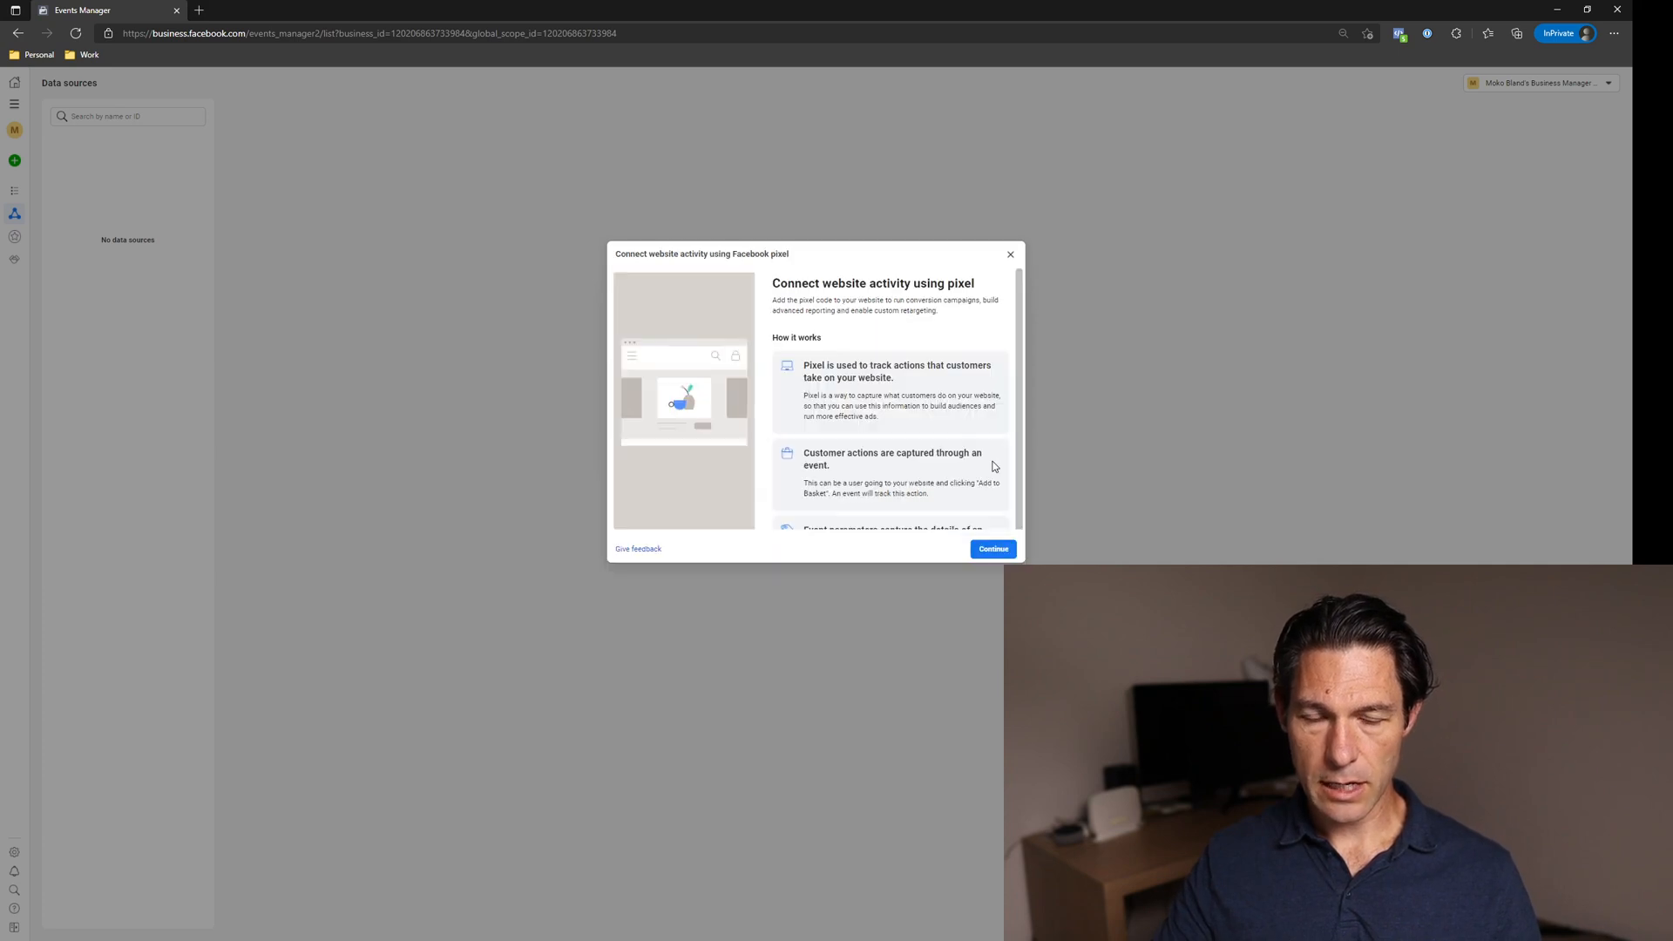
click(992, 549)
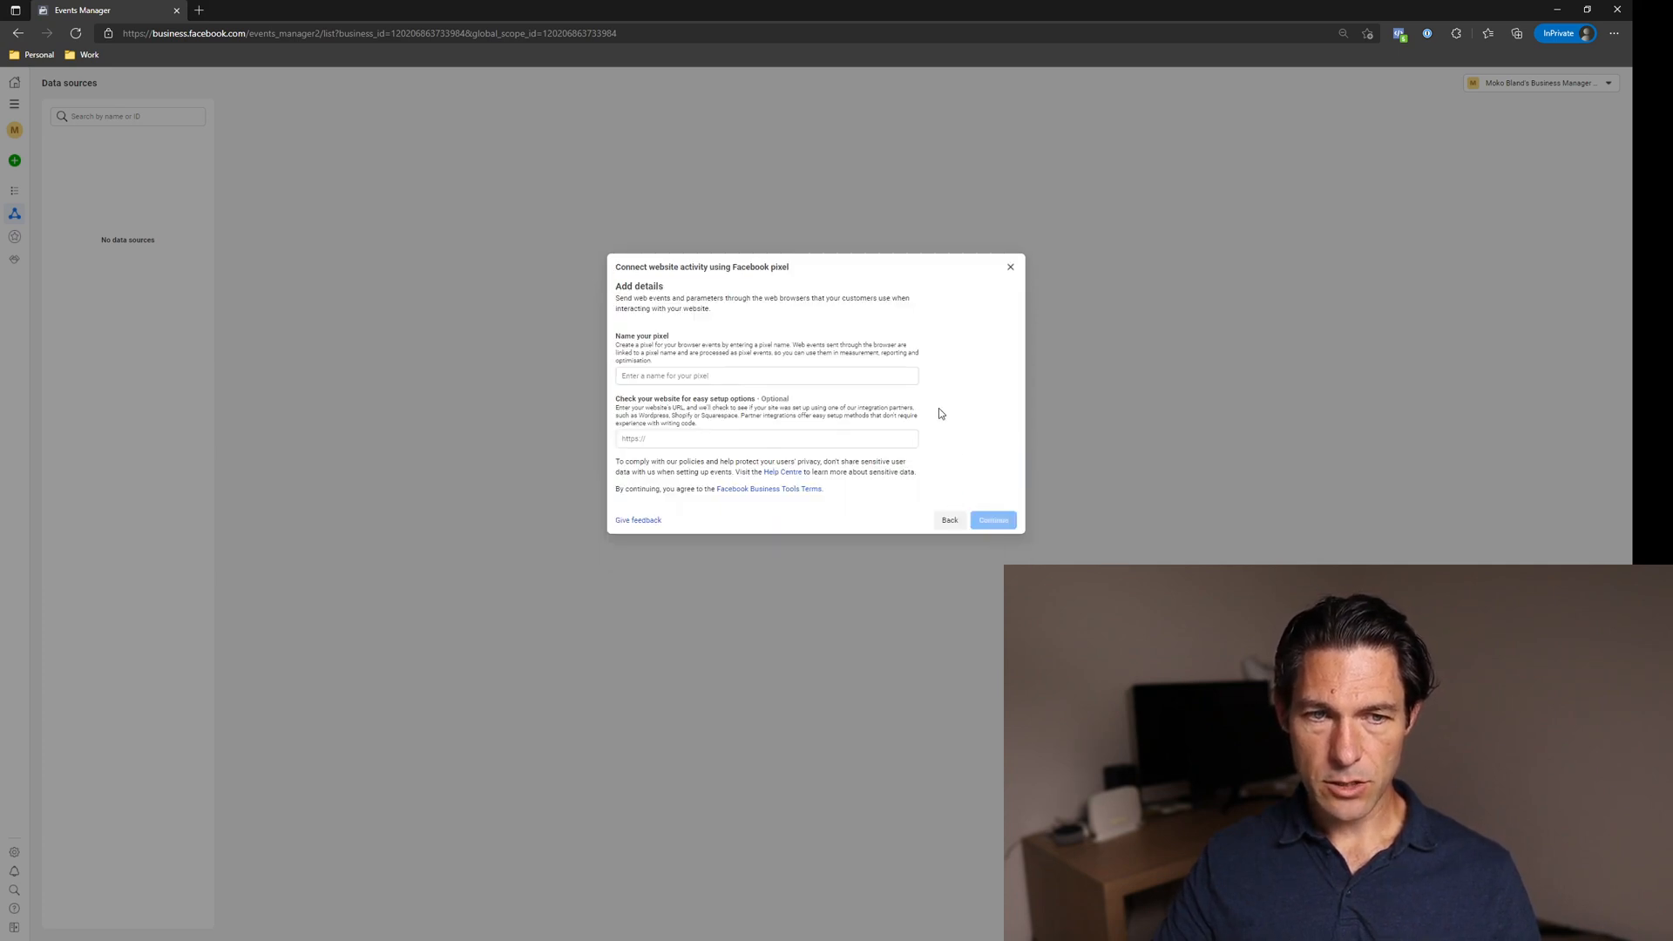
click(766, 376)
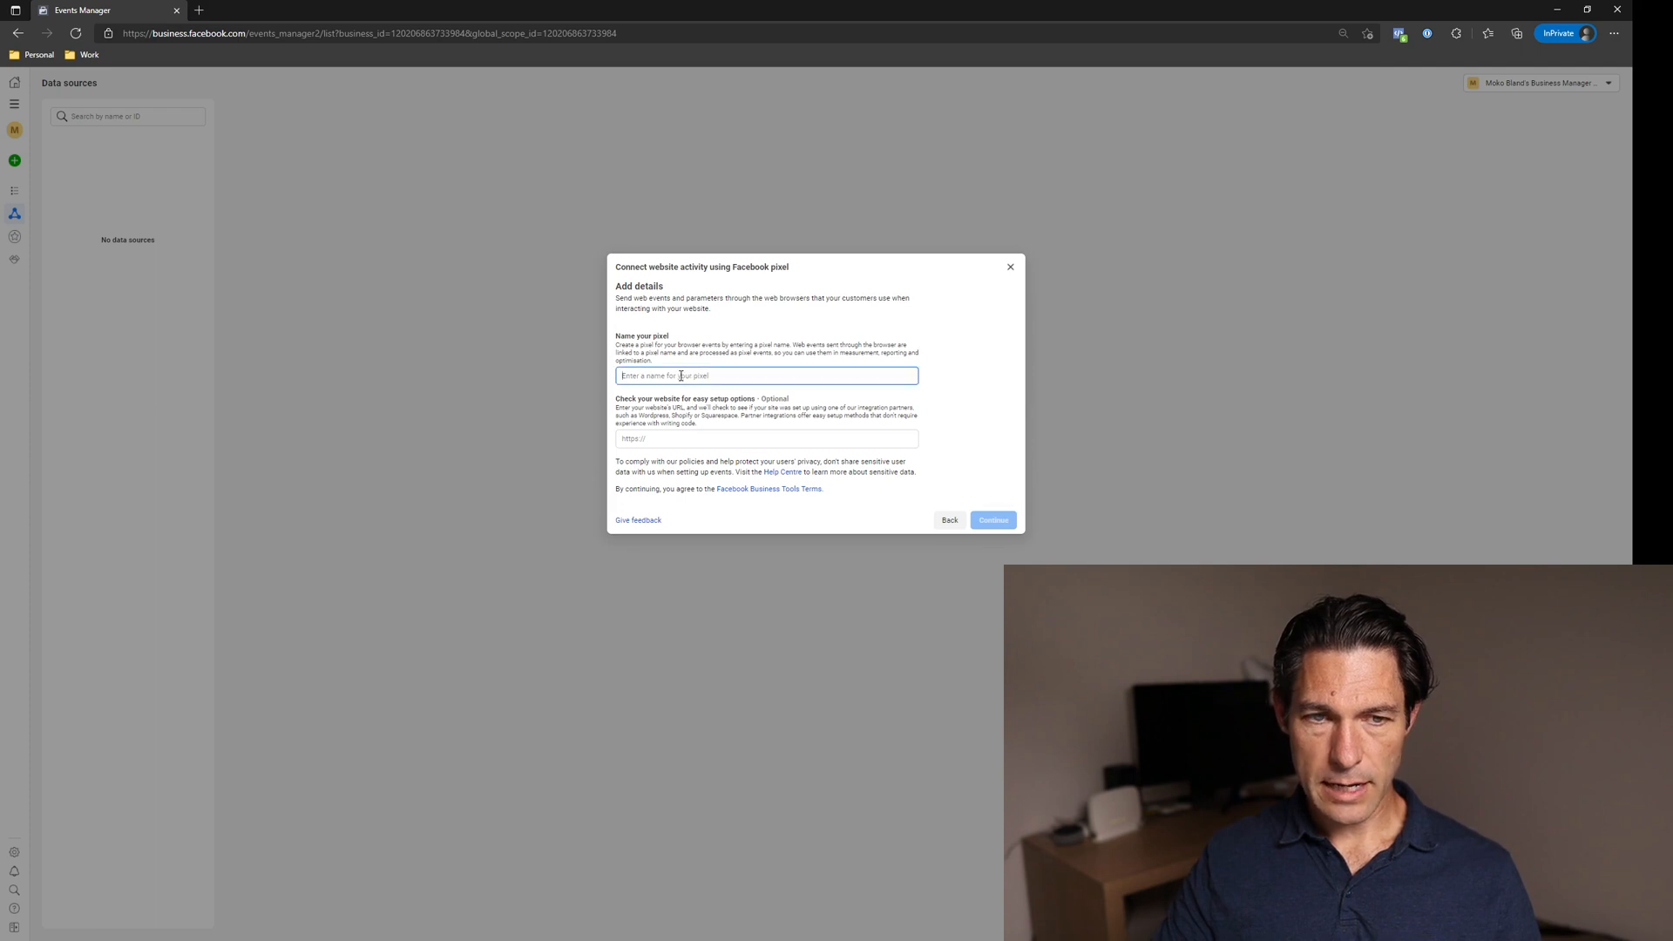
text(Rod Bland Agency Test Pixel)
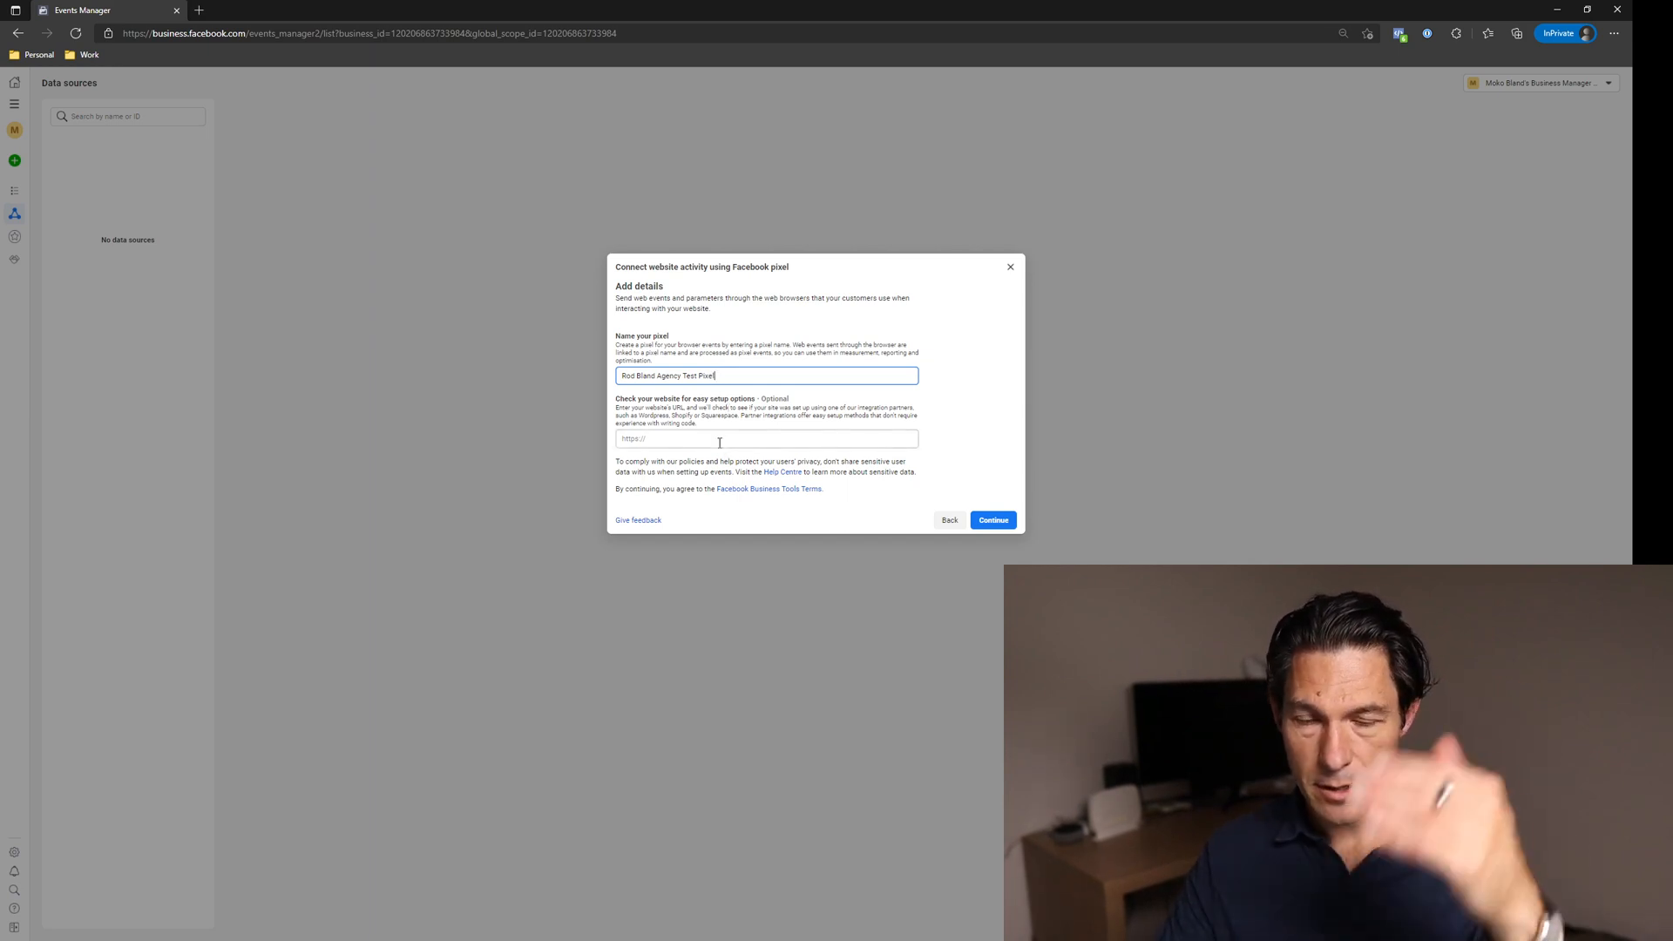
click(765, 440)
text(https://rodbla)
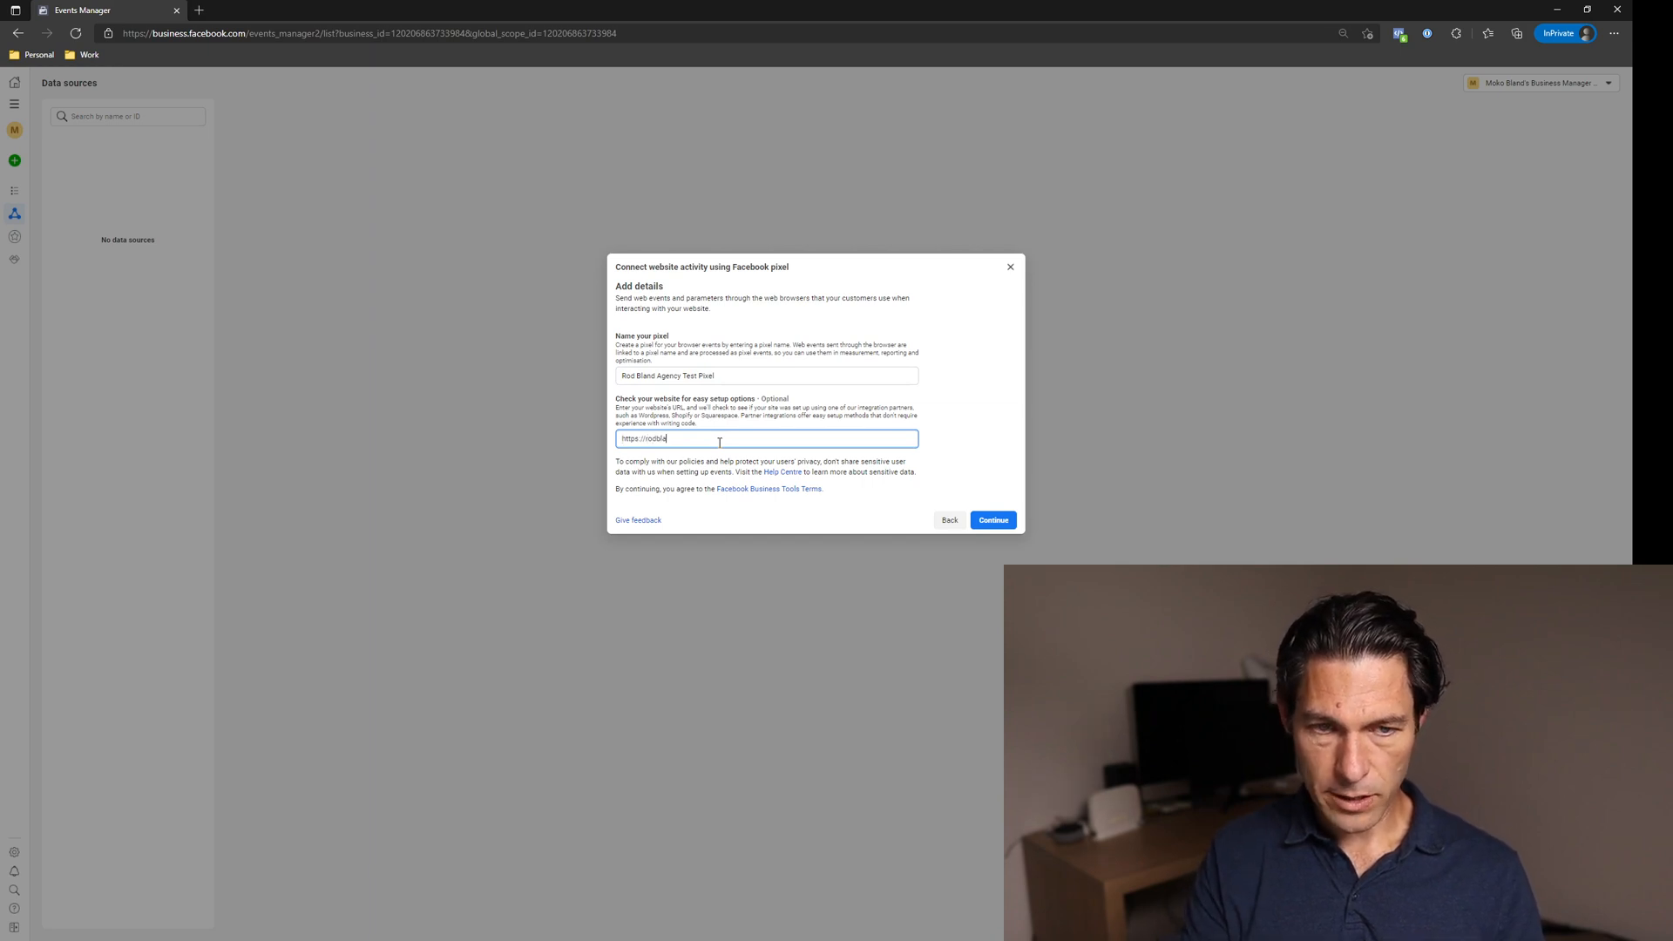
text(nd.com)
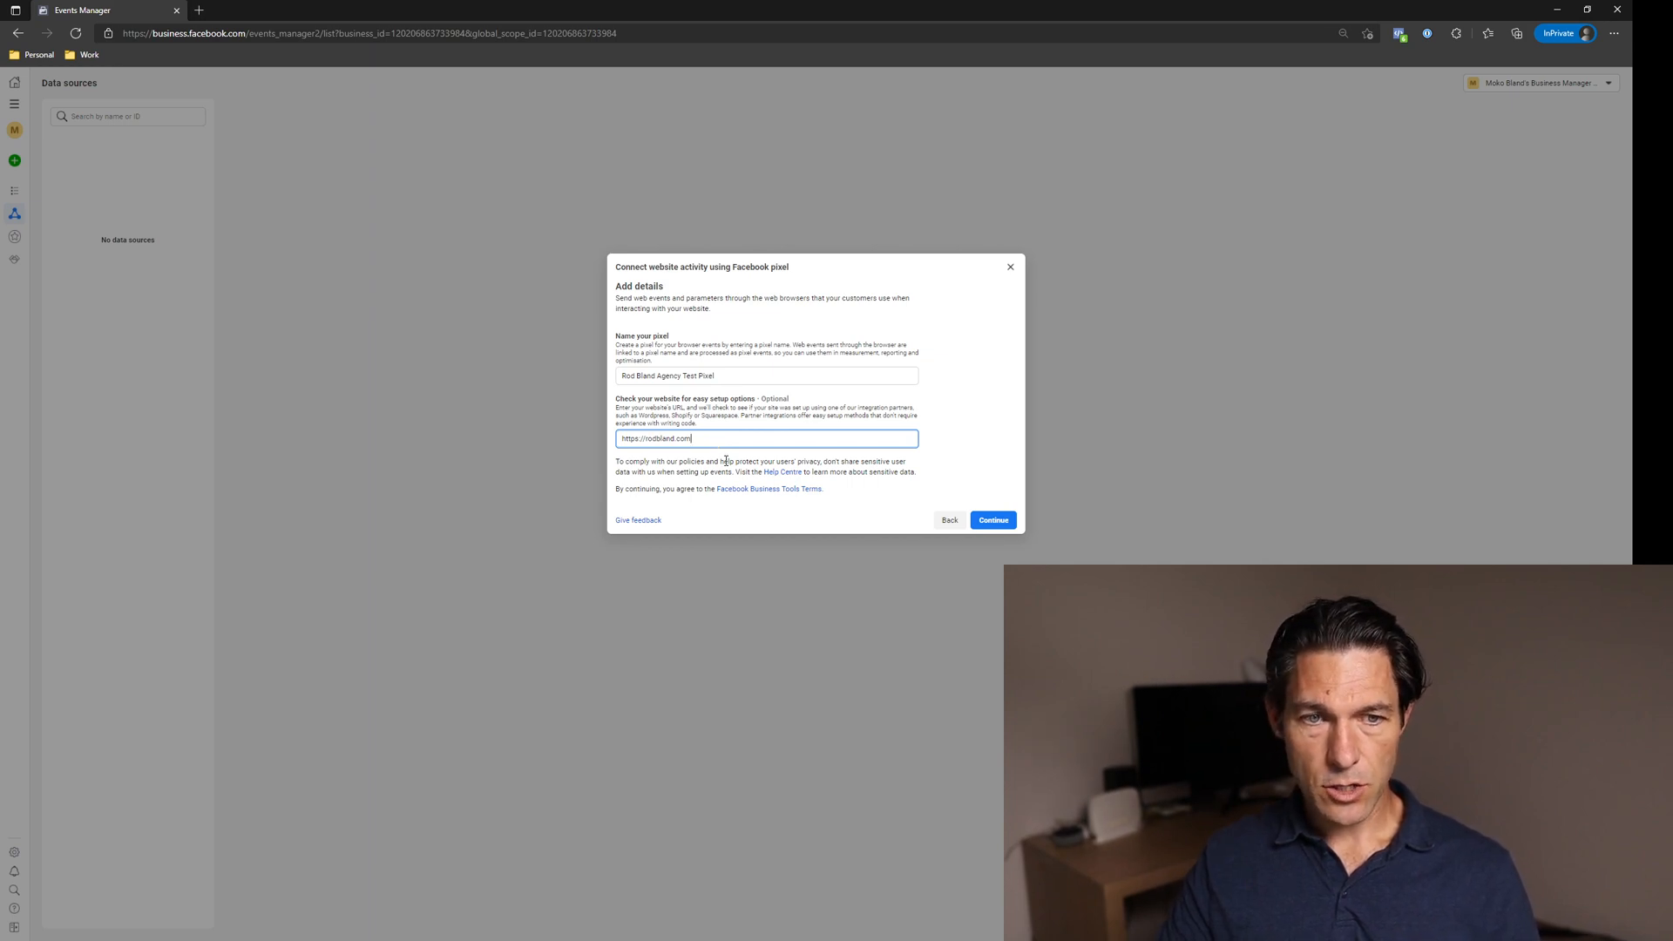
mouse_move(915, 518)
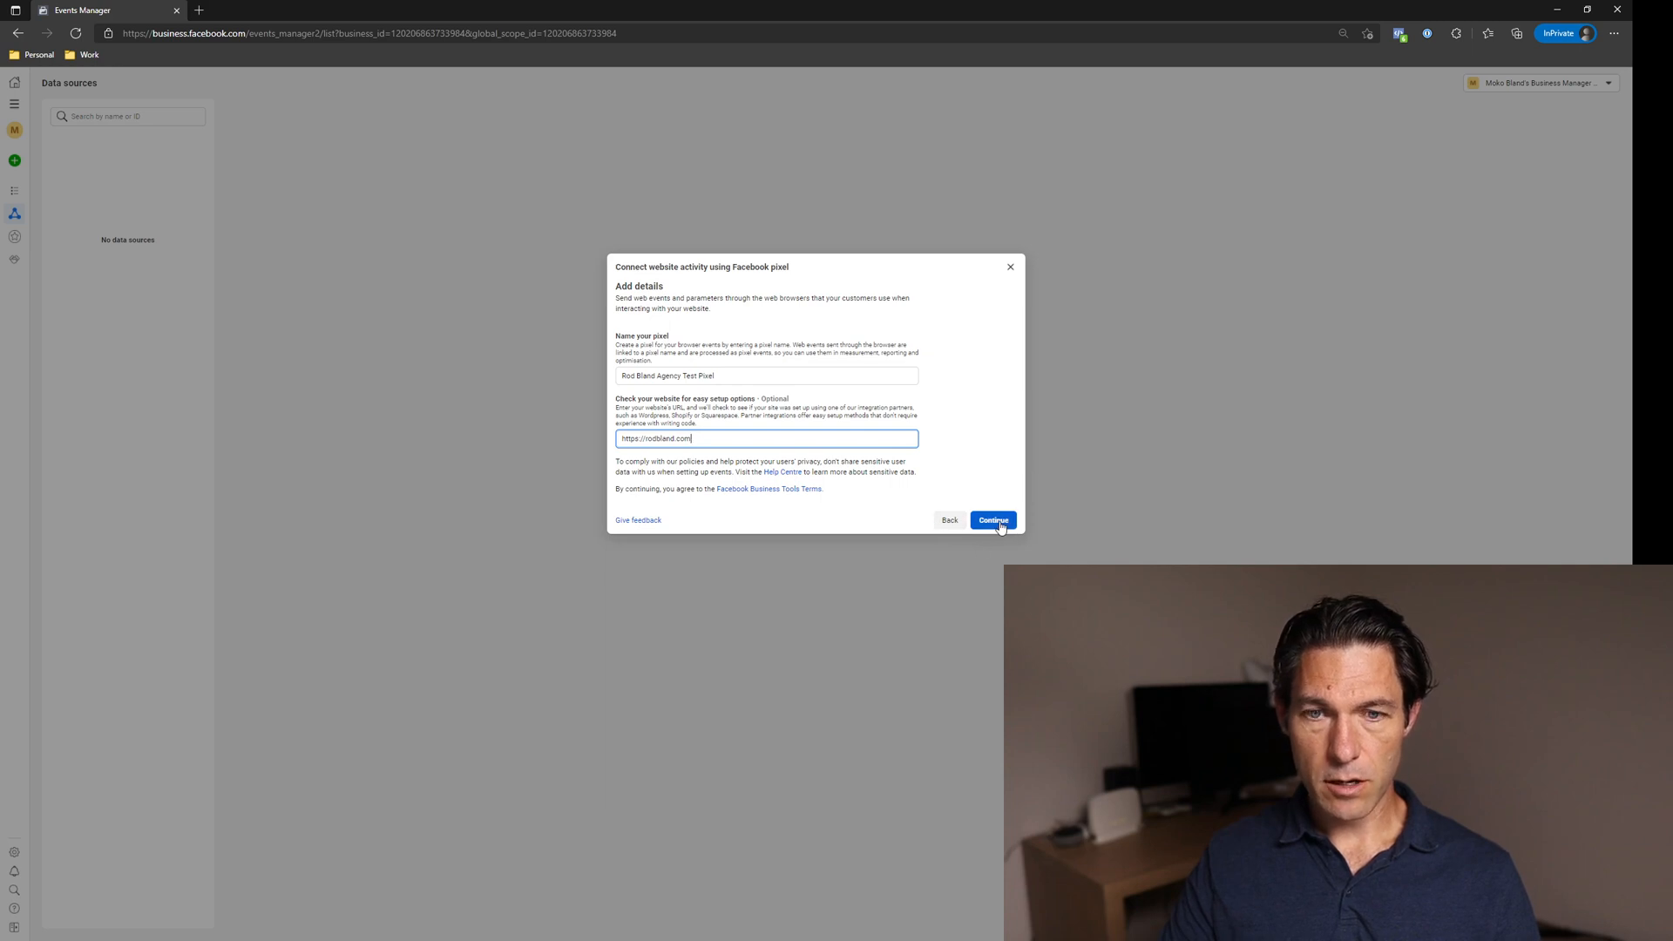
Create the pixel and choose to install its code manually.
click(991, 519)
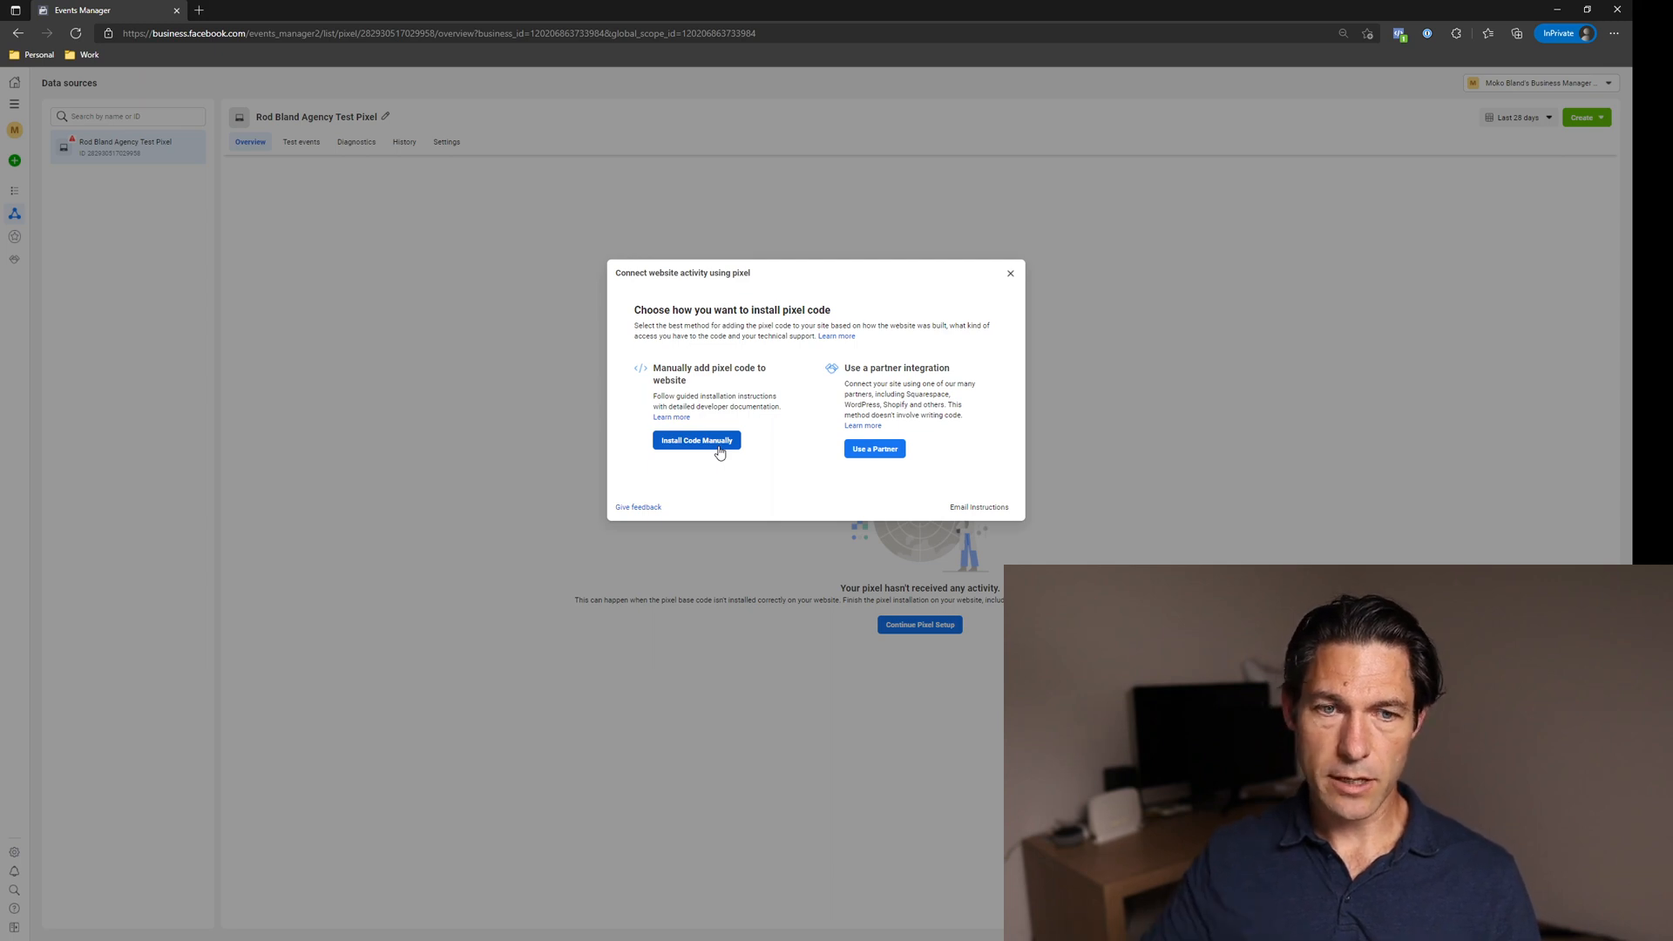
click(695, 439)
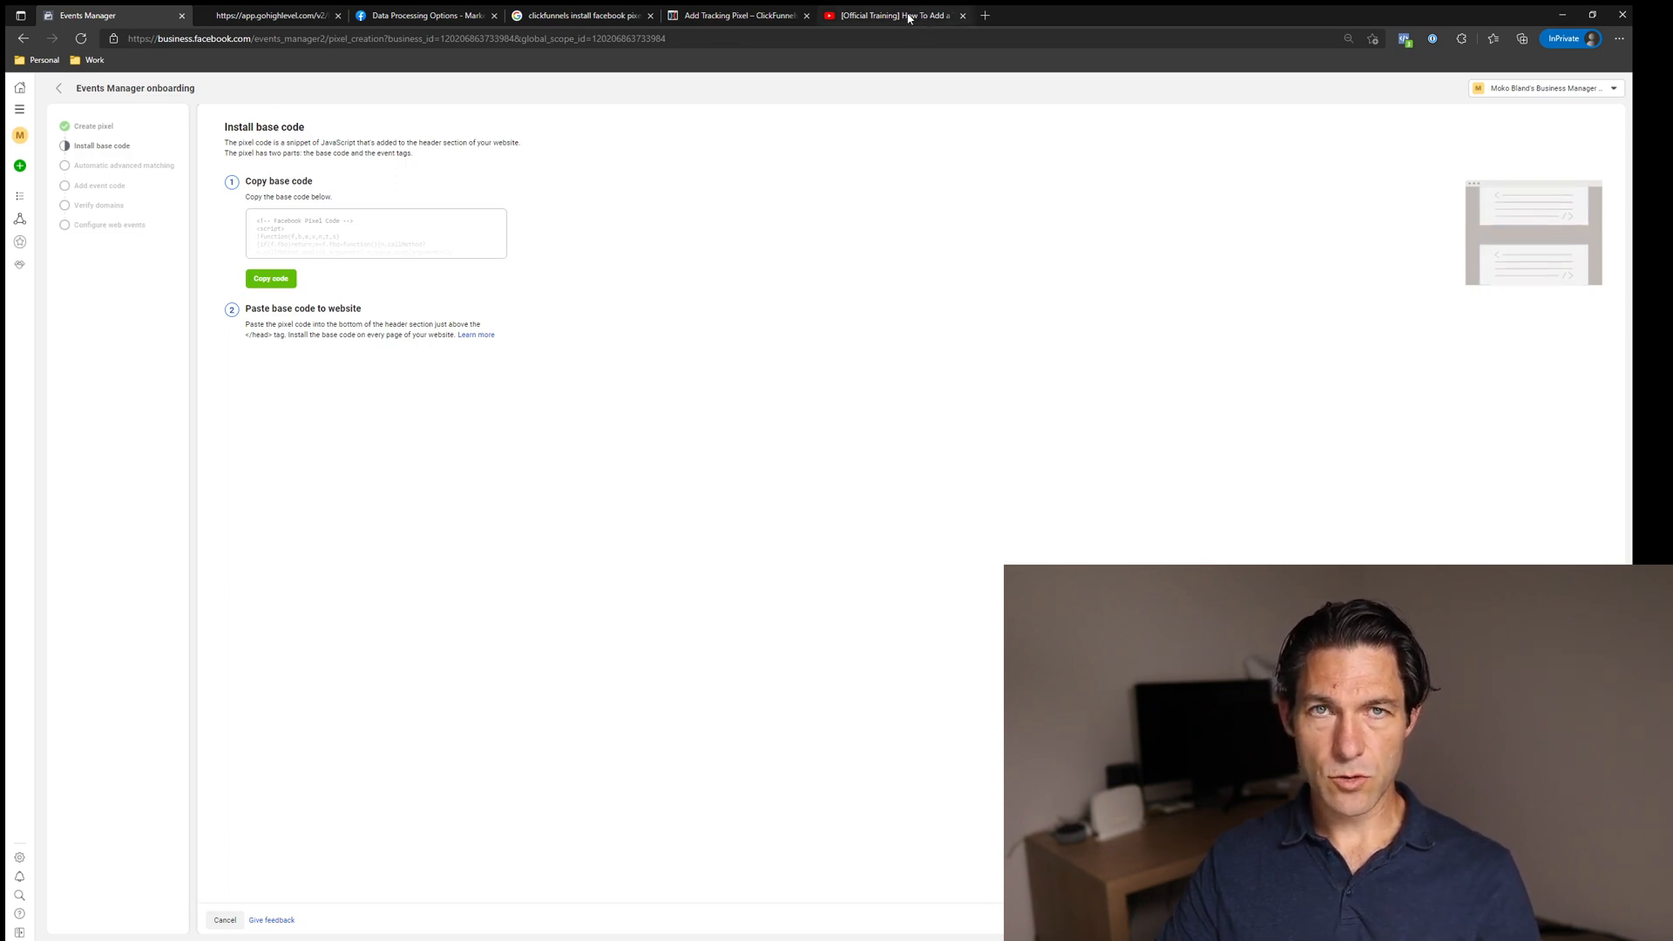
Play the ClickFunnels tracking-pixel tutorial on YouTube, then return to the pixel setup.
click(893, 16)
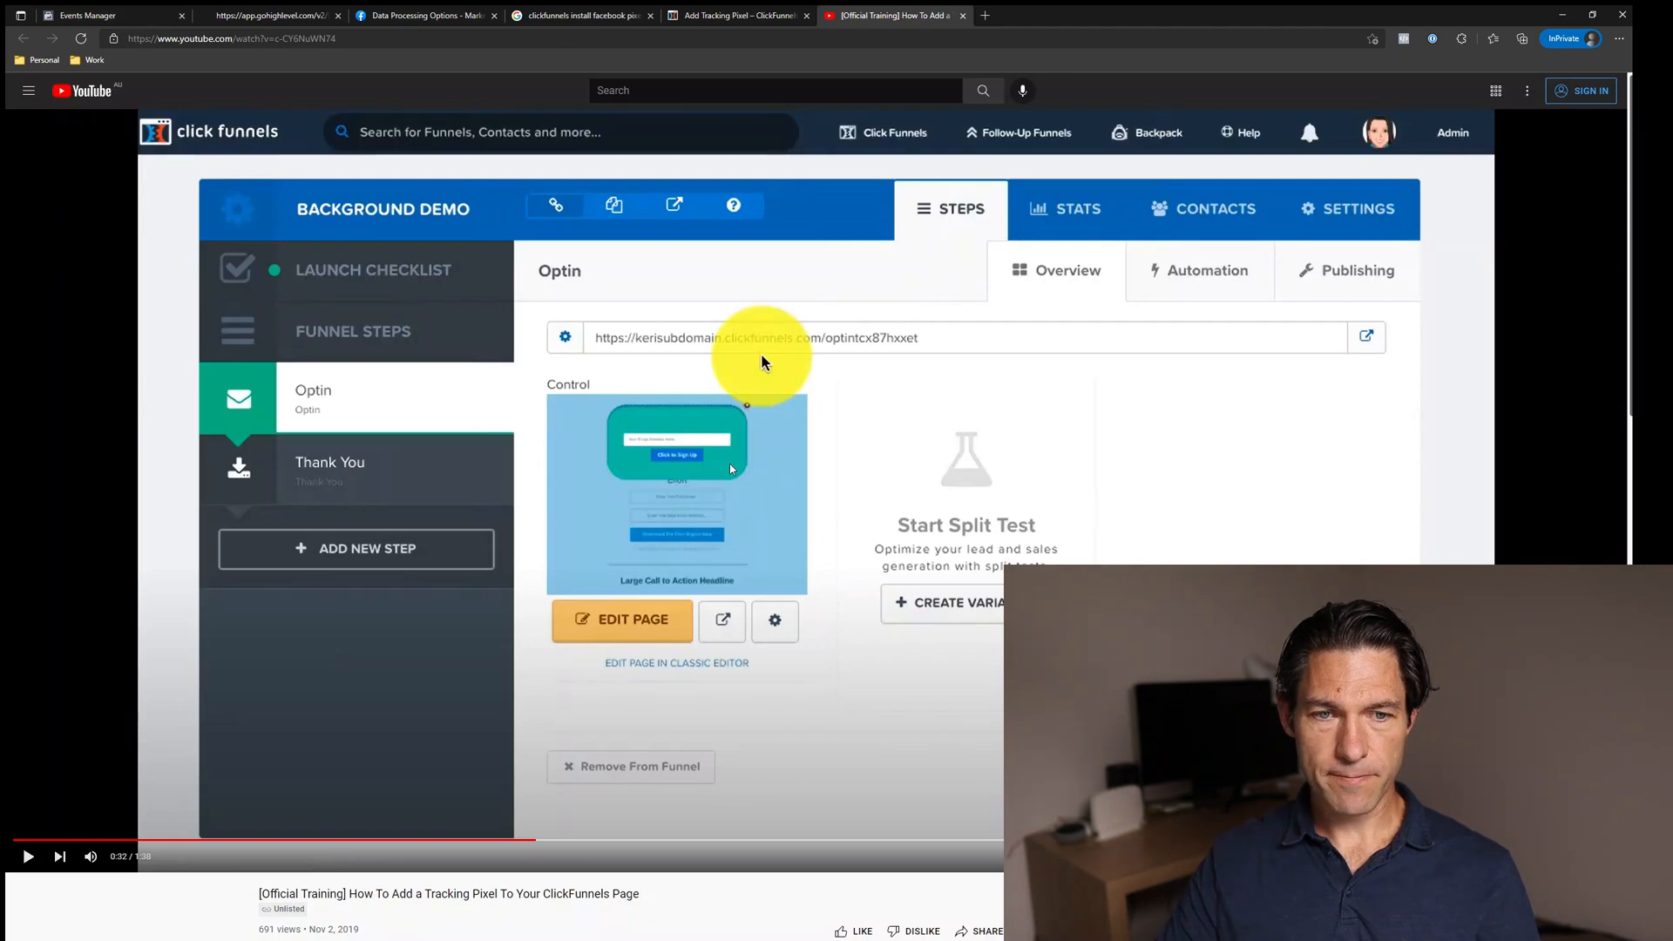
click(622, 619)
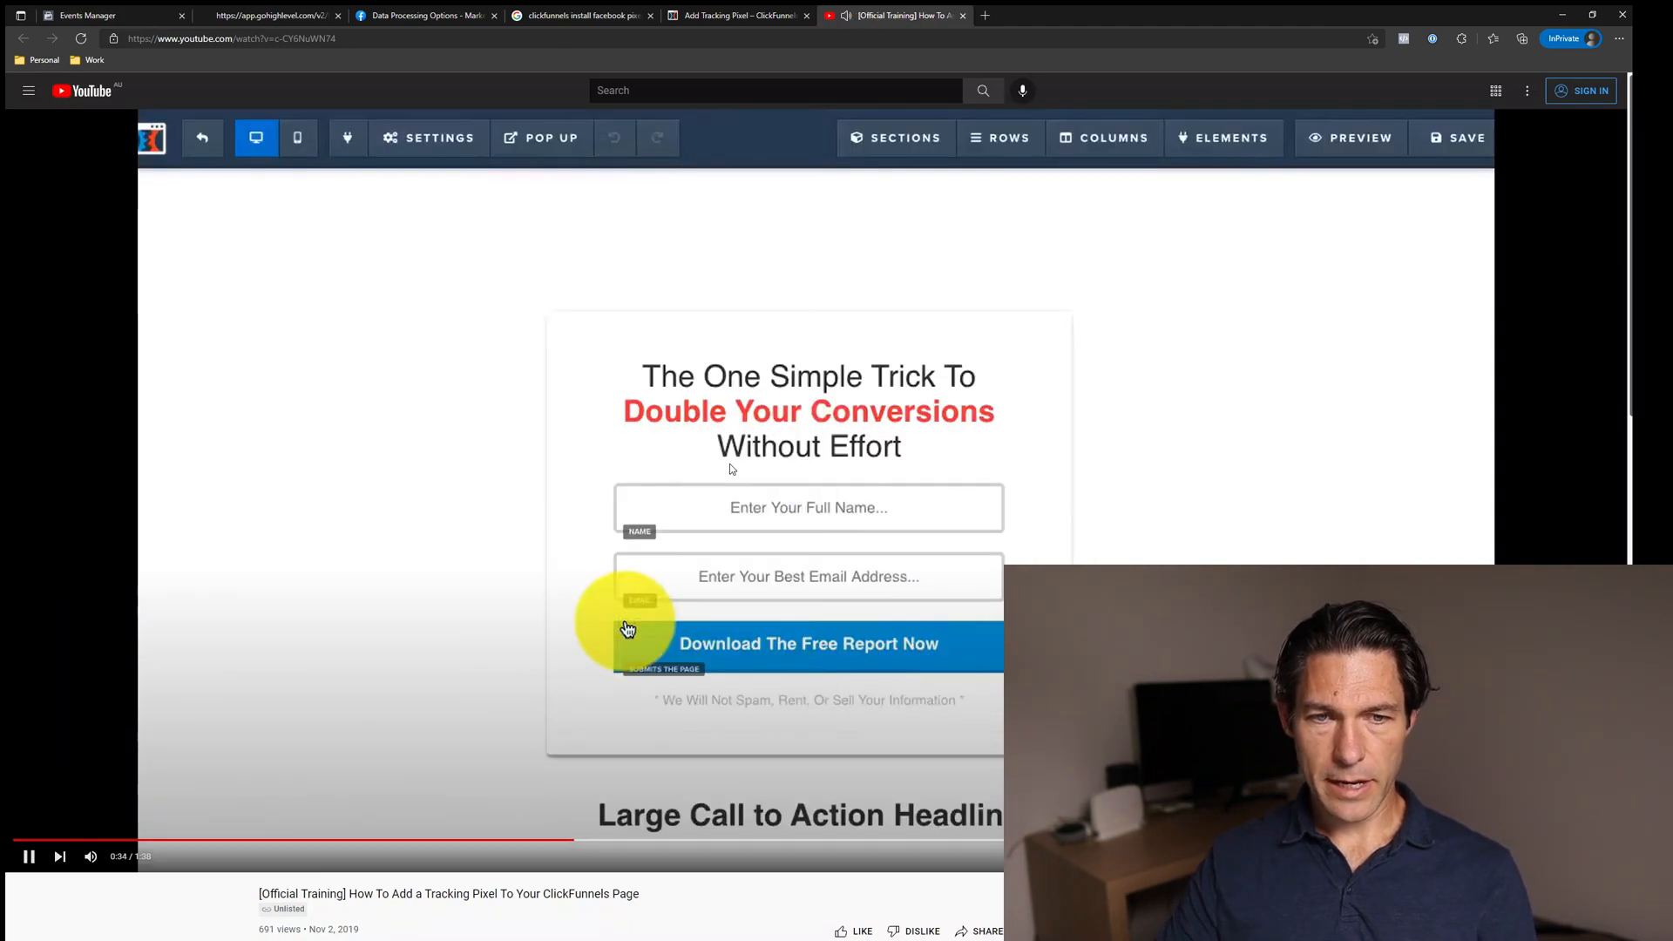
click(429, 138)
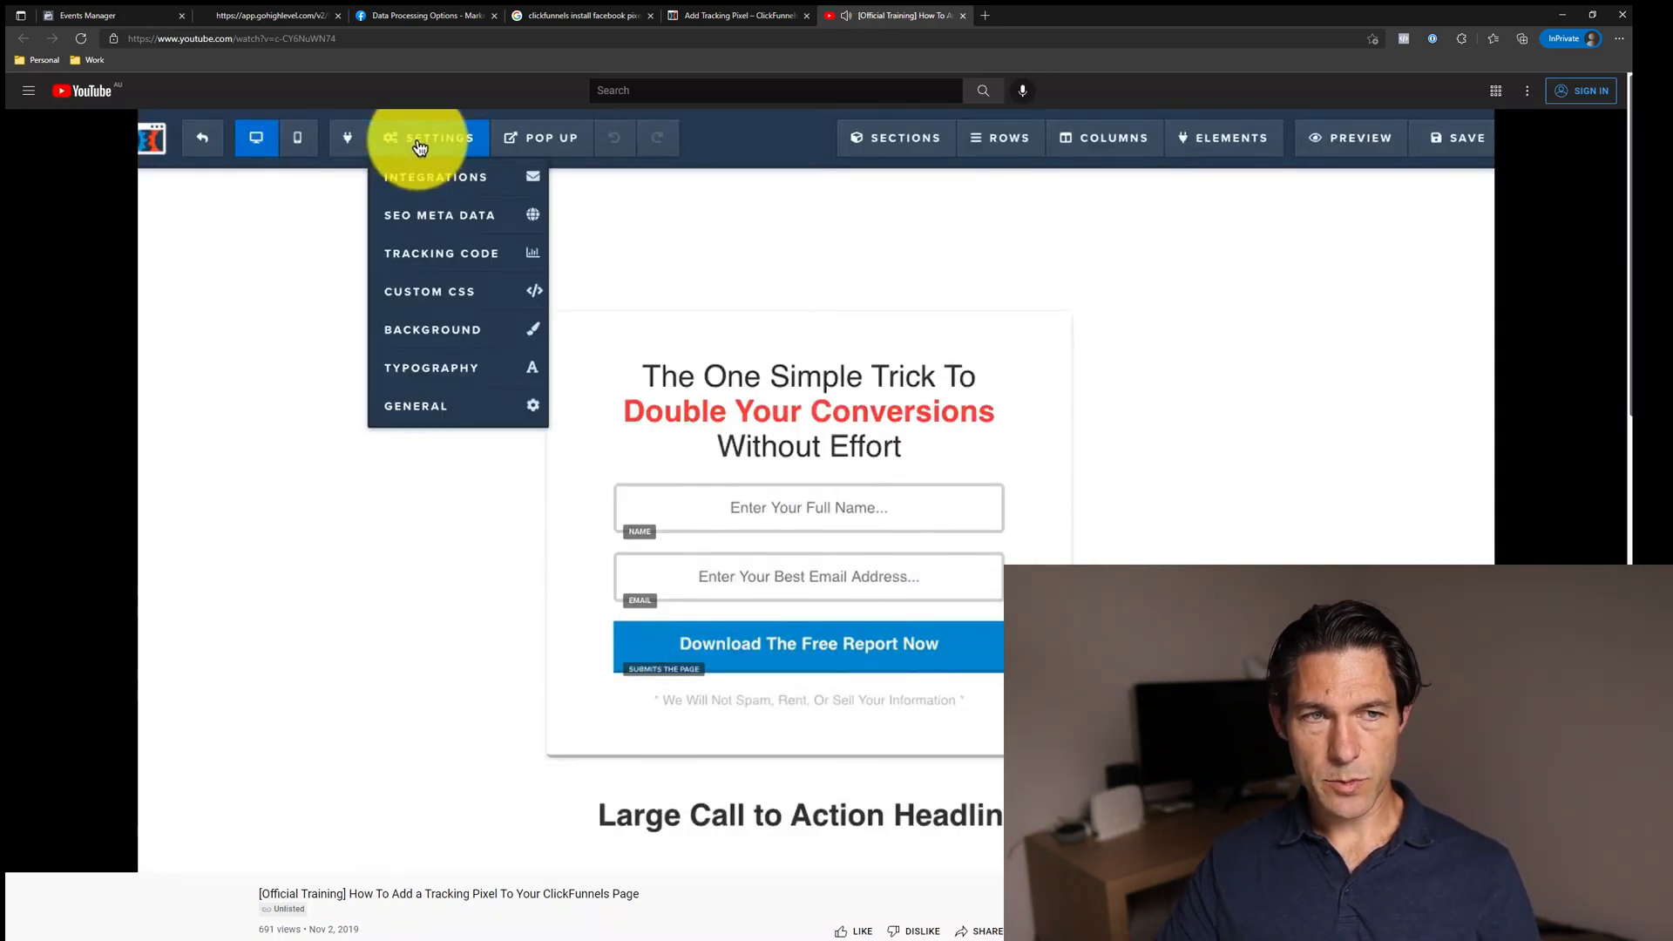
mouse_move(441, 252)
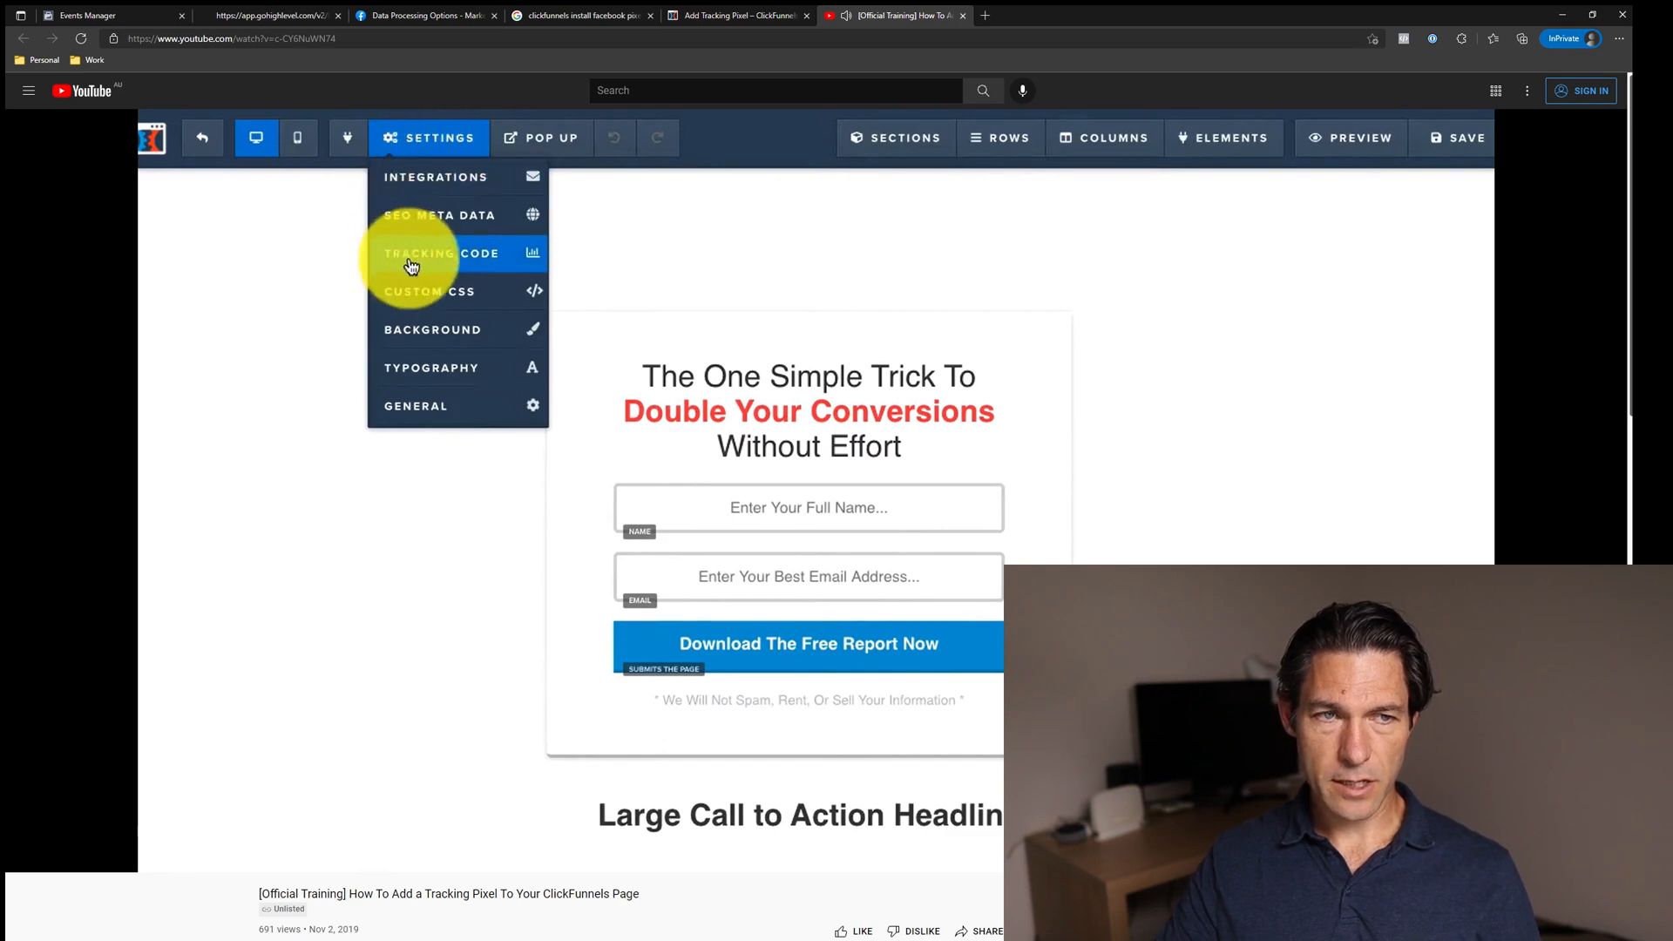
click(440, 253)
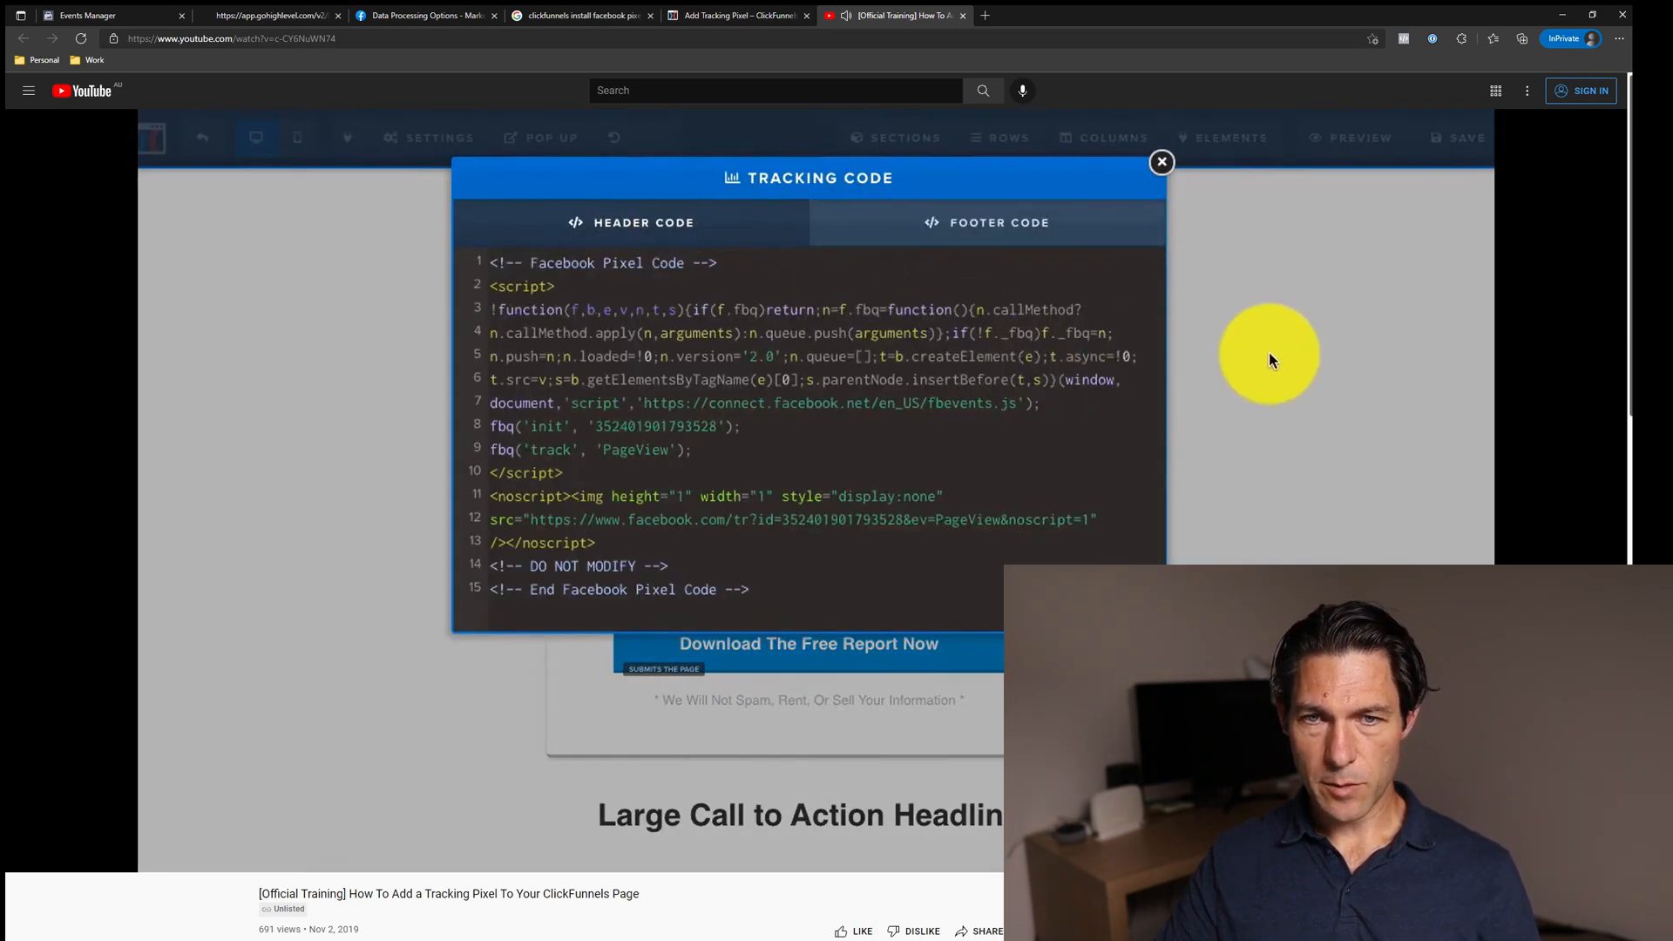
click(1161, 162)
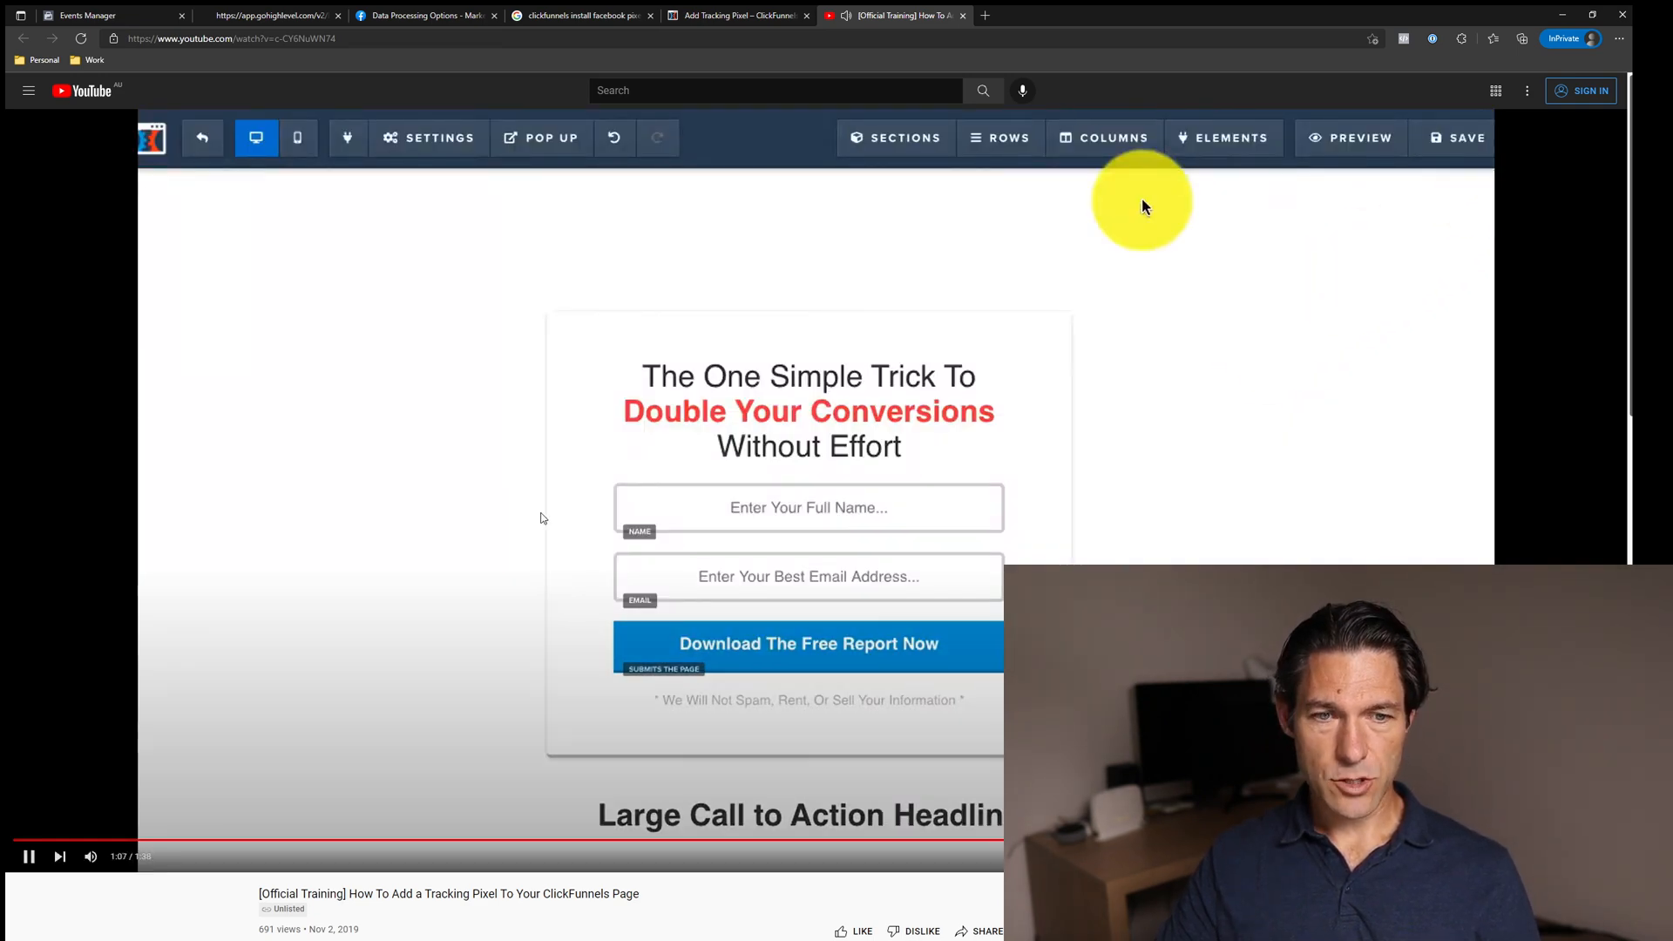
click(86, 16)
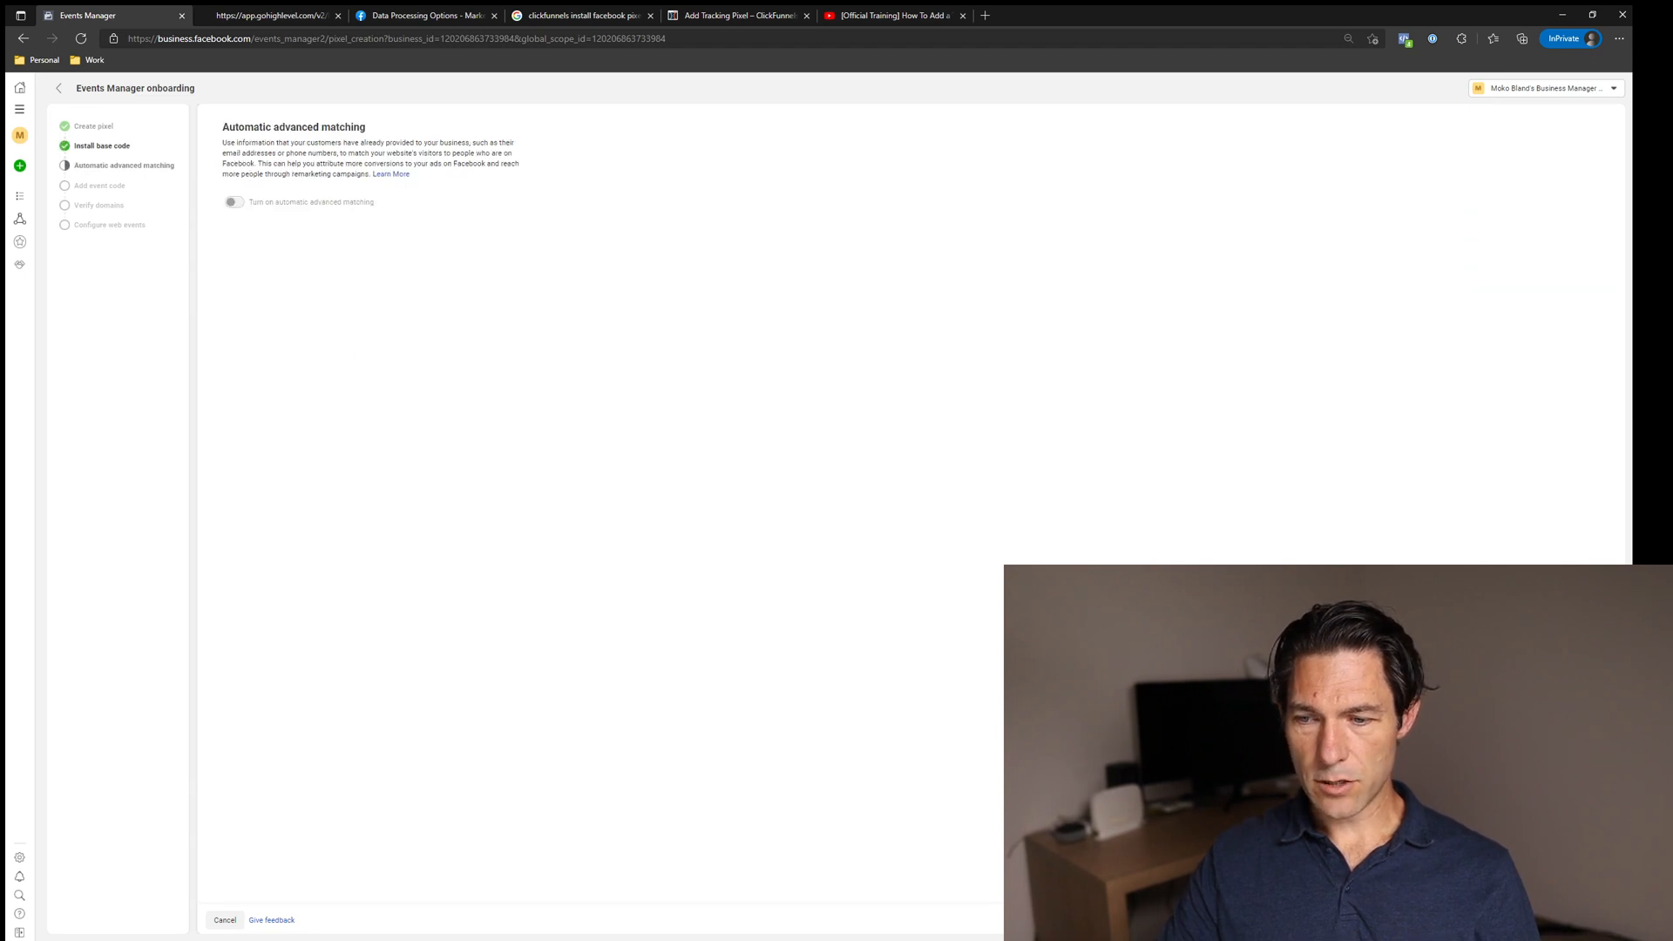
Switch on automatic advanced matching for the new pixel.
click(231, 203)
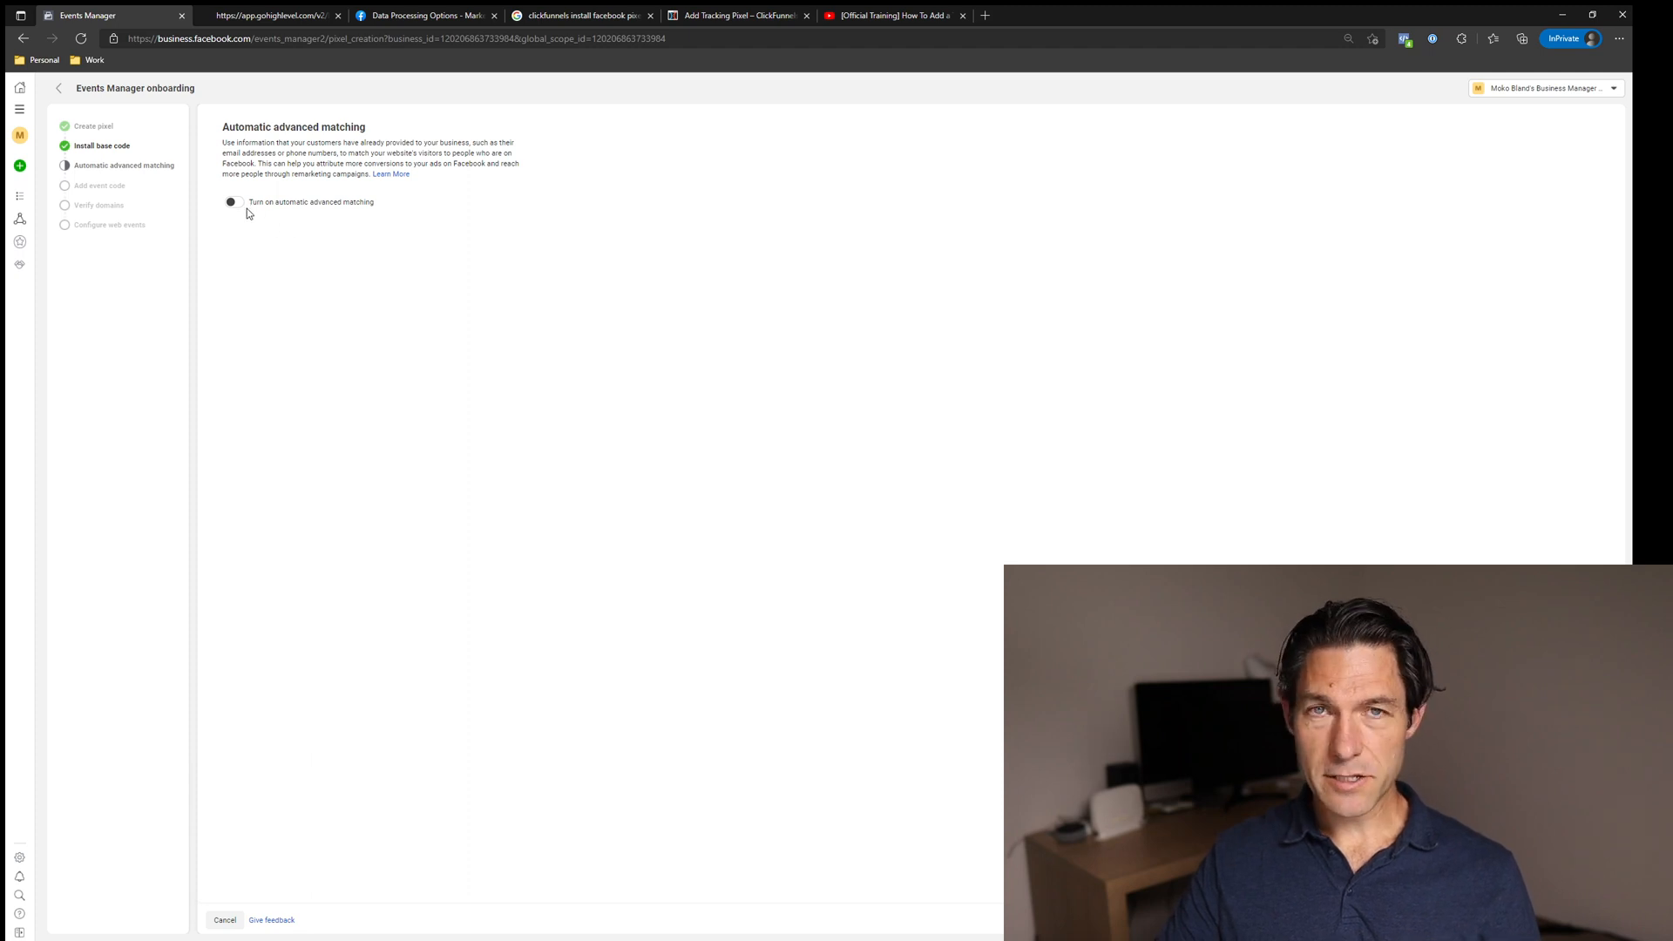
click(231, 203)
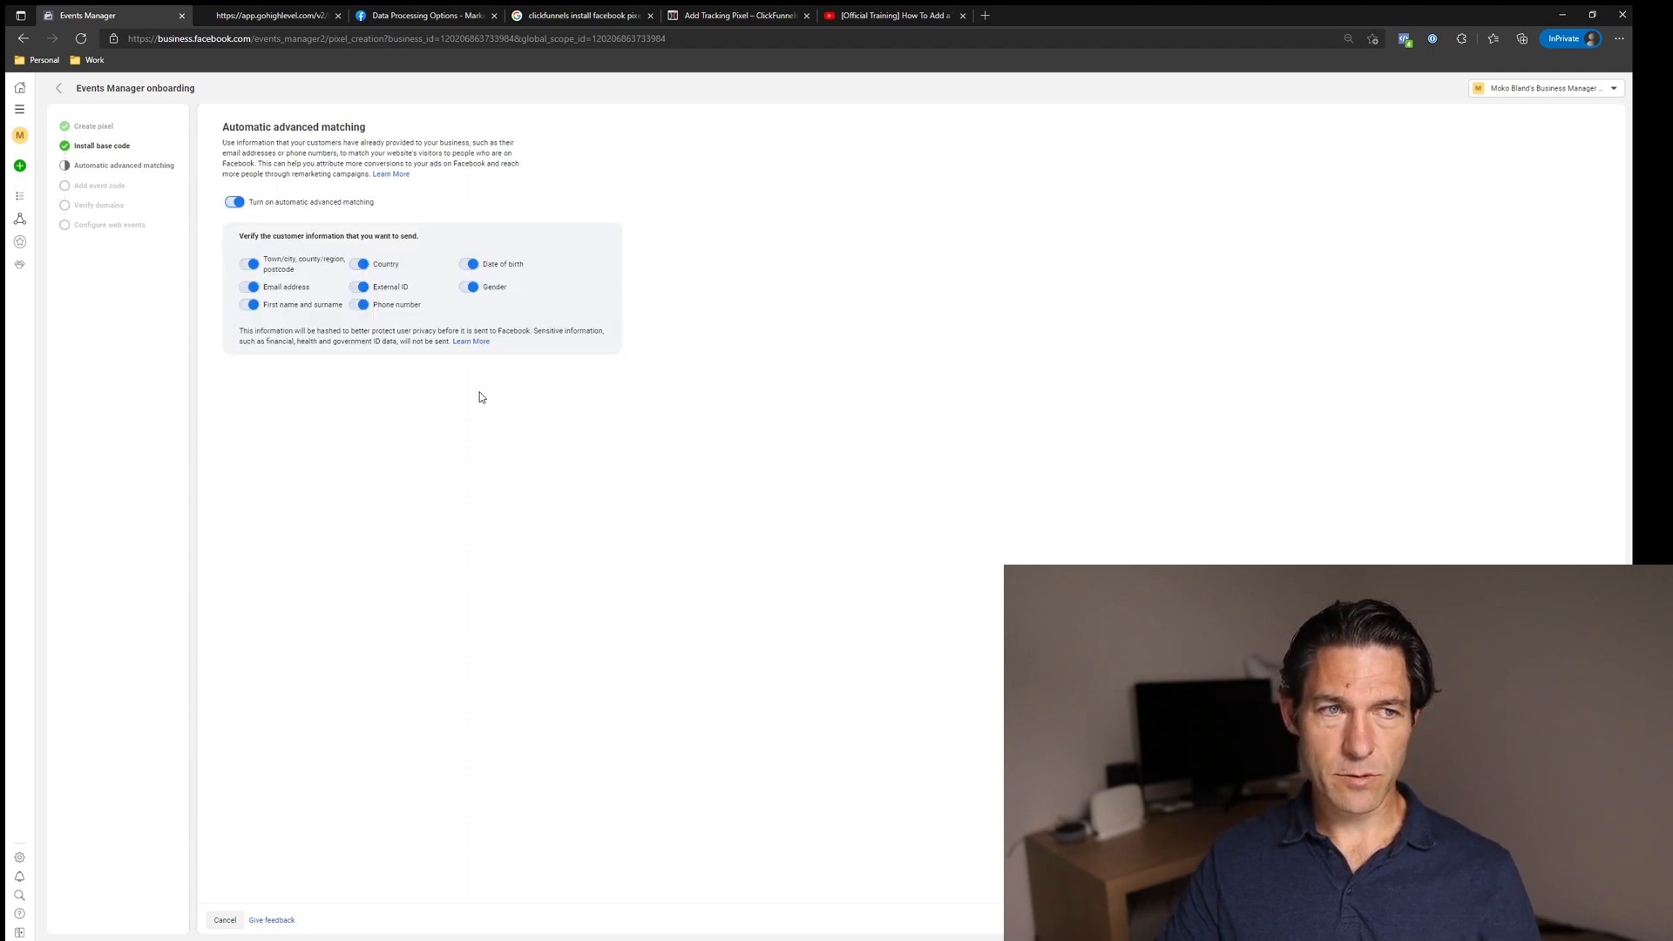
mouse_move(717, 448)
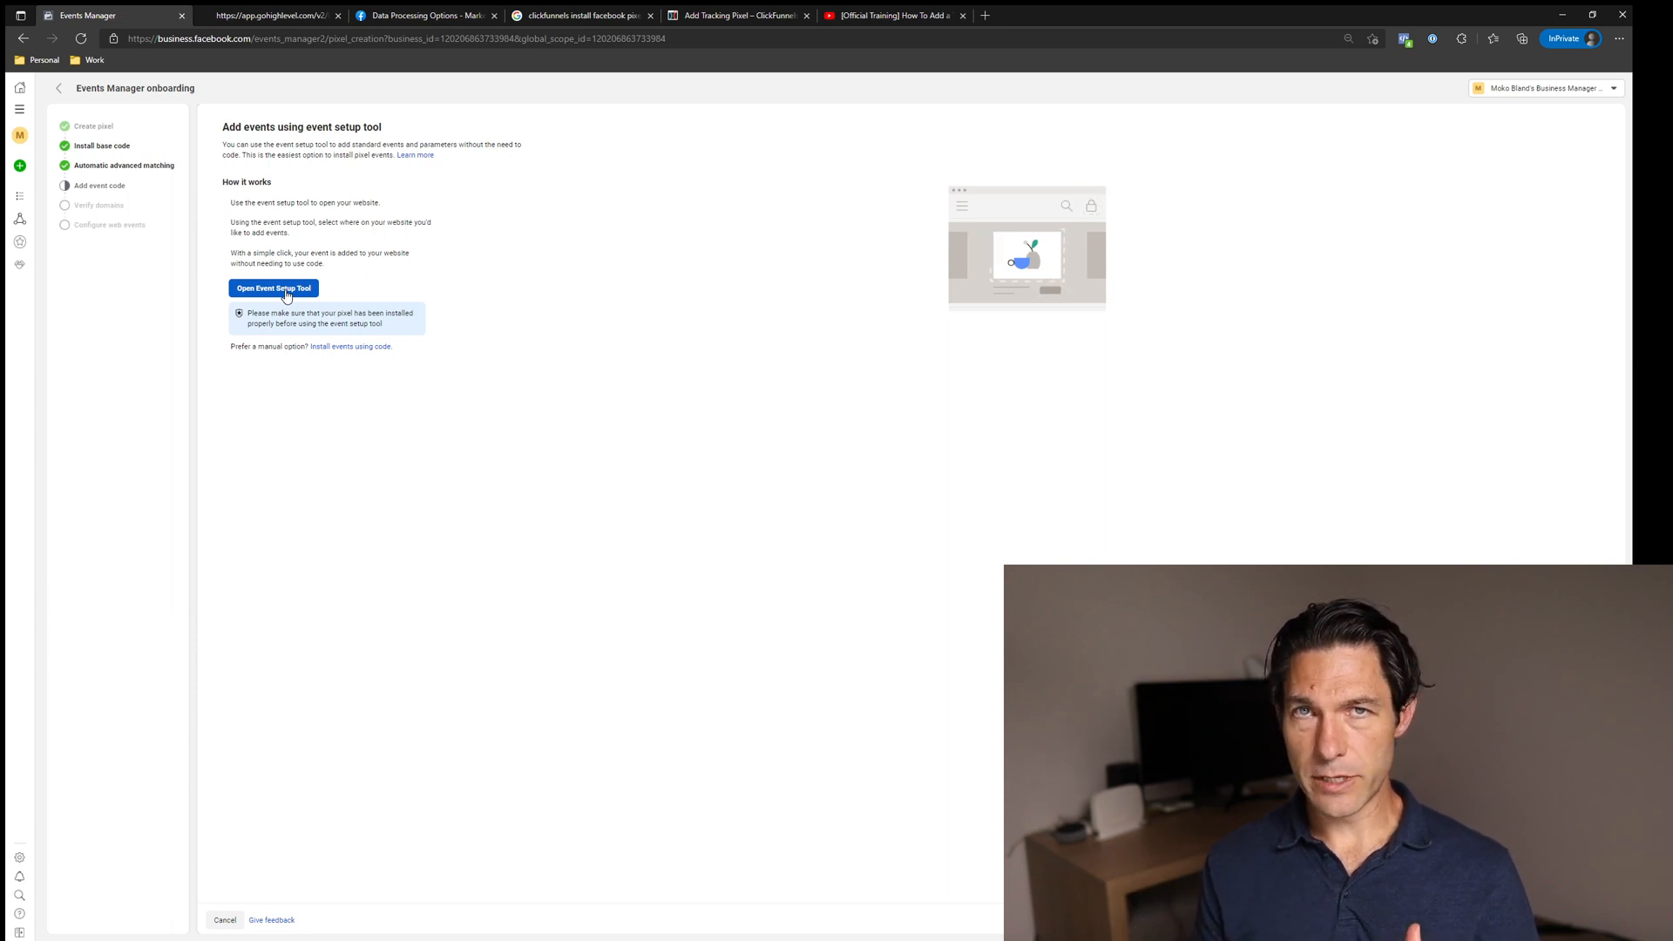
mouse_move(240, 245)
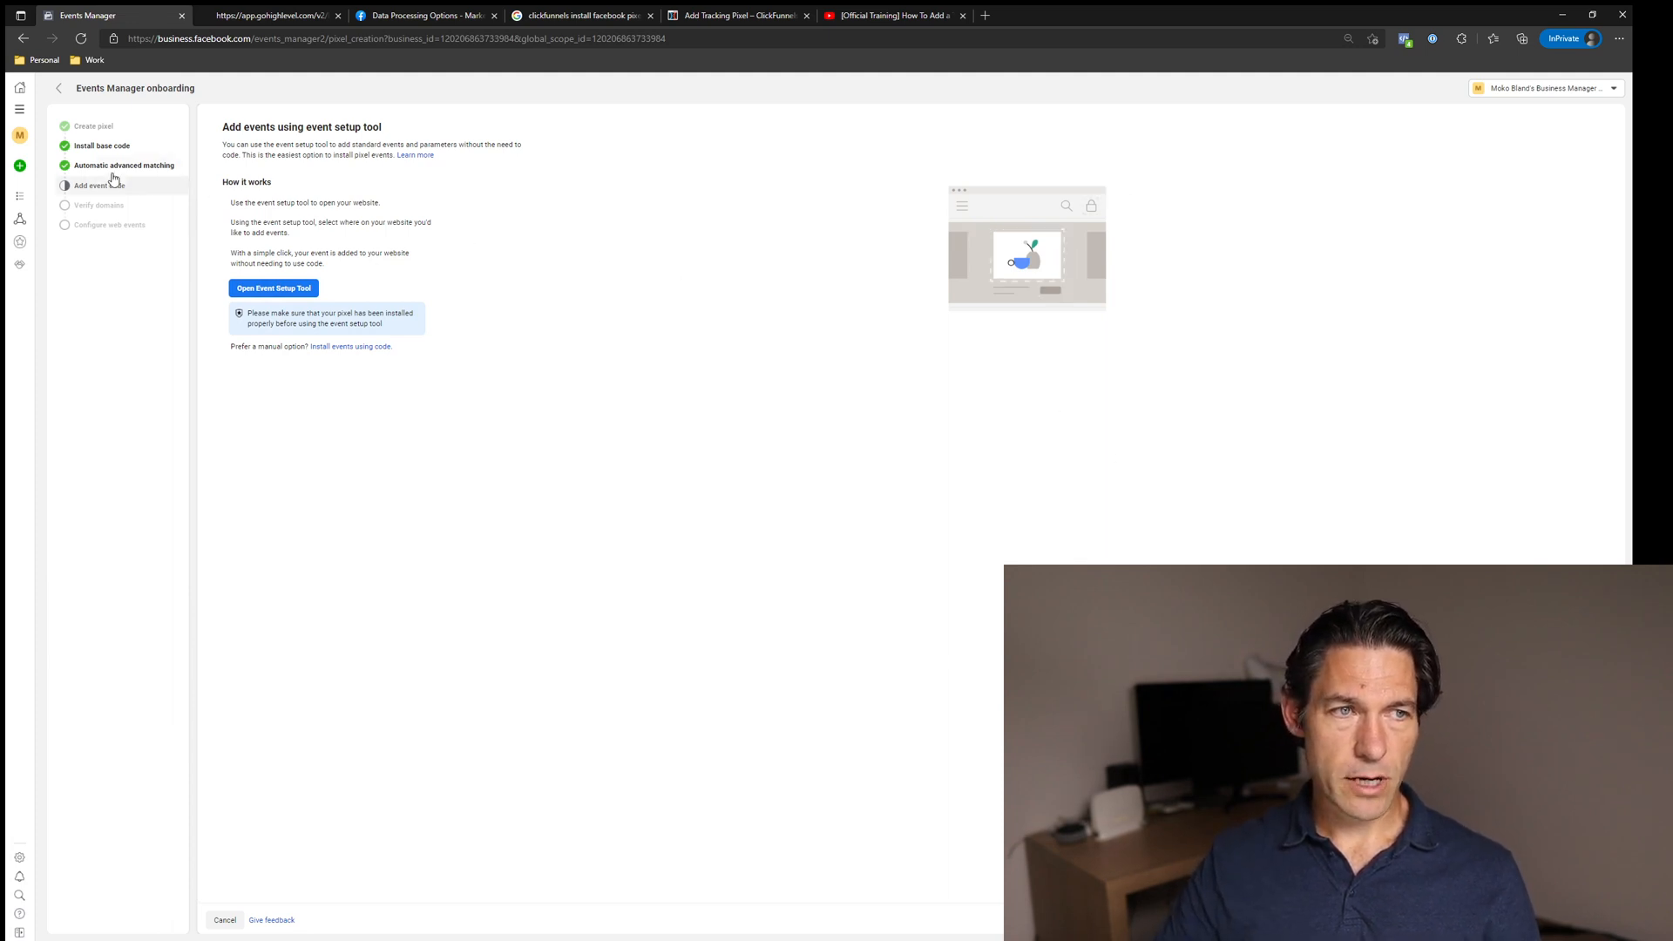
Leave onboarding and copy the test pixel's ID from its Settings details.
click(17, 108)
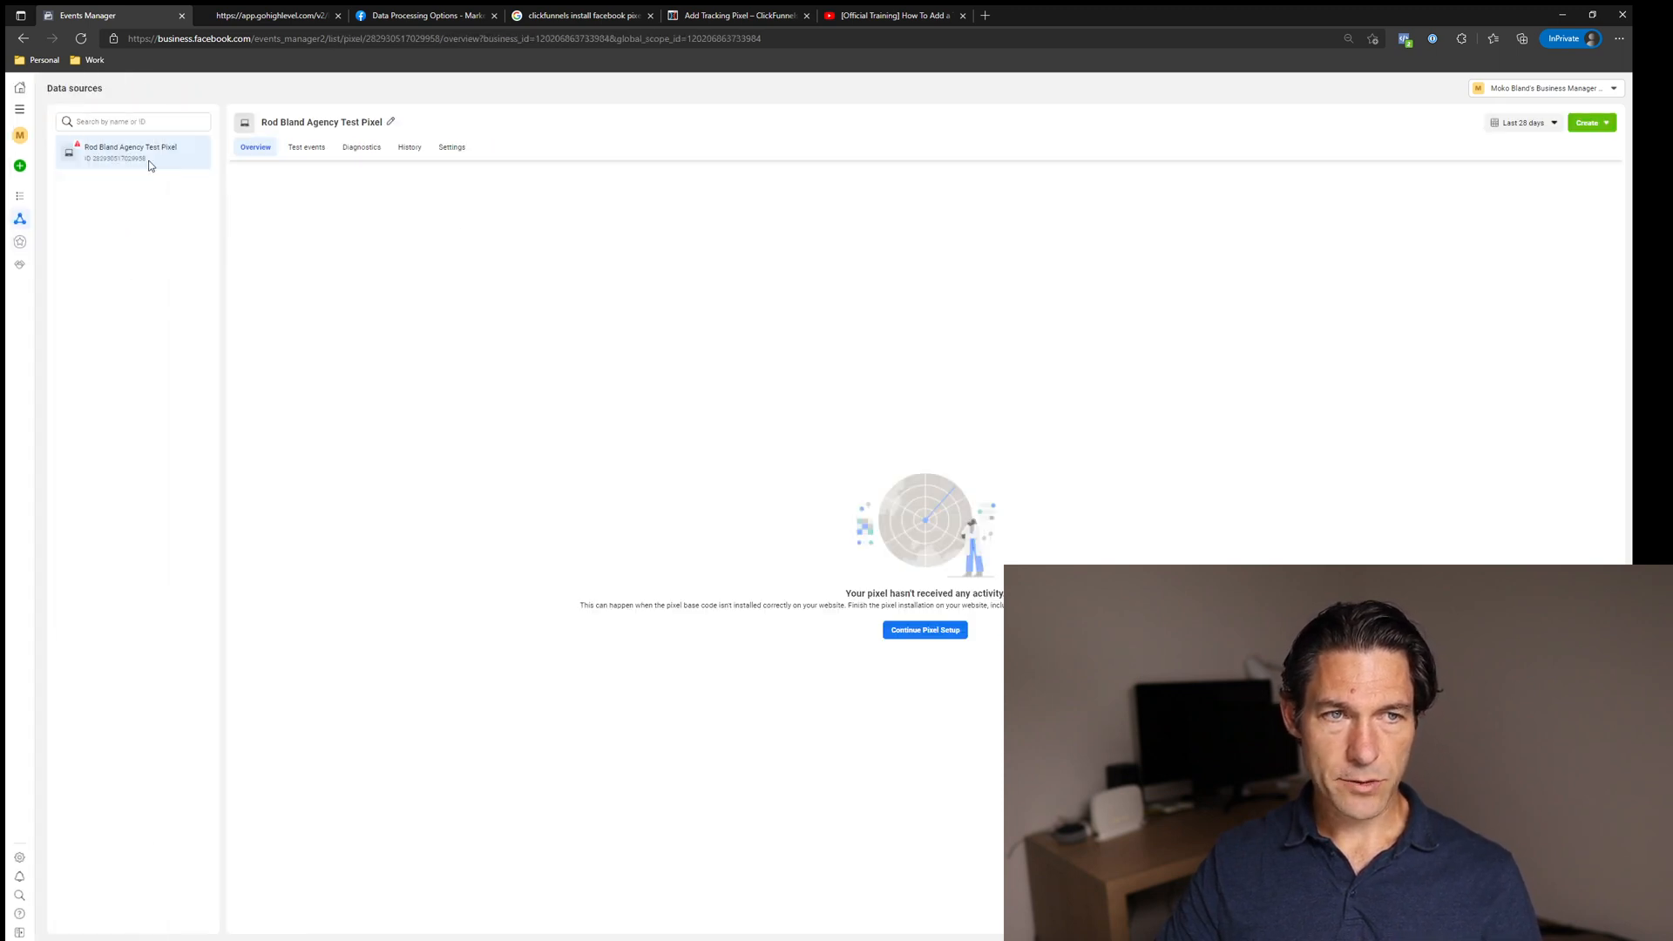
click(452, 146)
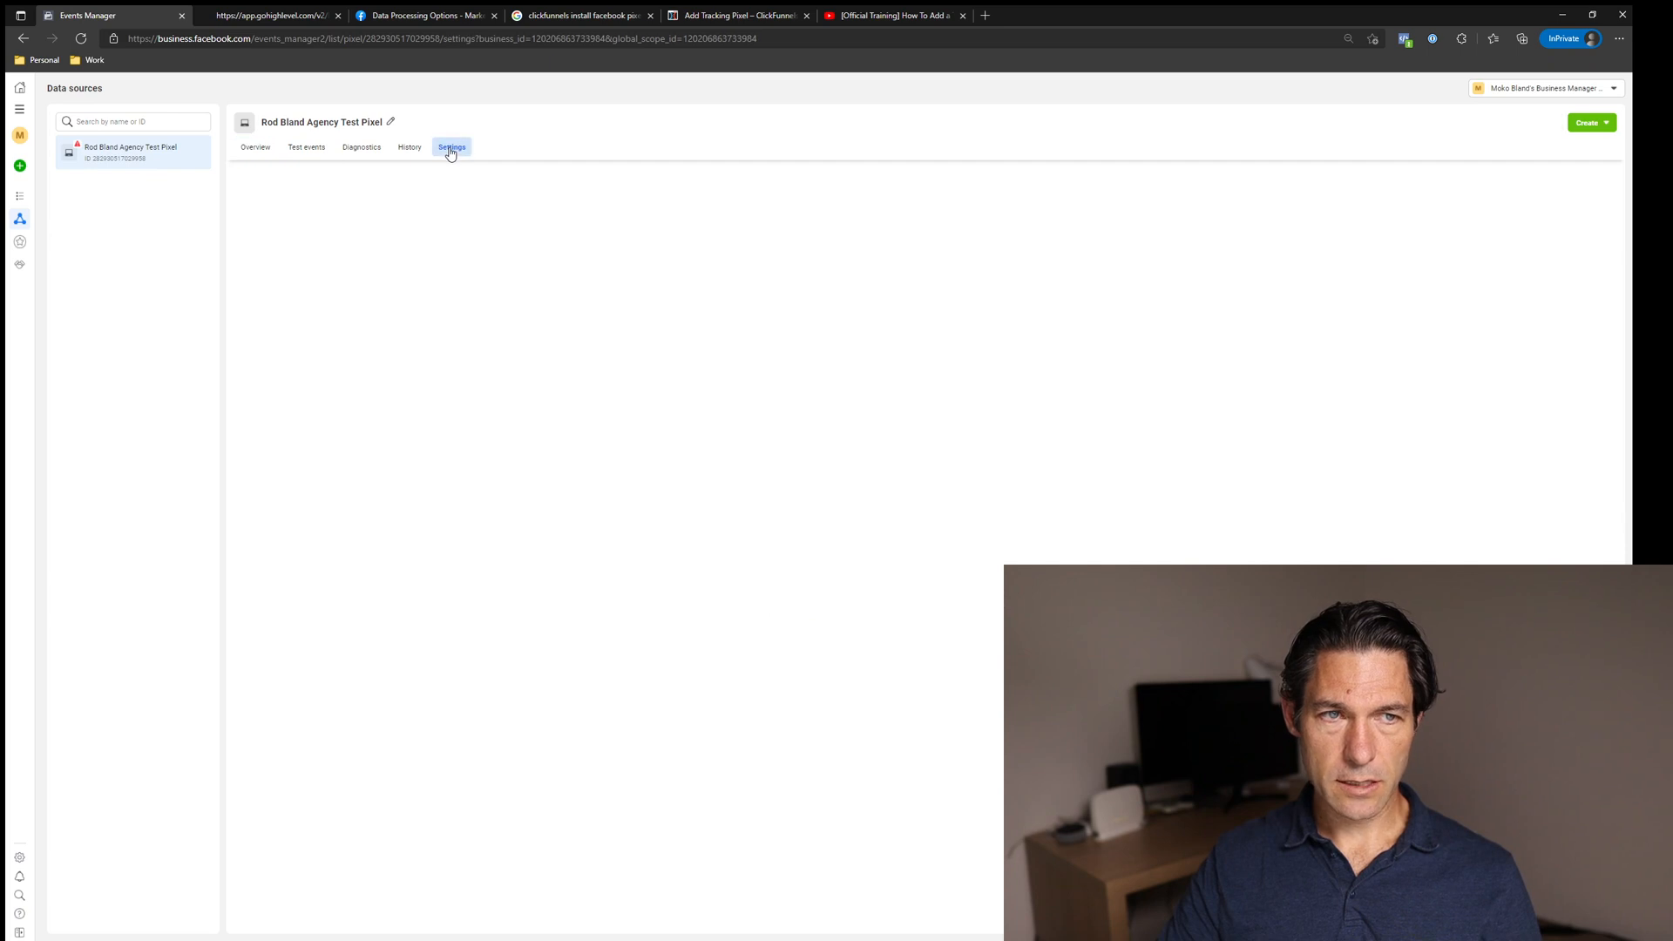
click(449, 147)
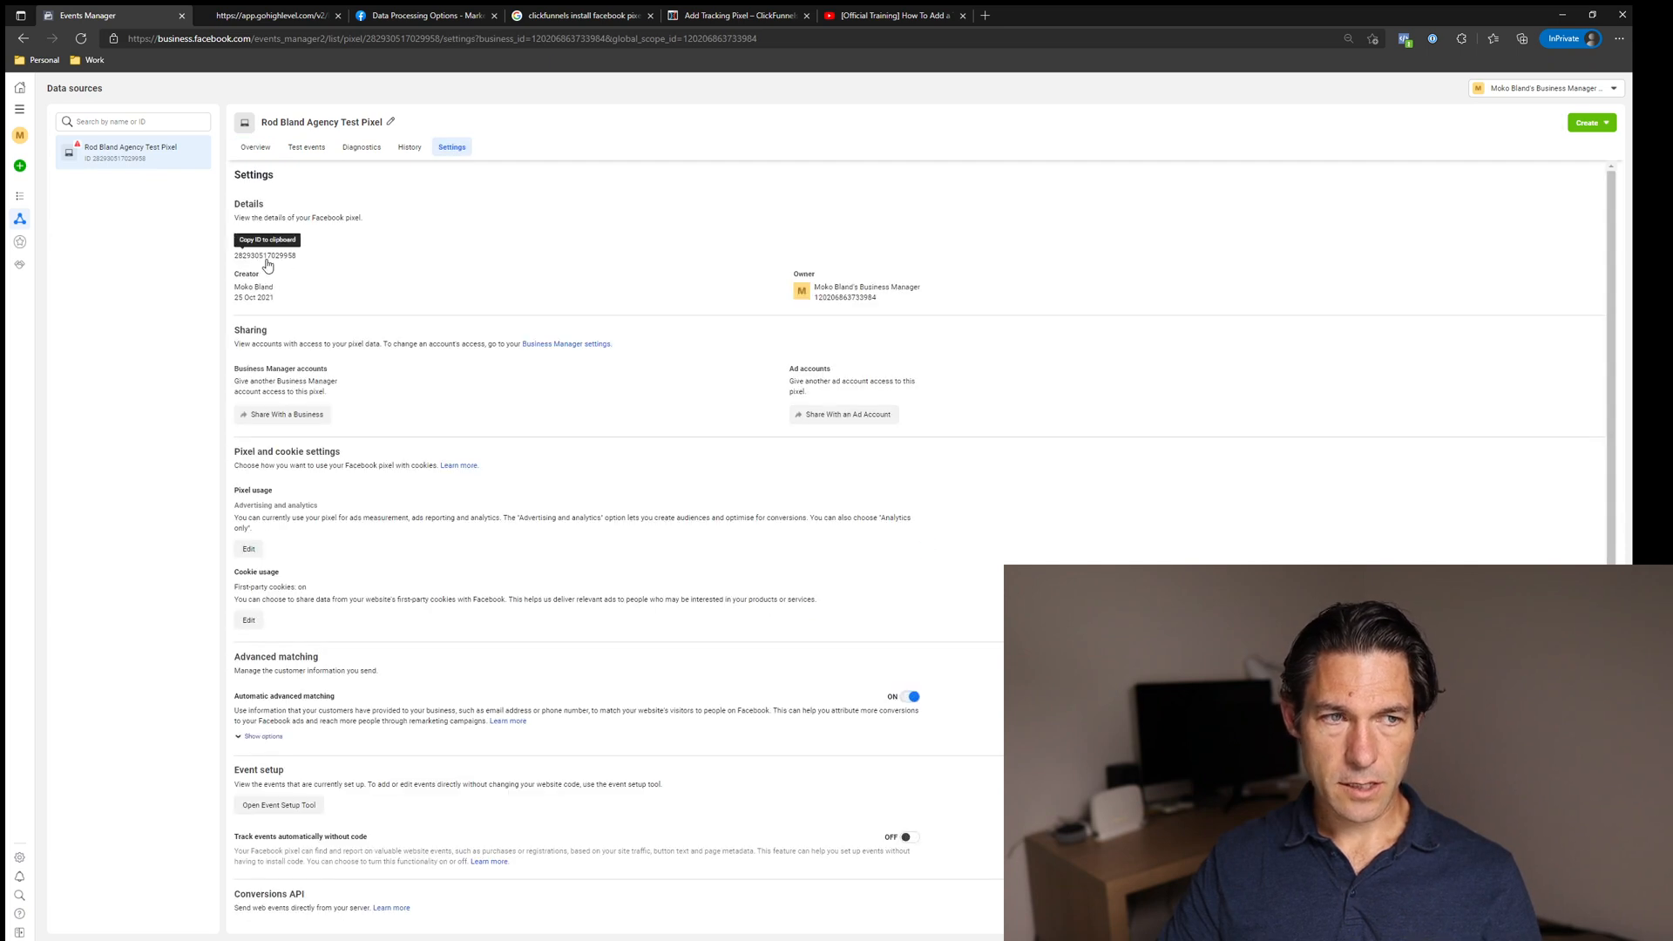
click(267, 238)
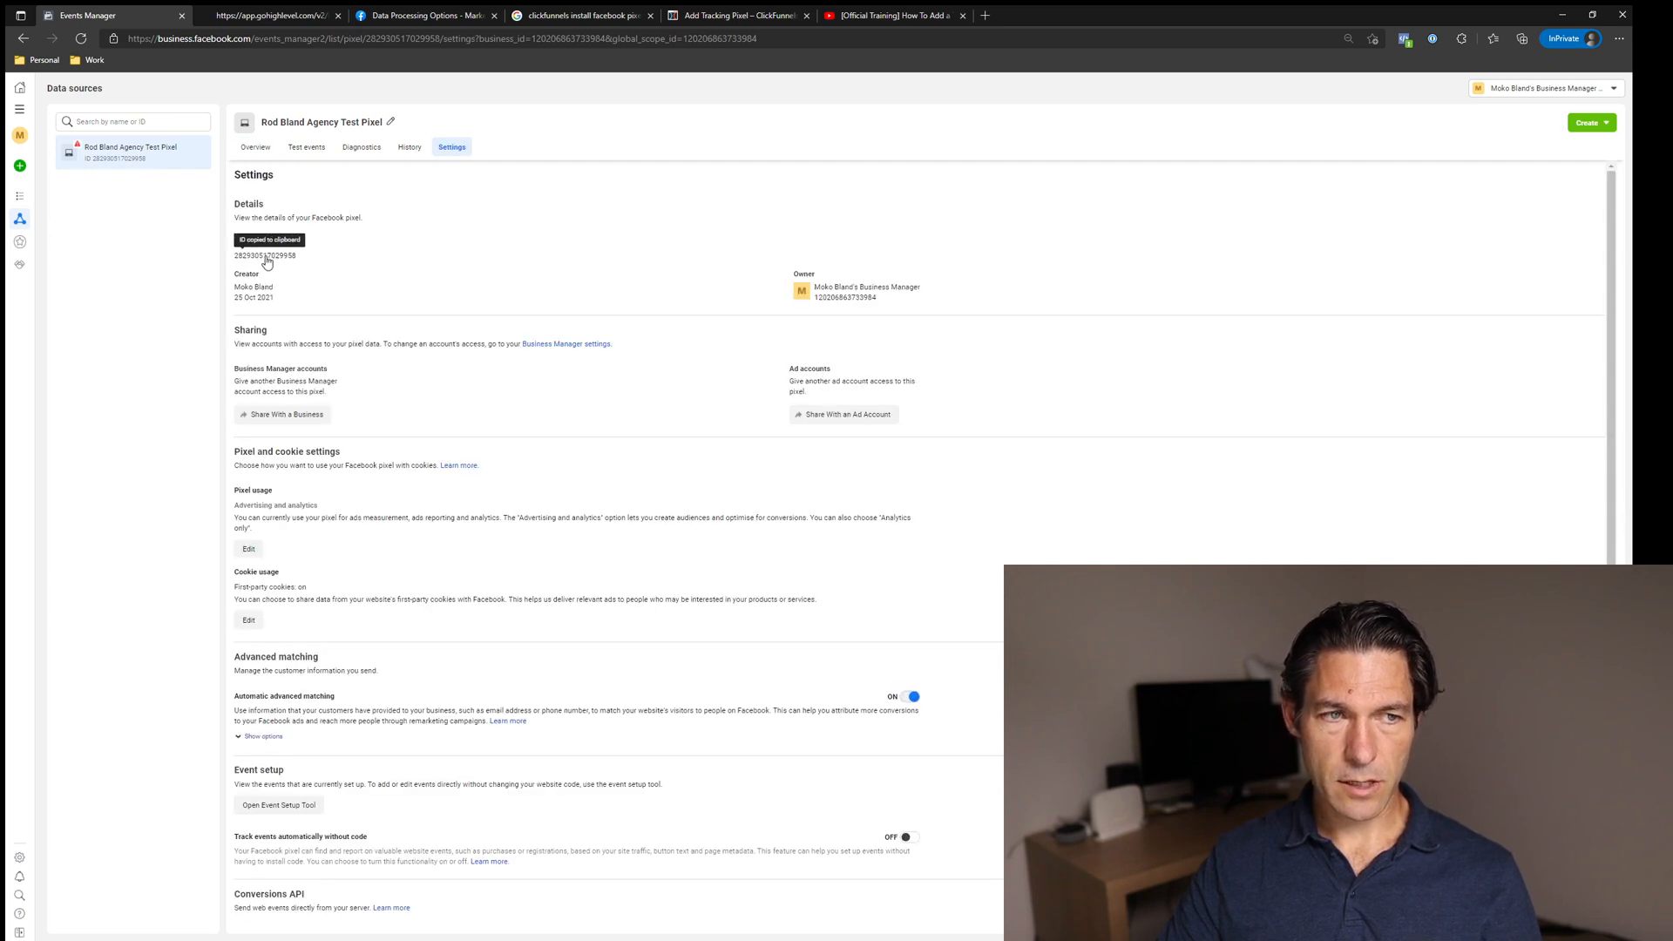
click(265, 255)
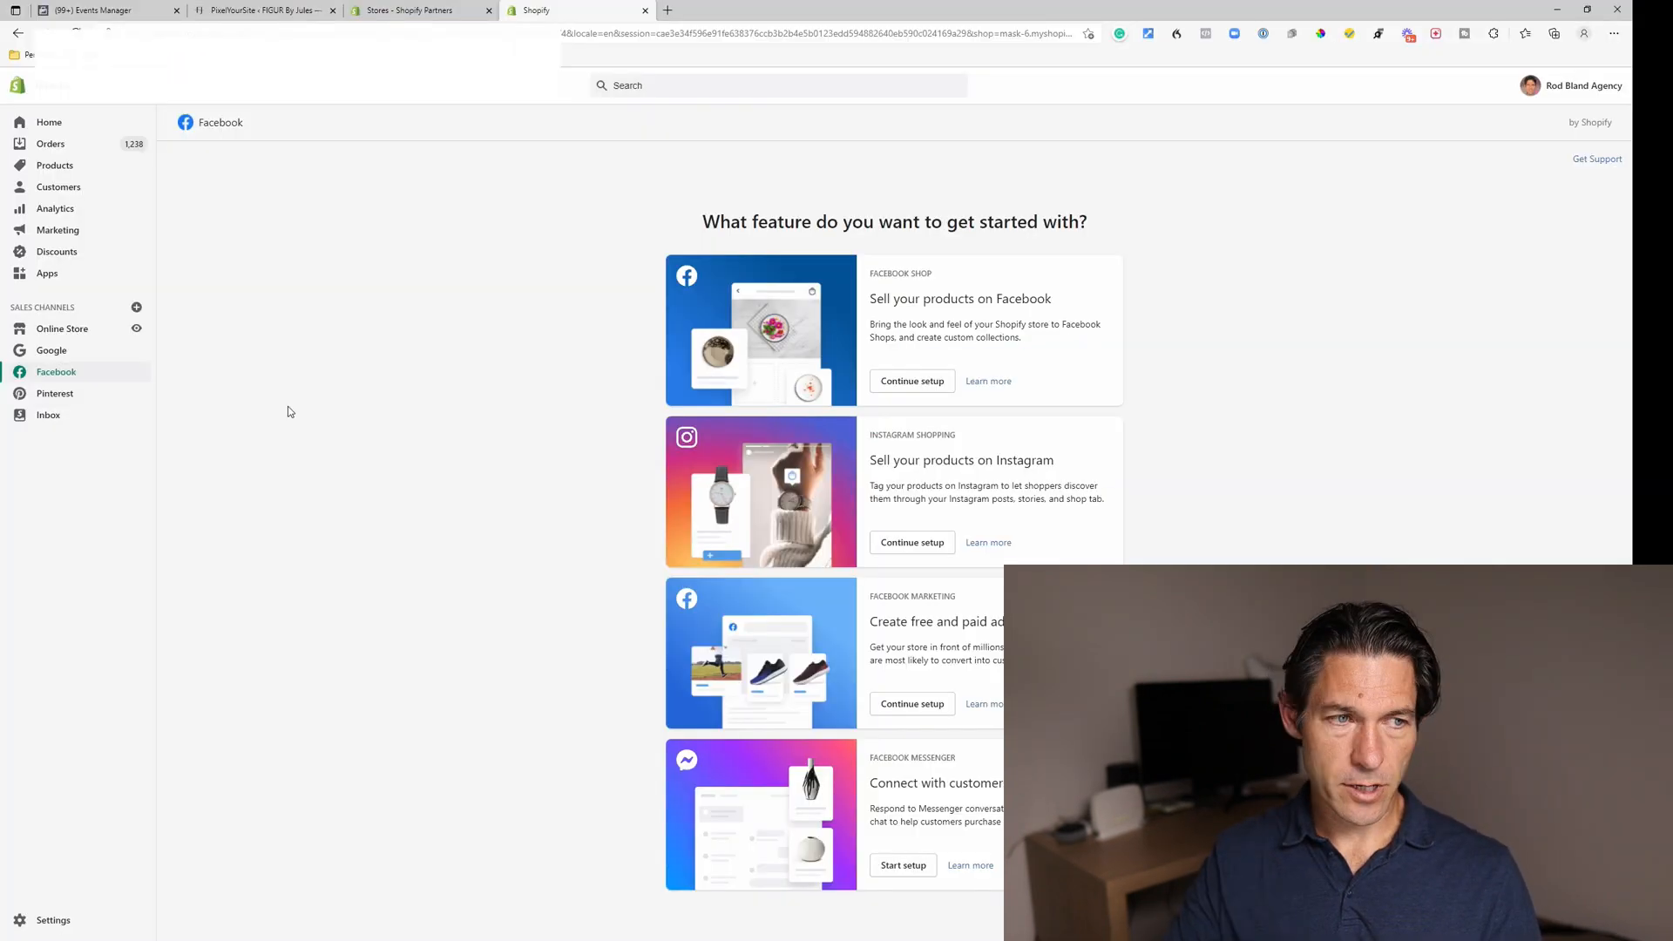
mouse_move(112, 251)
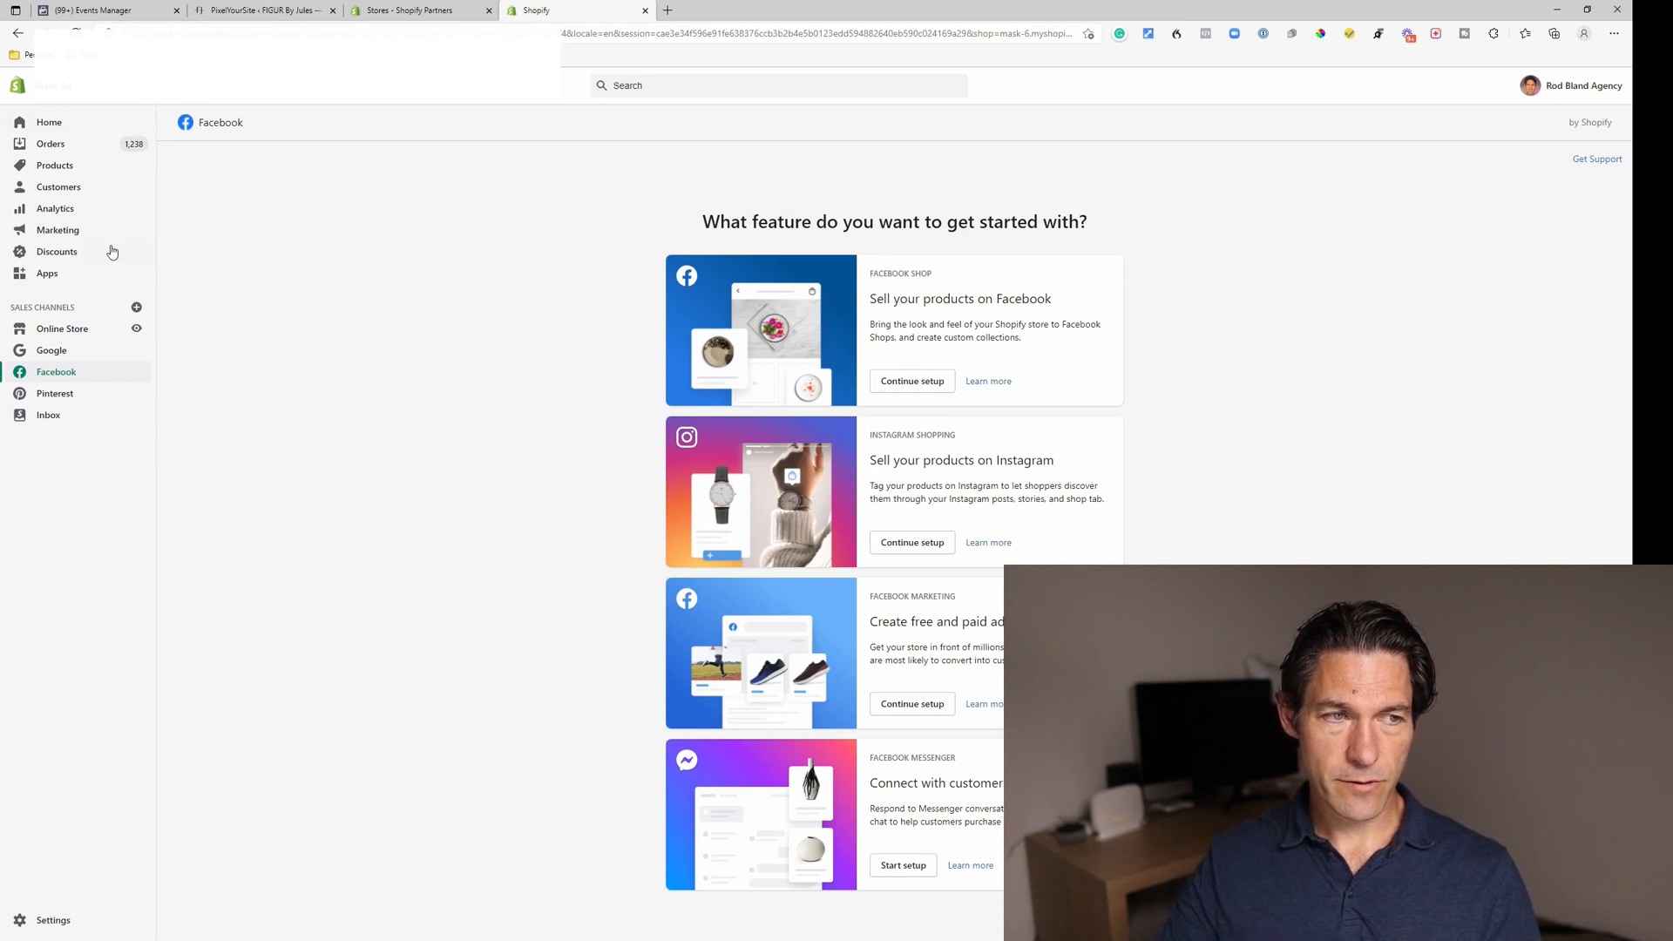
mouse_move(68, 376)
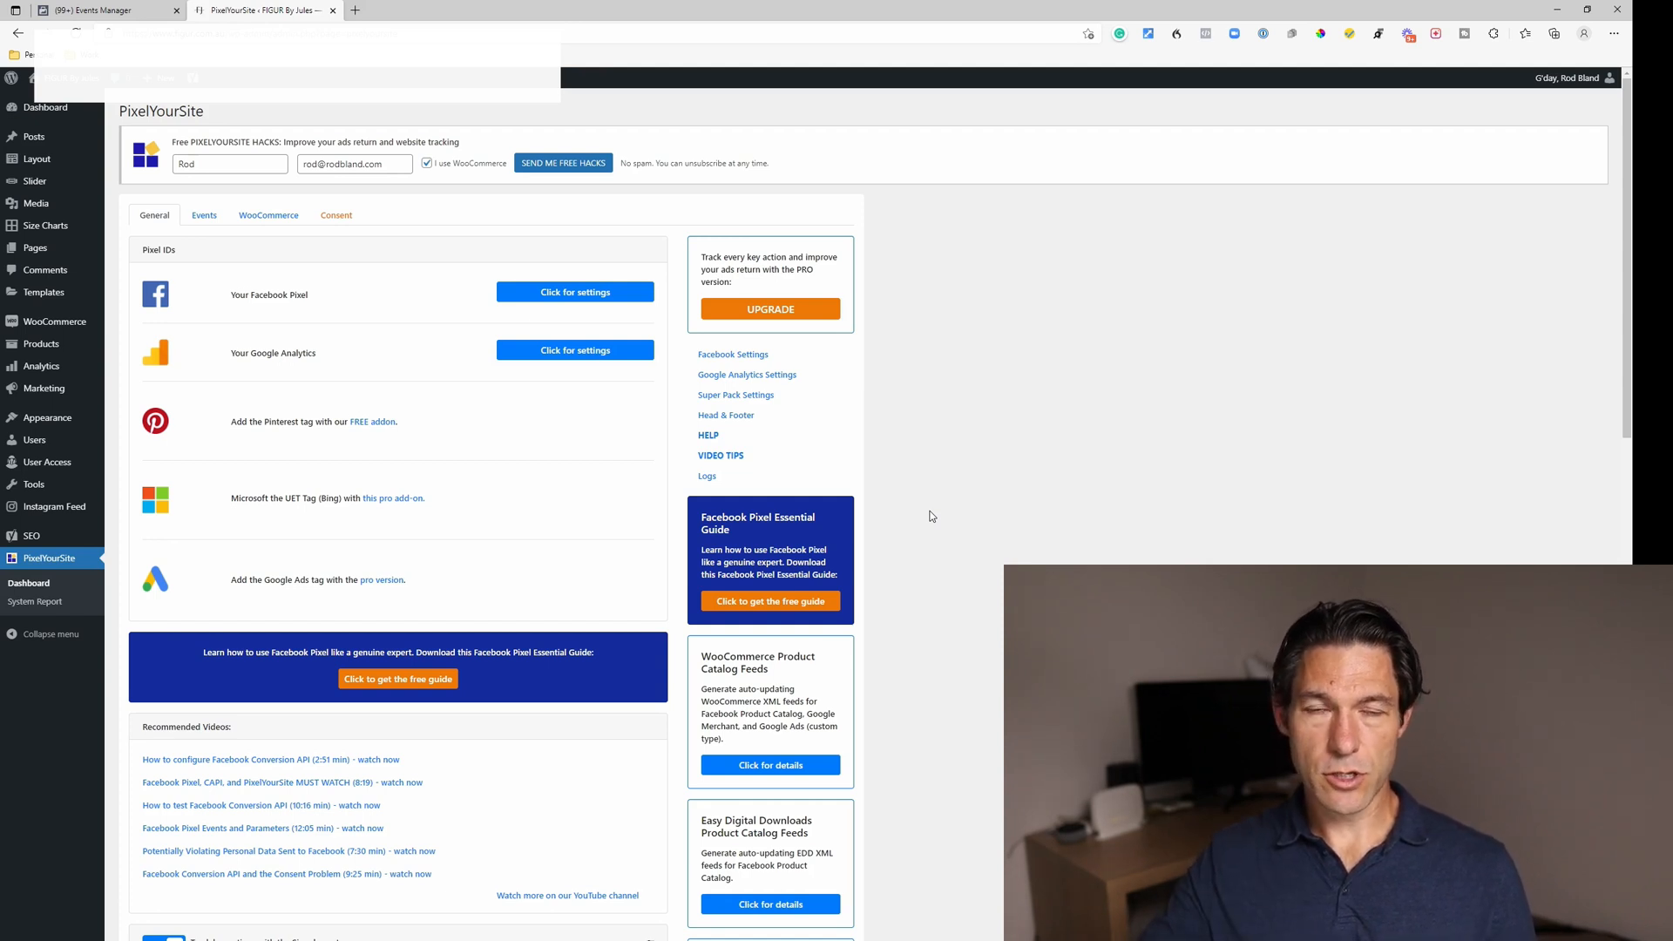
mouse_move(913, 434)
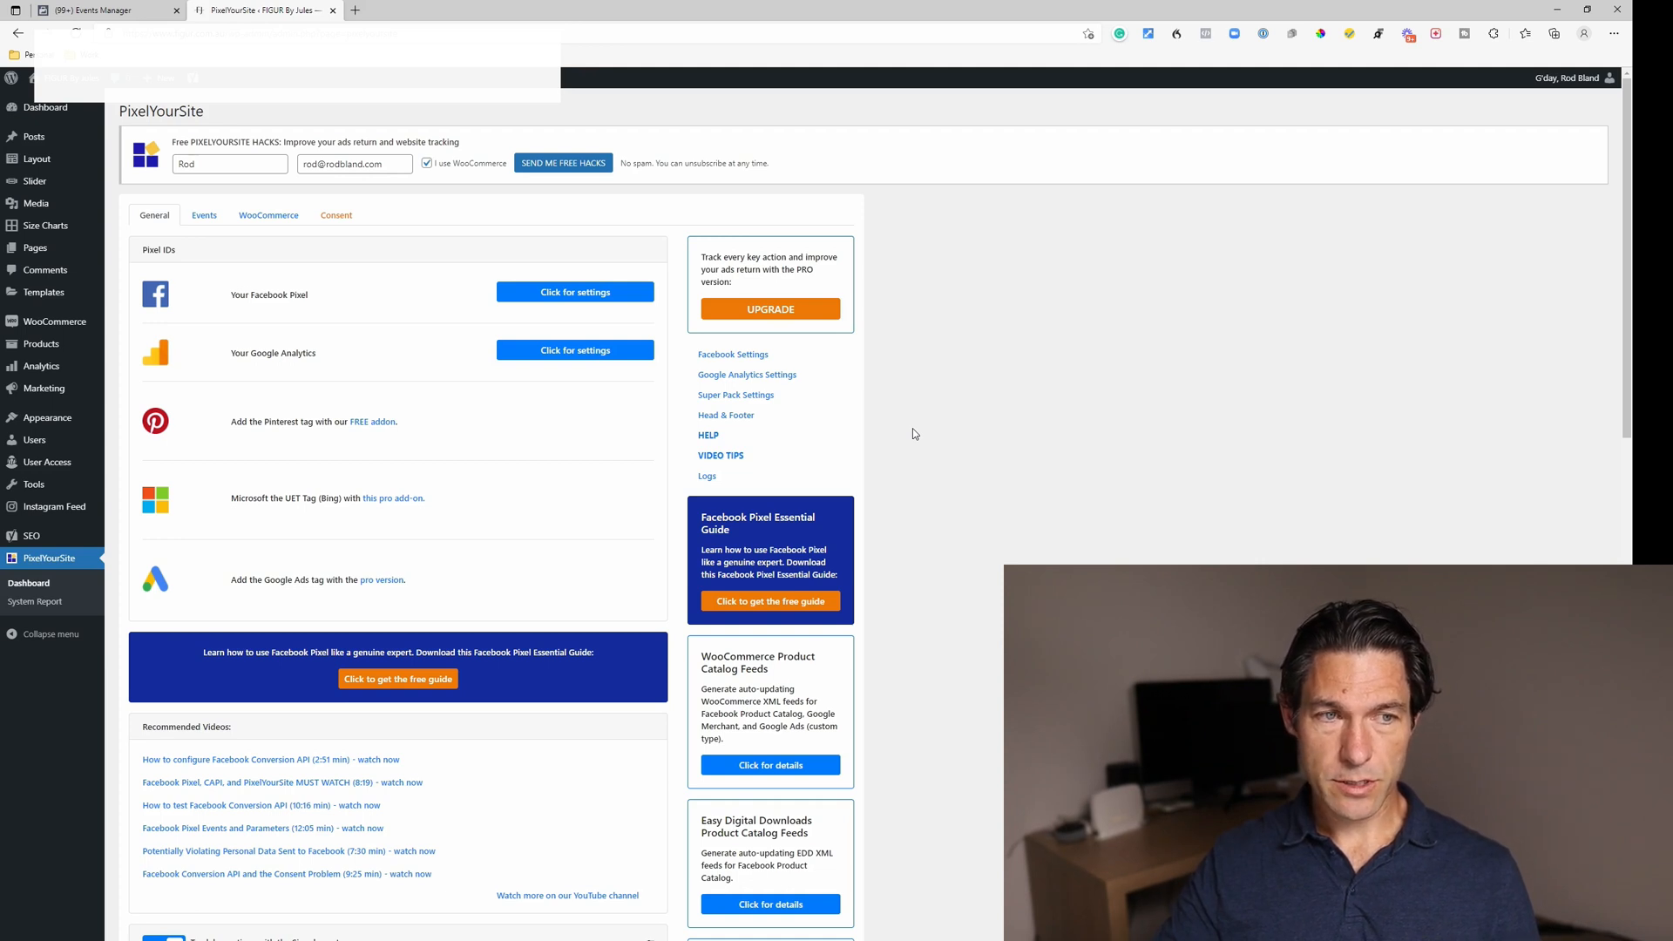
mouse_move(865, 431)
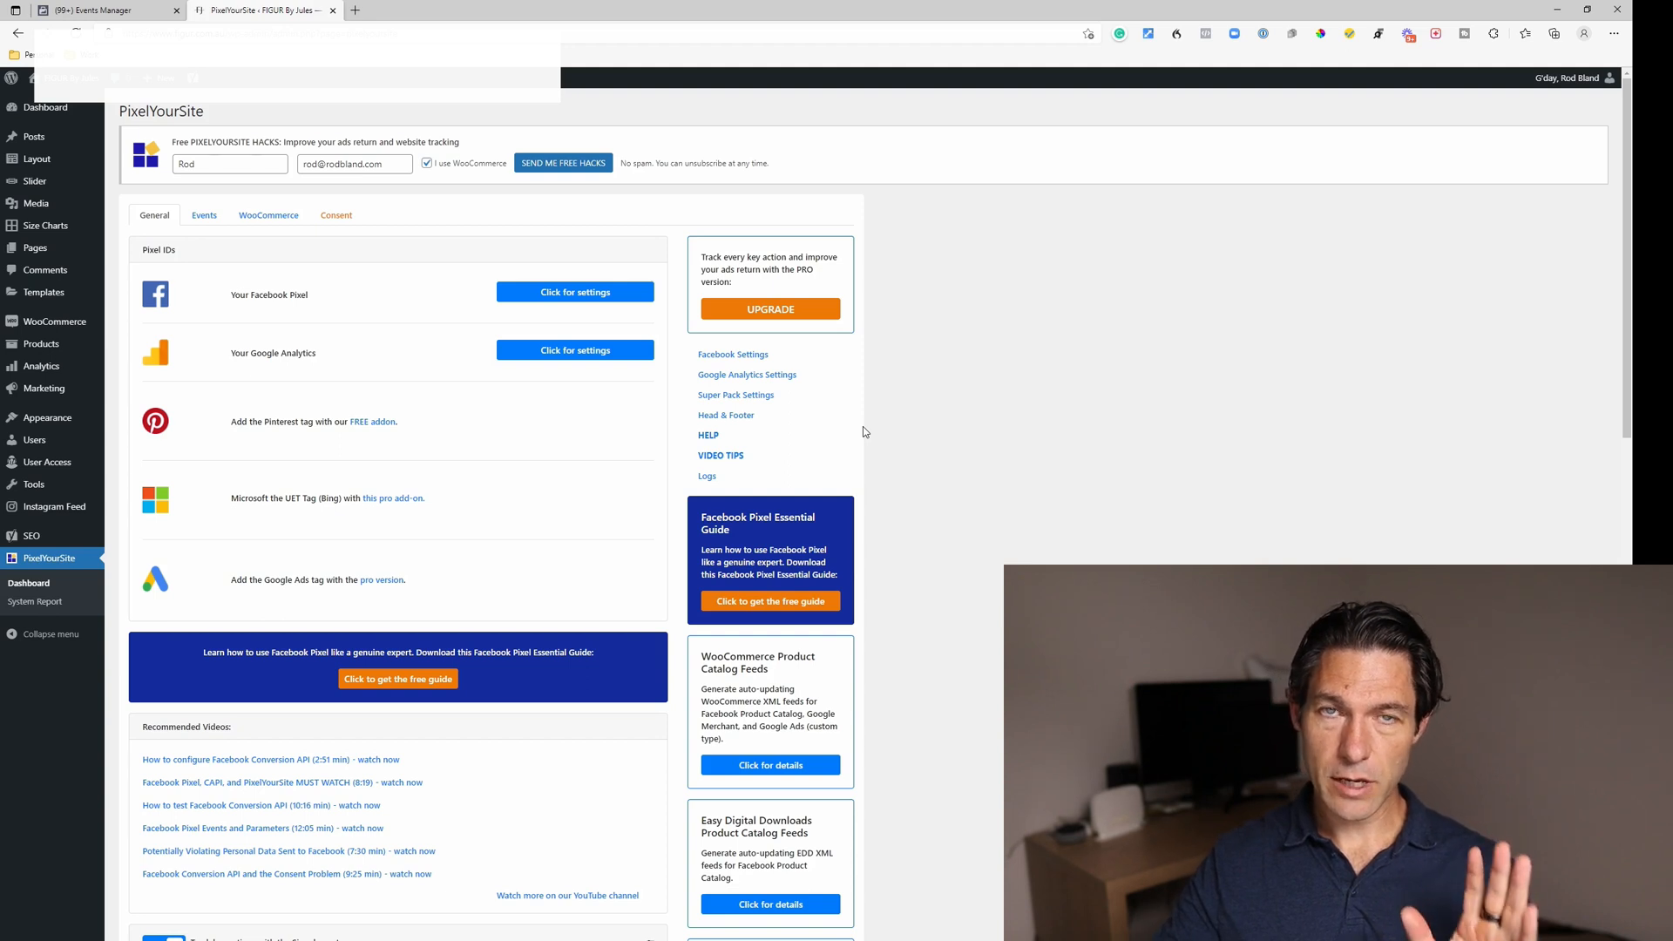
mouse_move(818, 457)
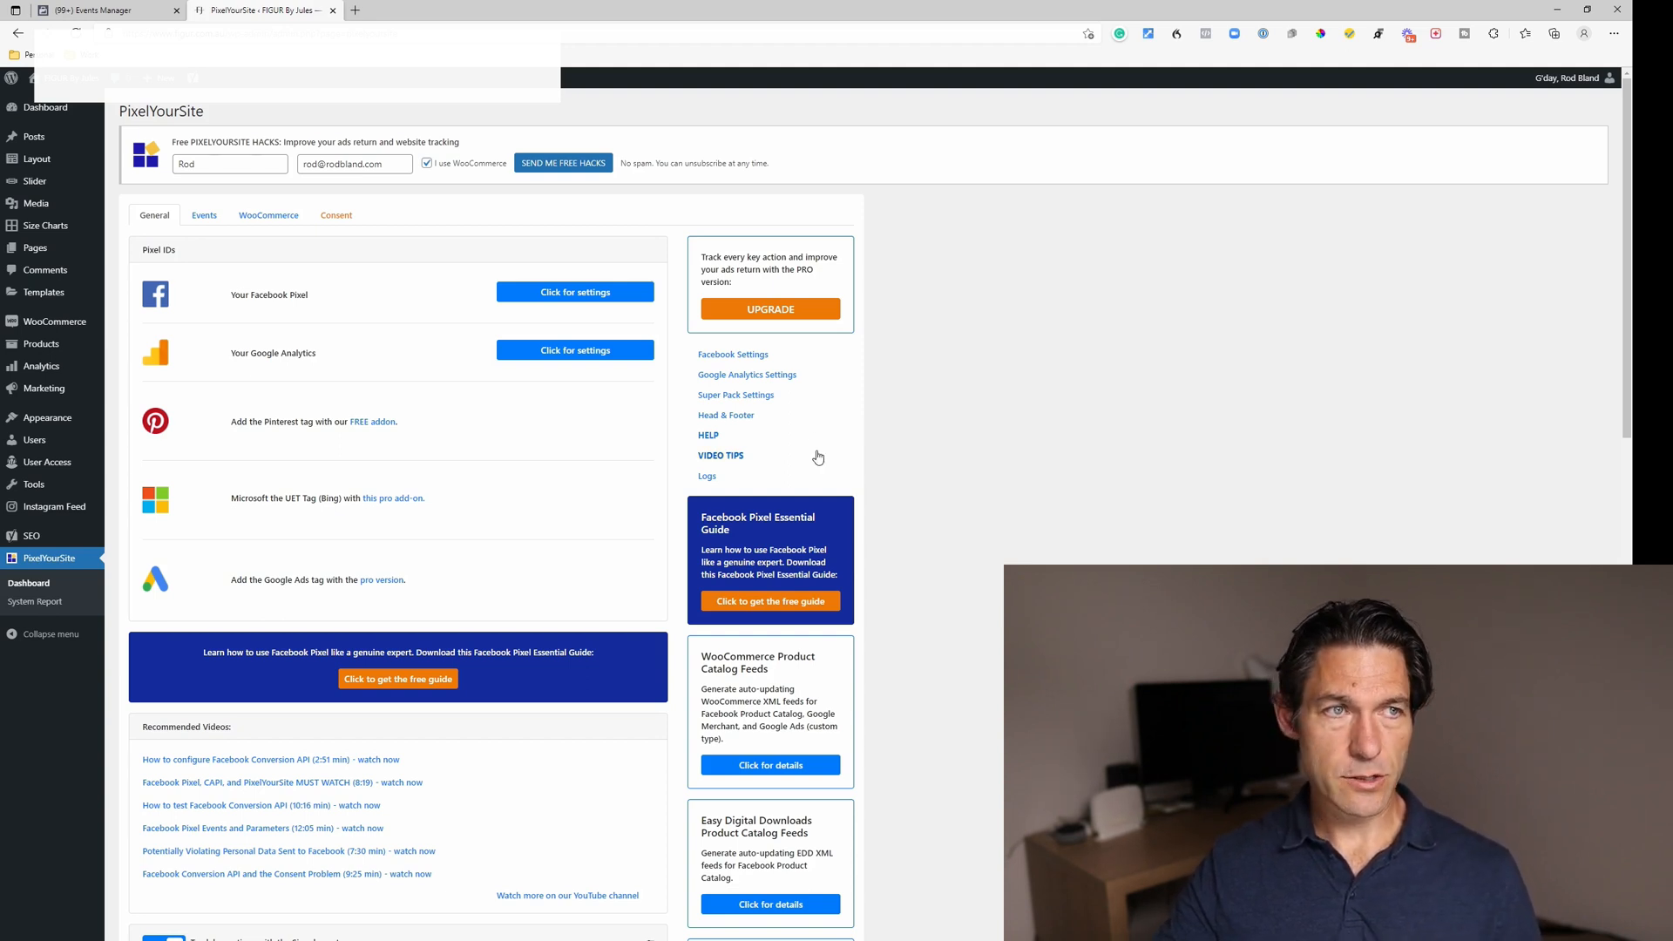
Return to the agency test pixel's settings in Events Manager.
click(96, 16)
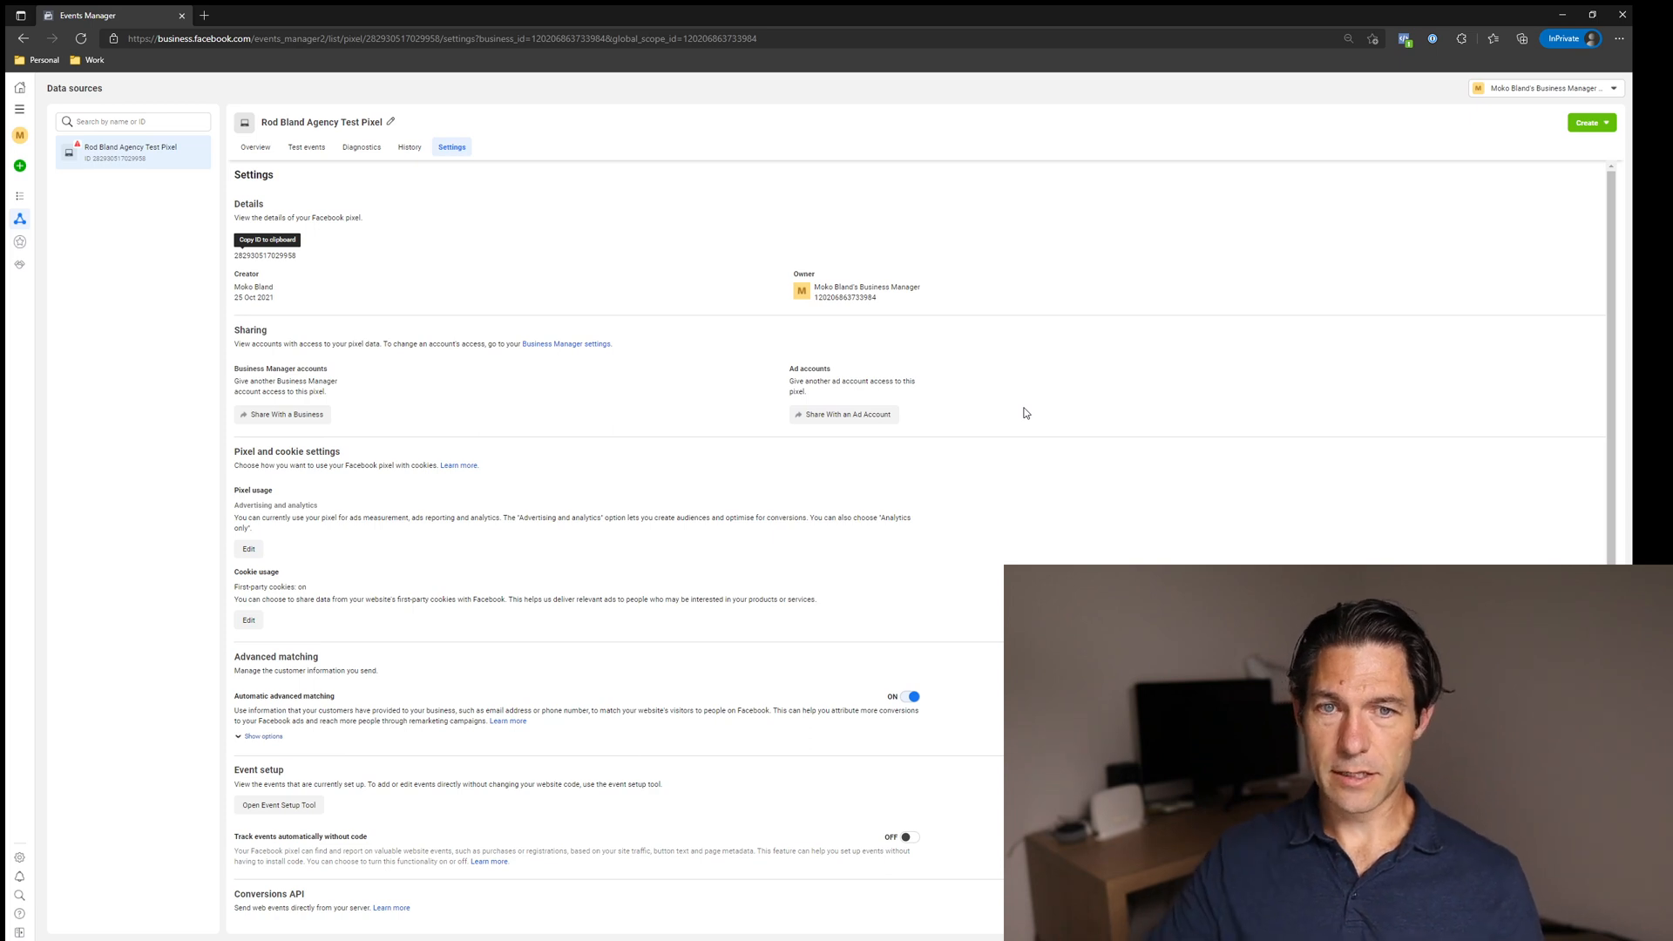
mouse_move(800, 345)
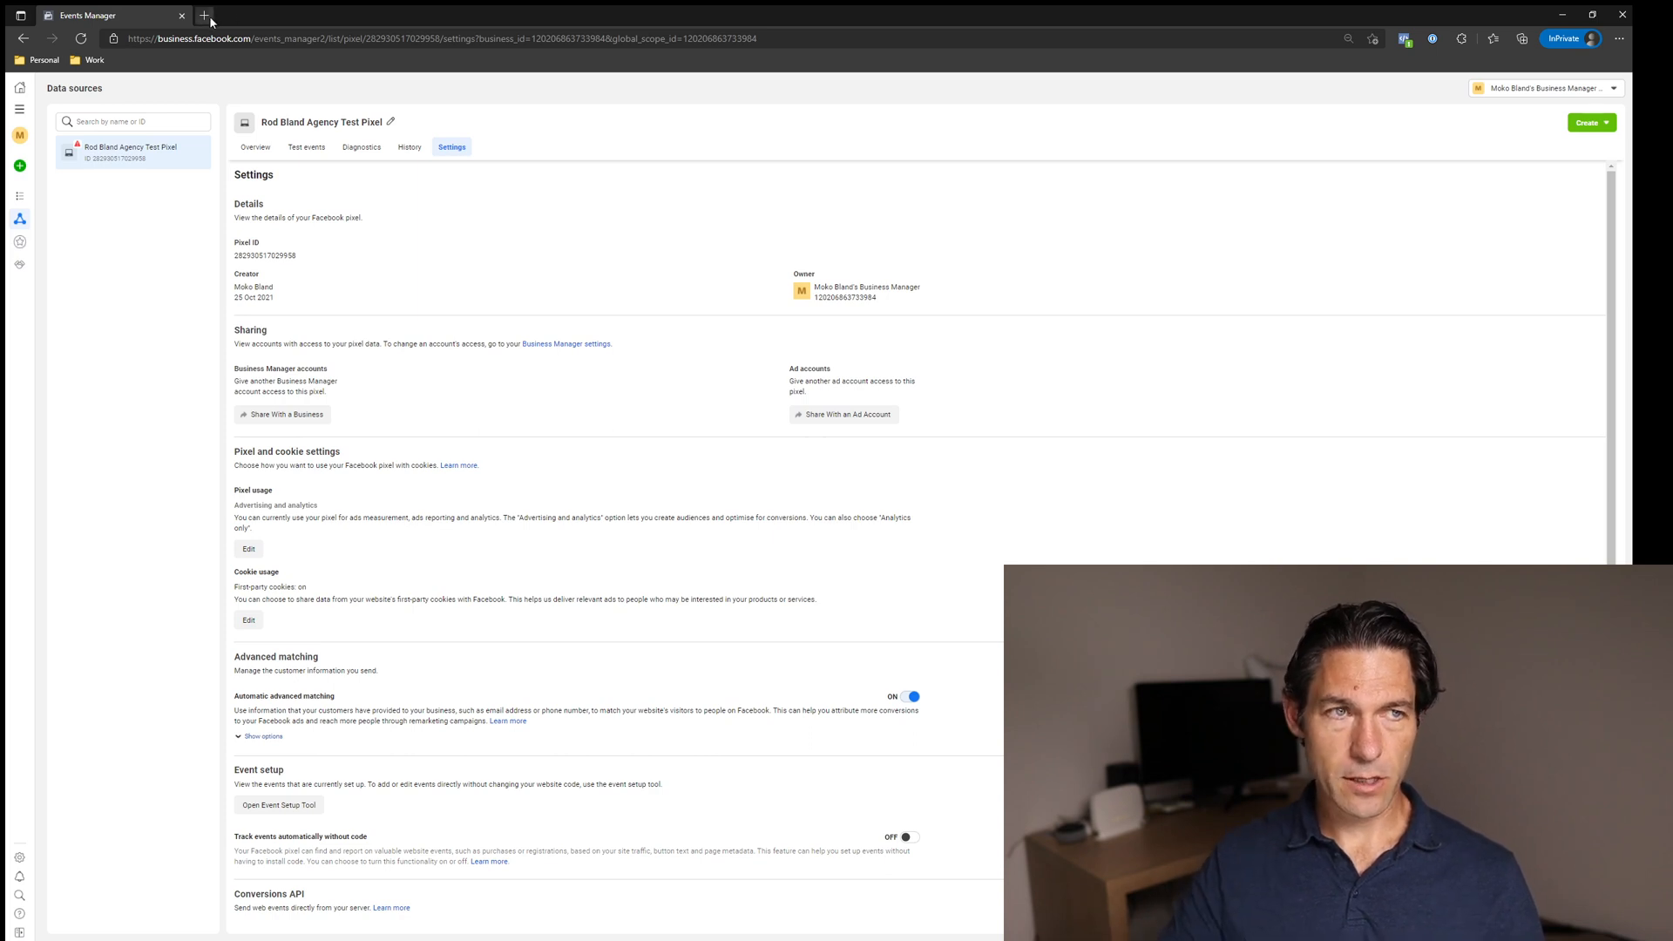
click(202, 16)
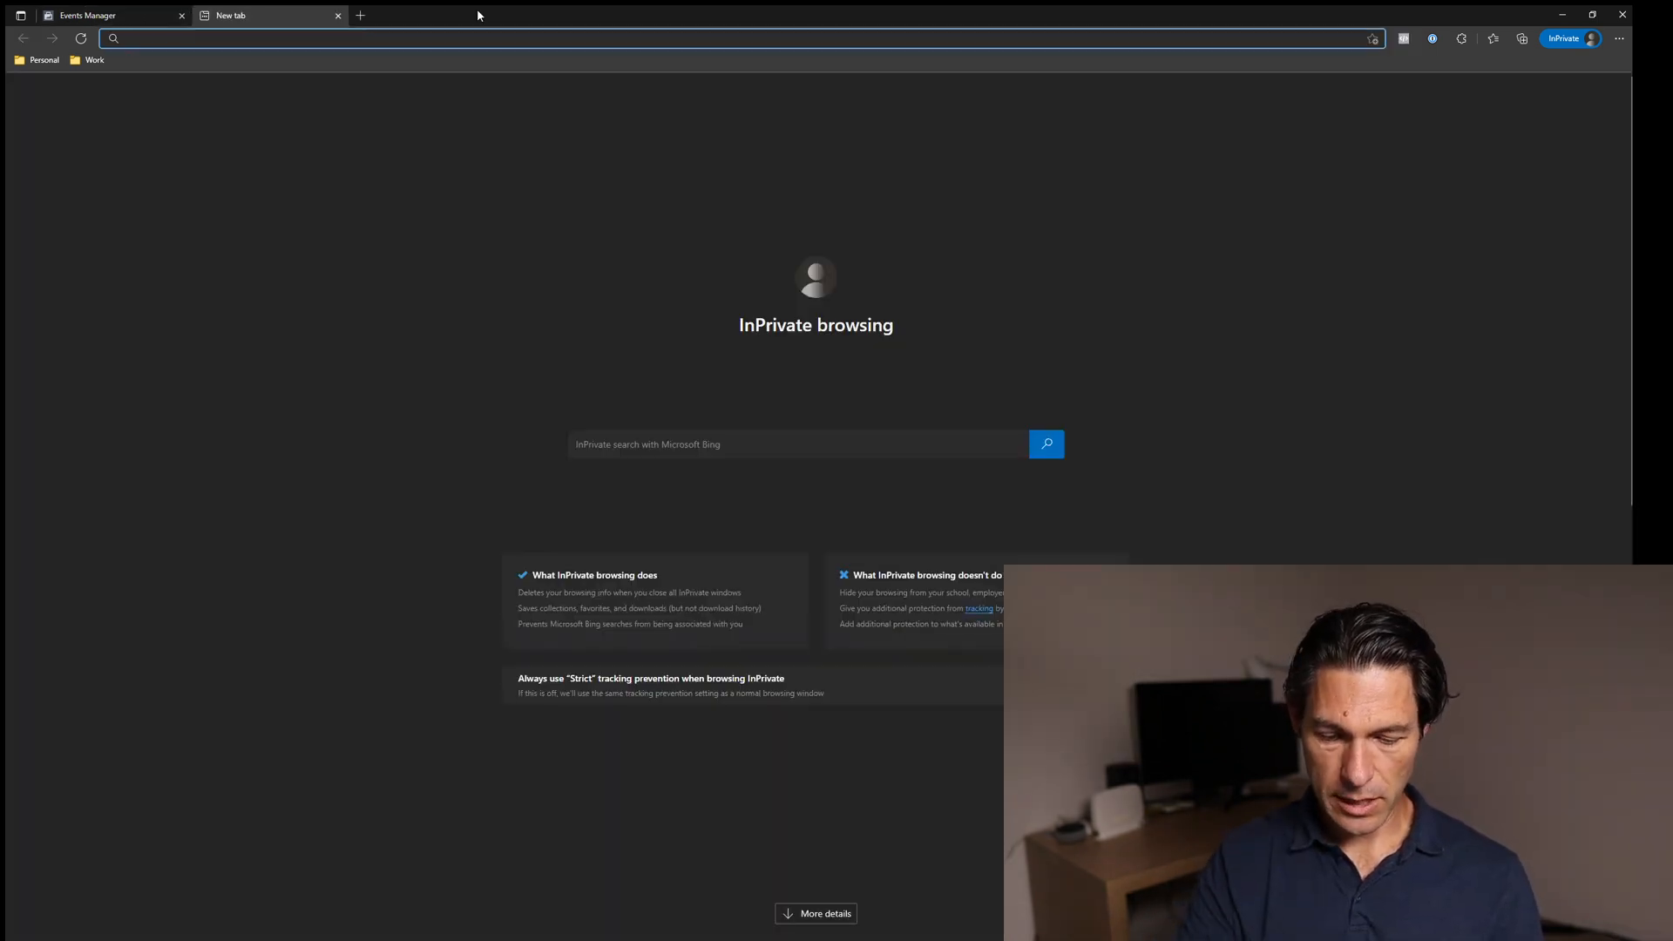
text(https://rodbland.com)
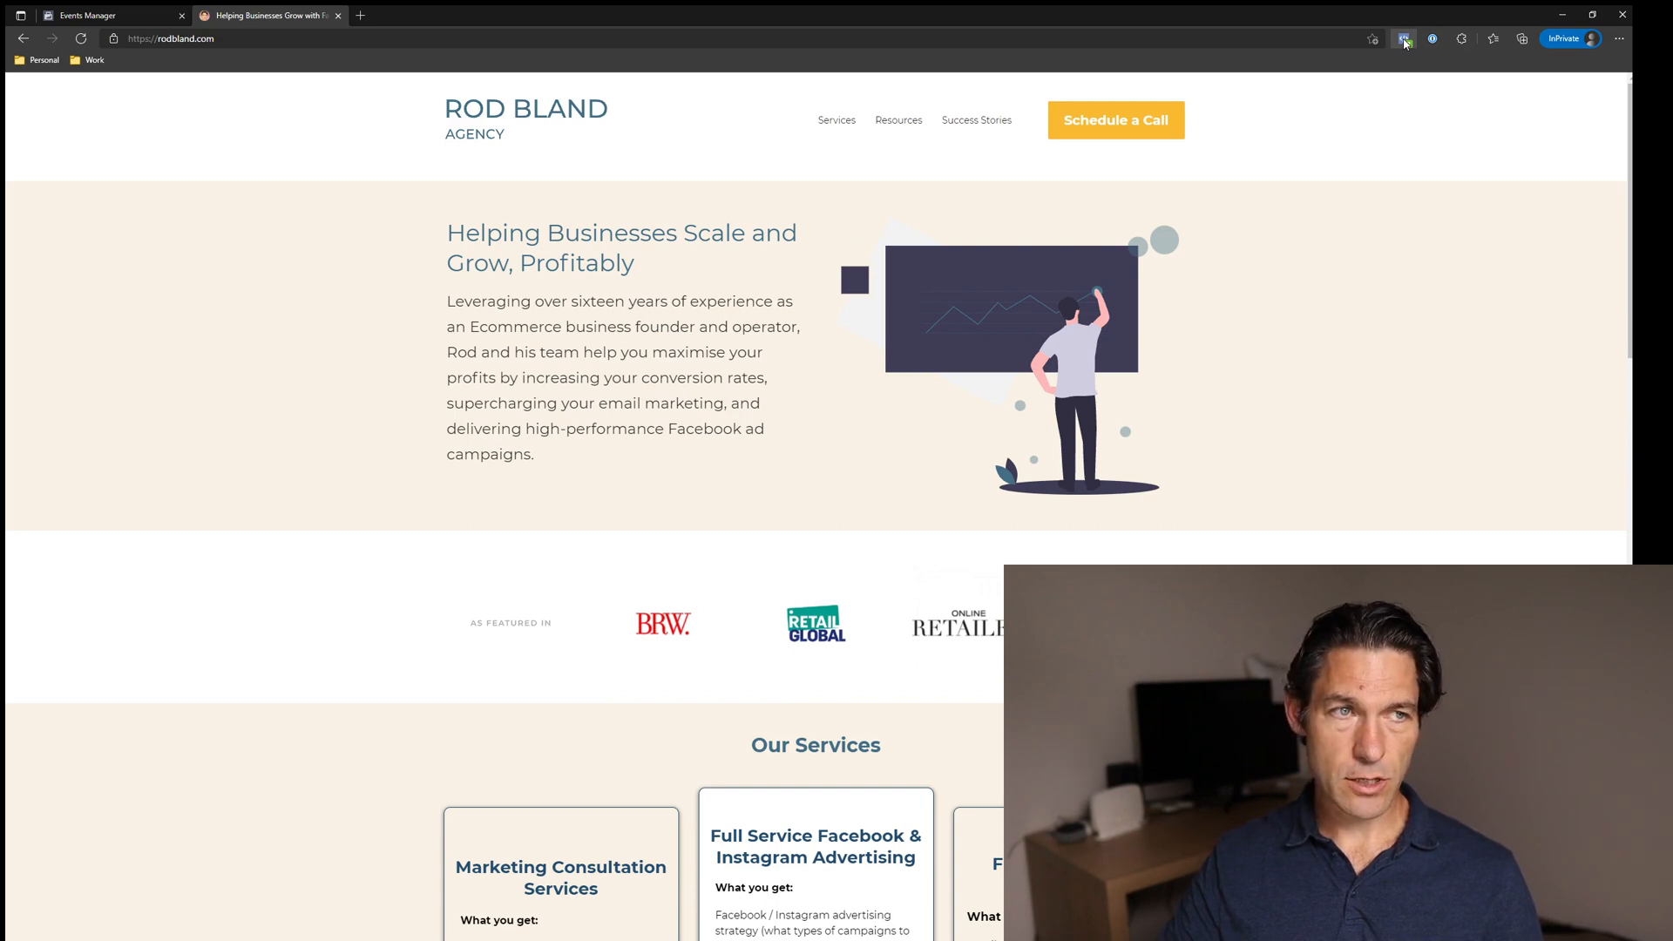
mouse_move(1414, 70)
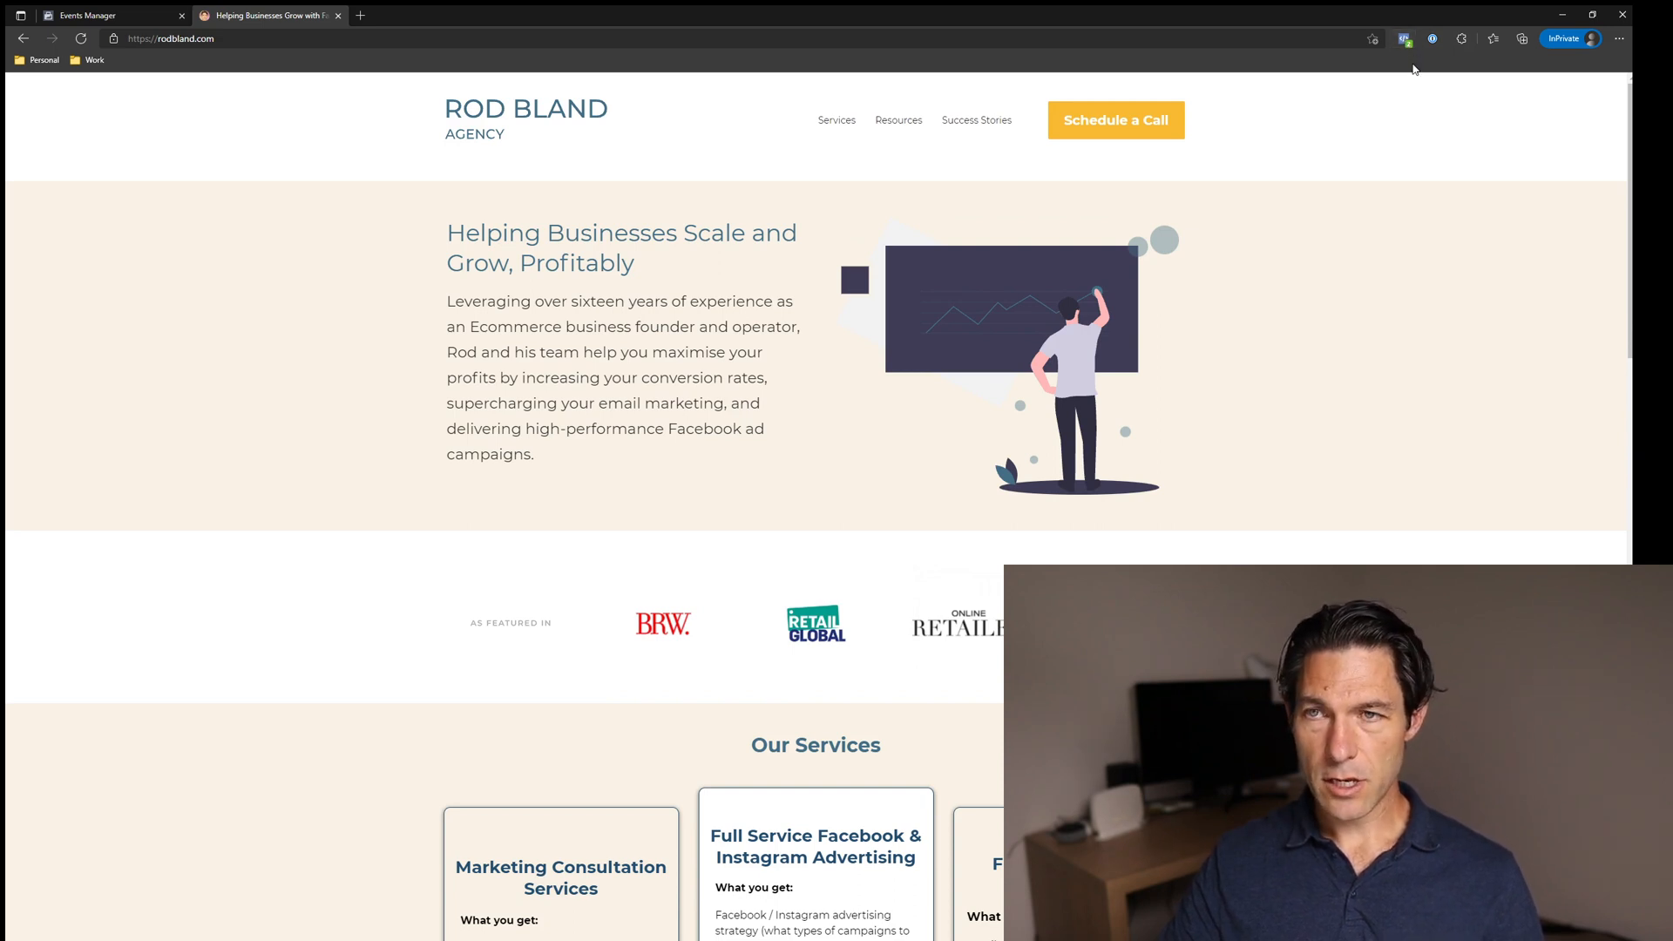
click(321, 38)
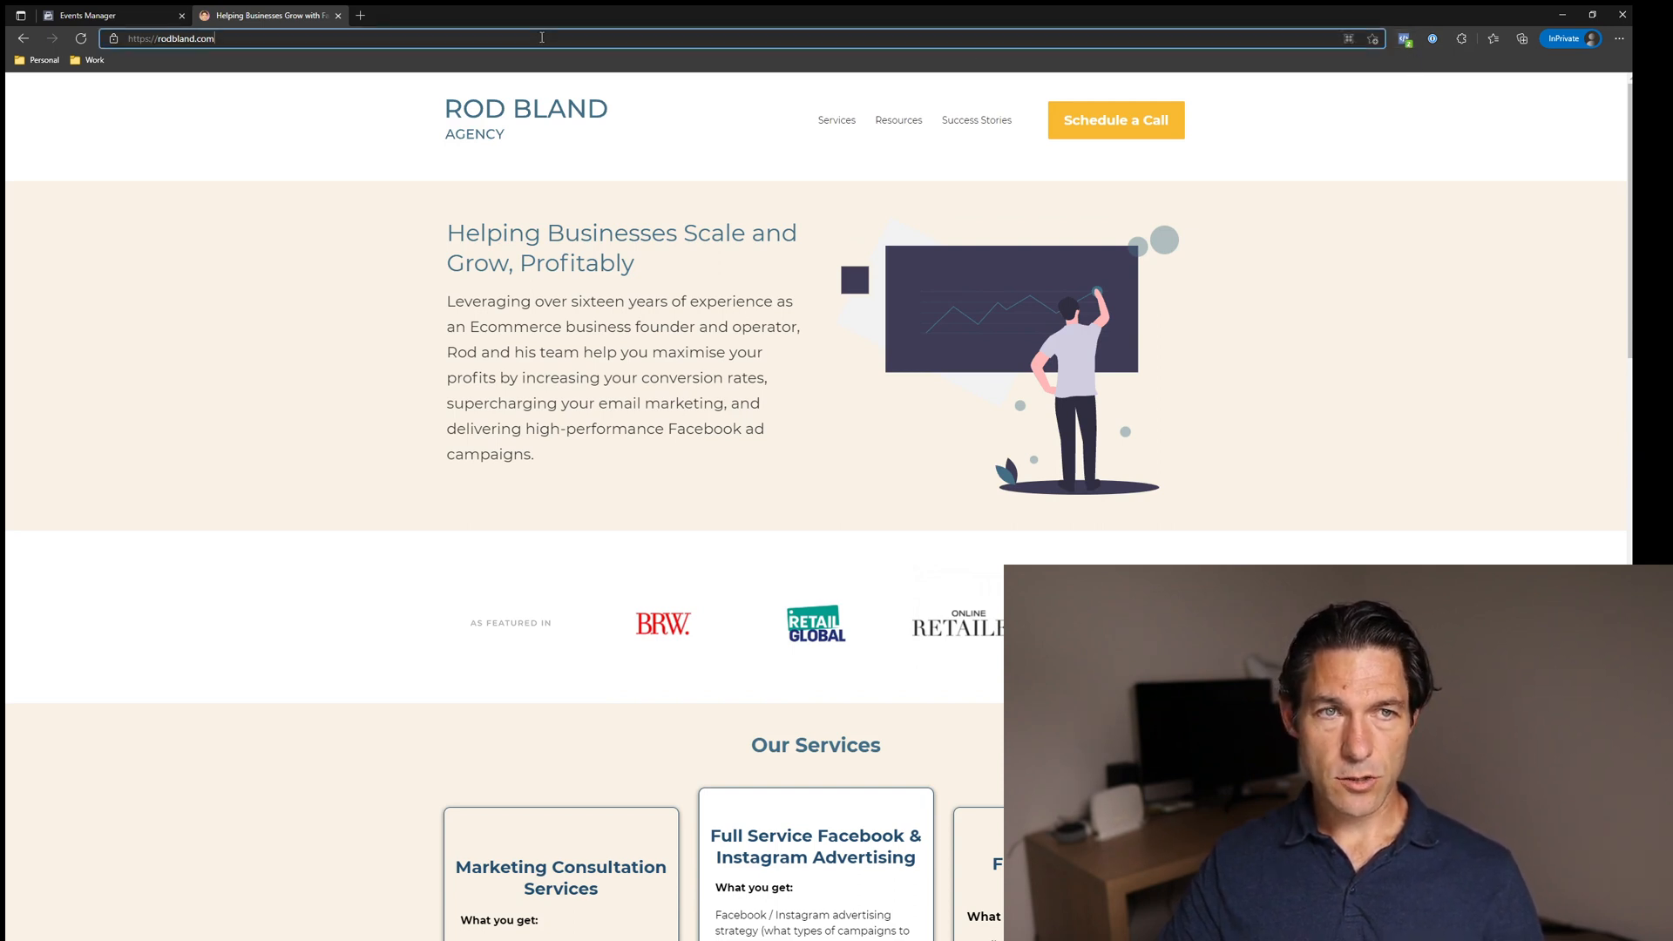
text(pixel he)
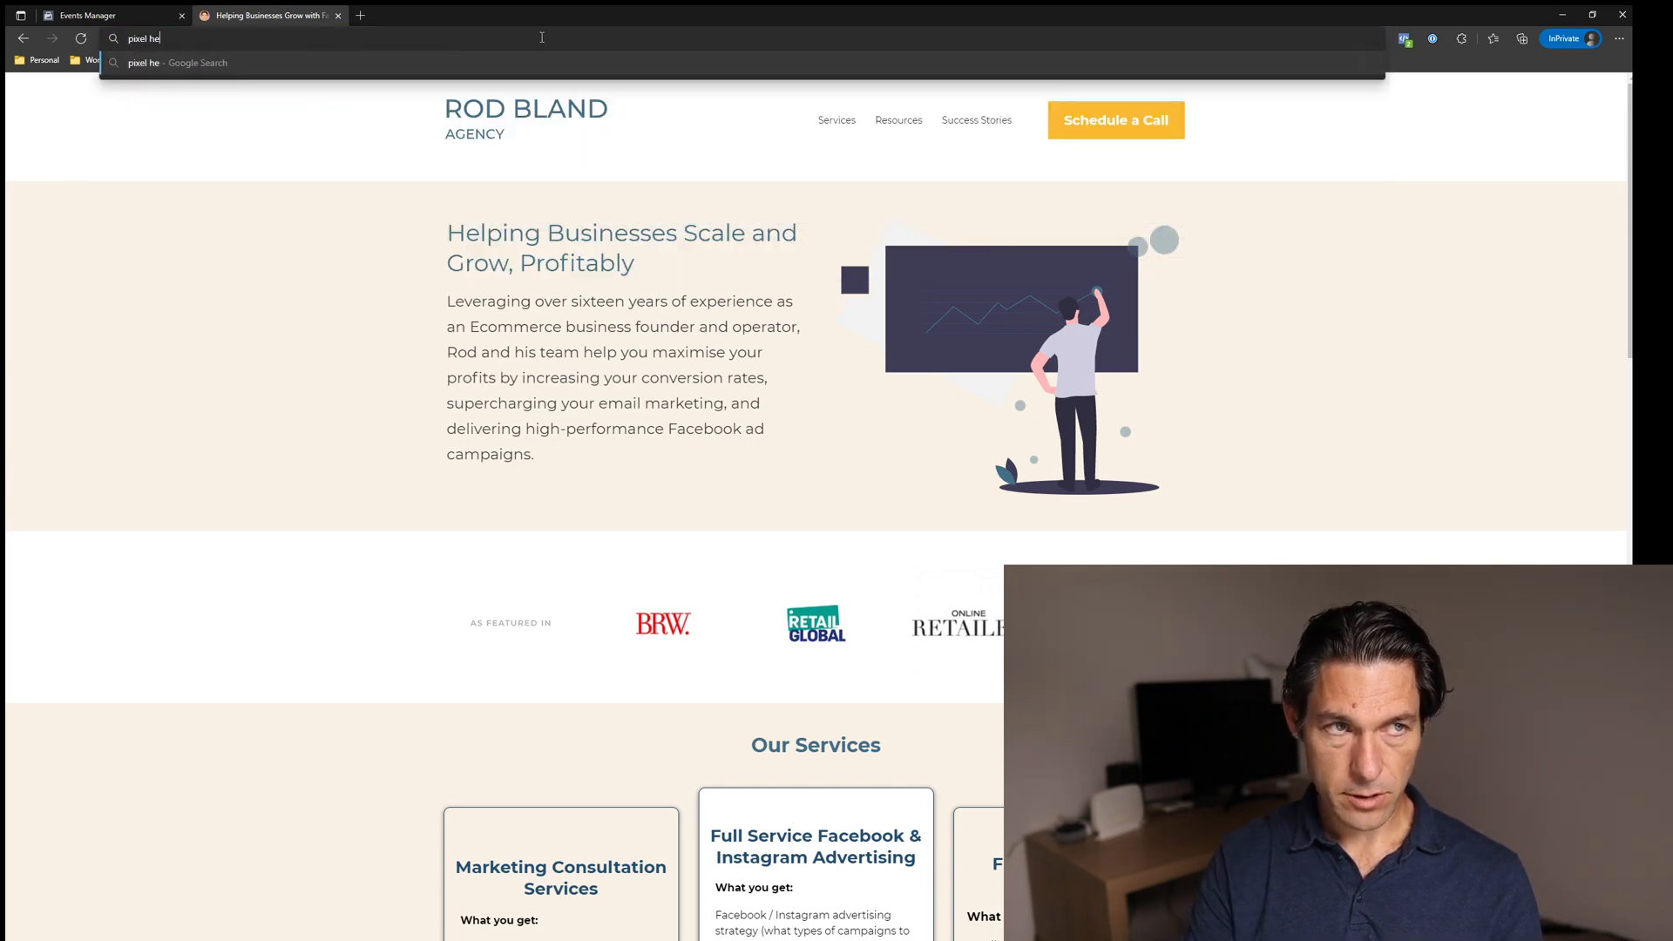
key(Return)
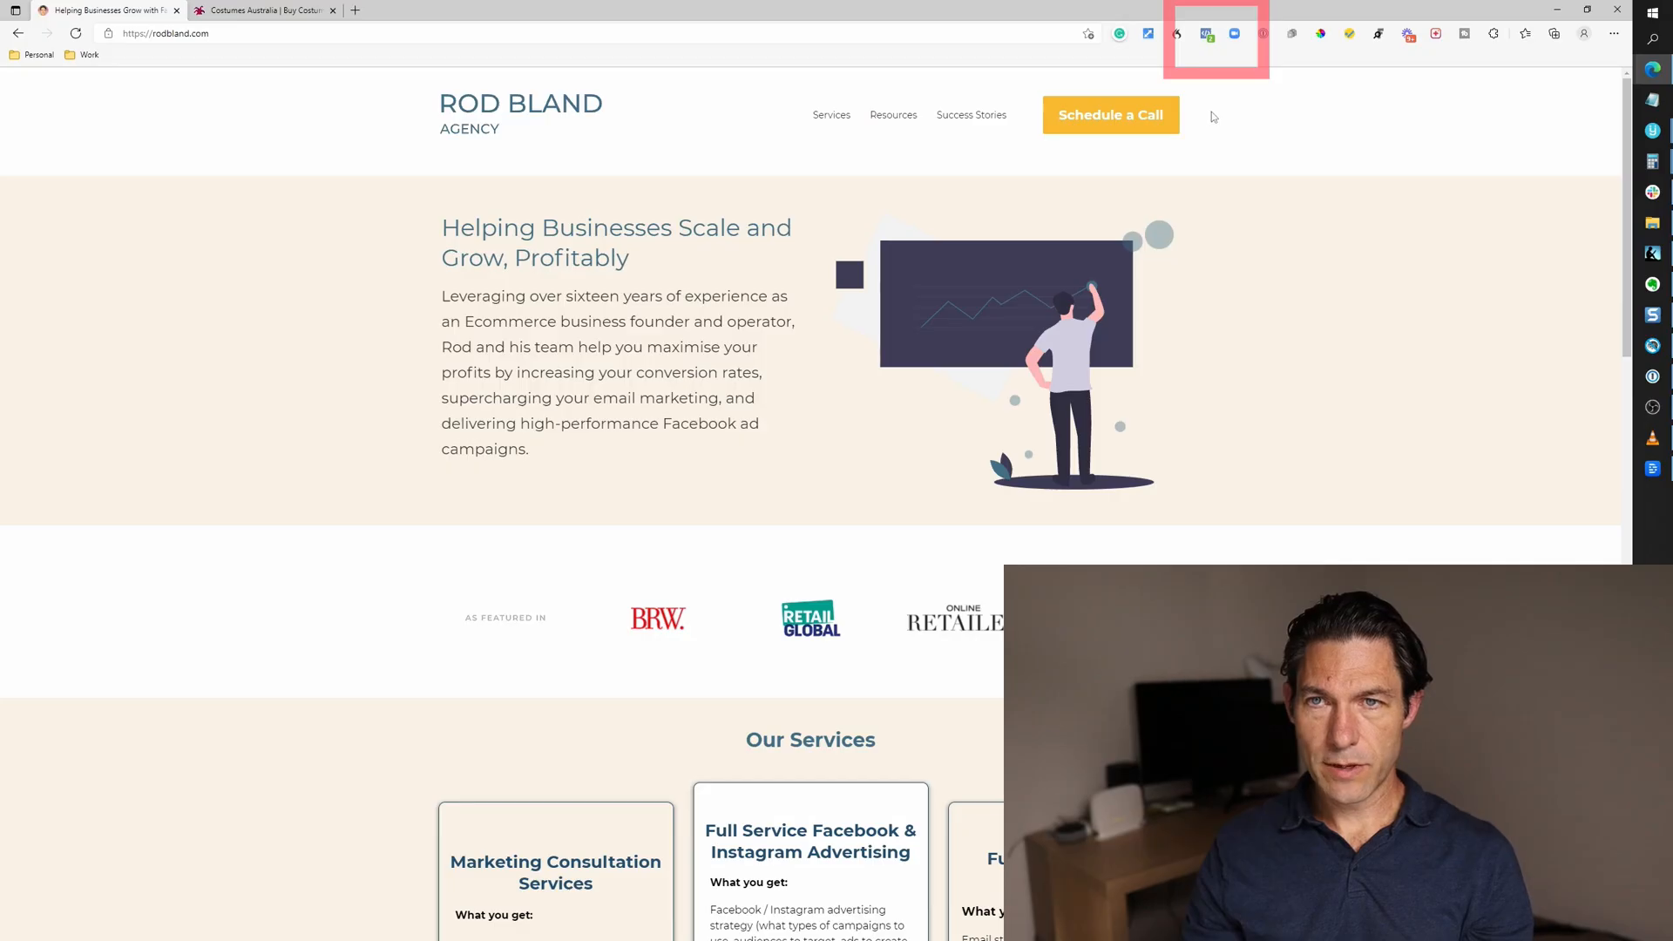
mouse_move(1207, 33)
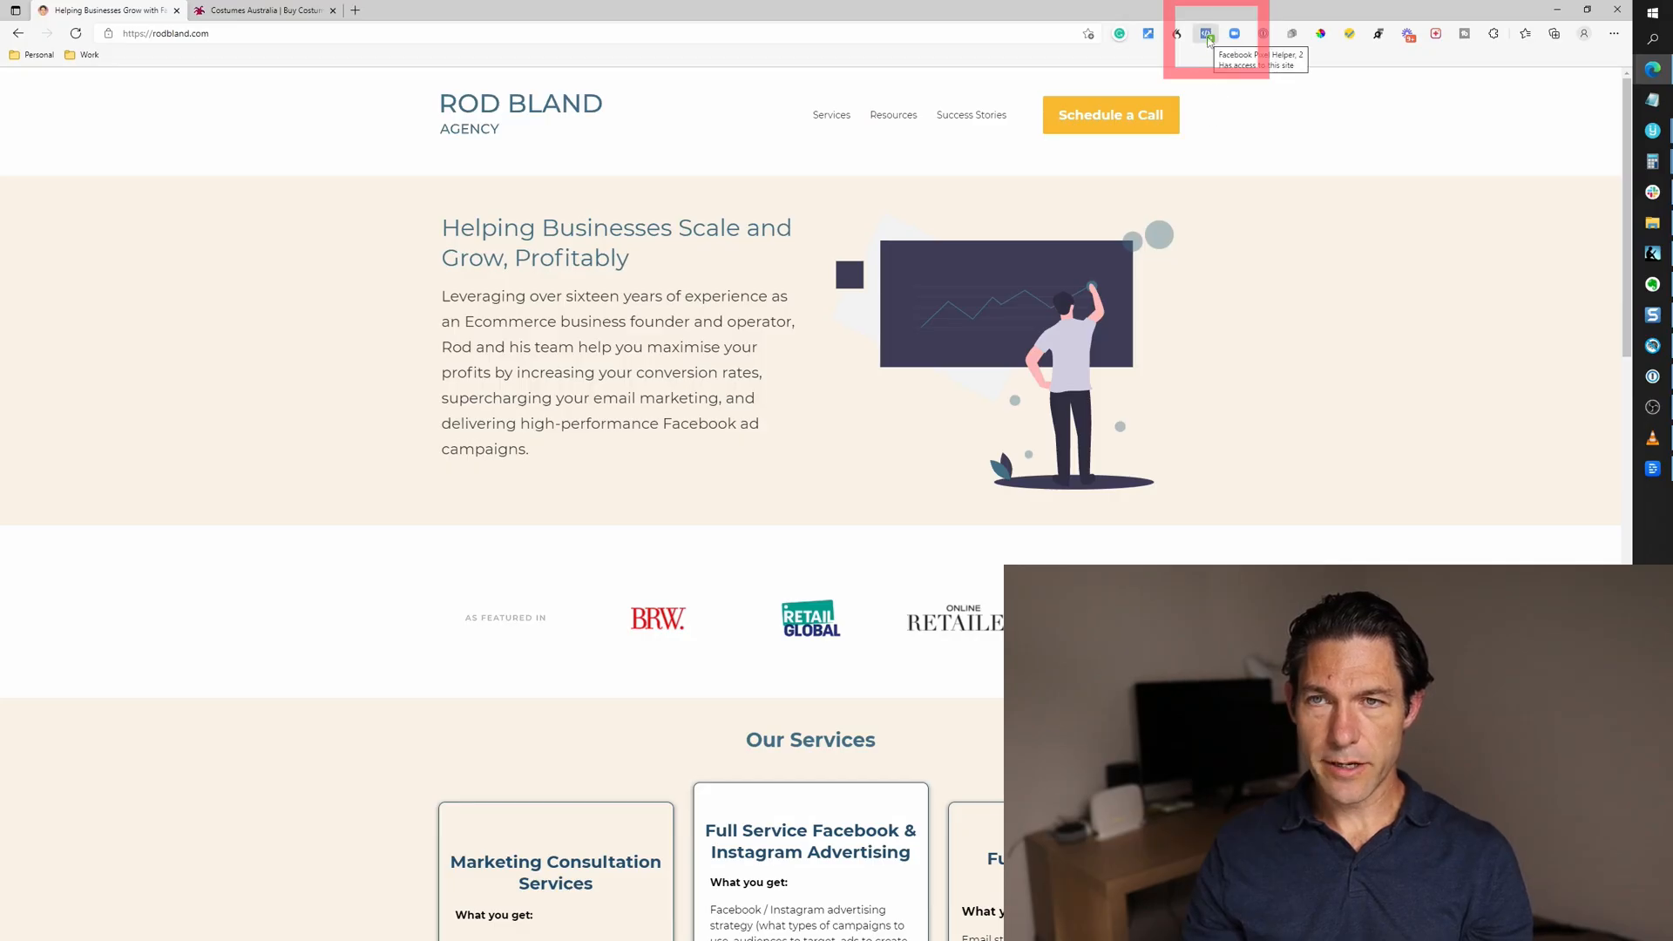
Check rodbland.com in Pixel Helper and inspect its PageView event details.
click(1206, 33)
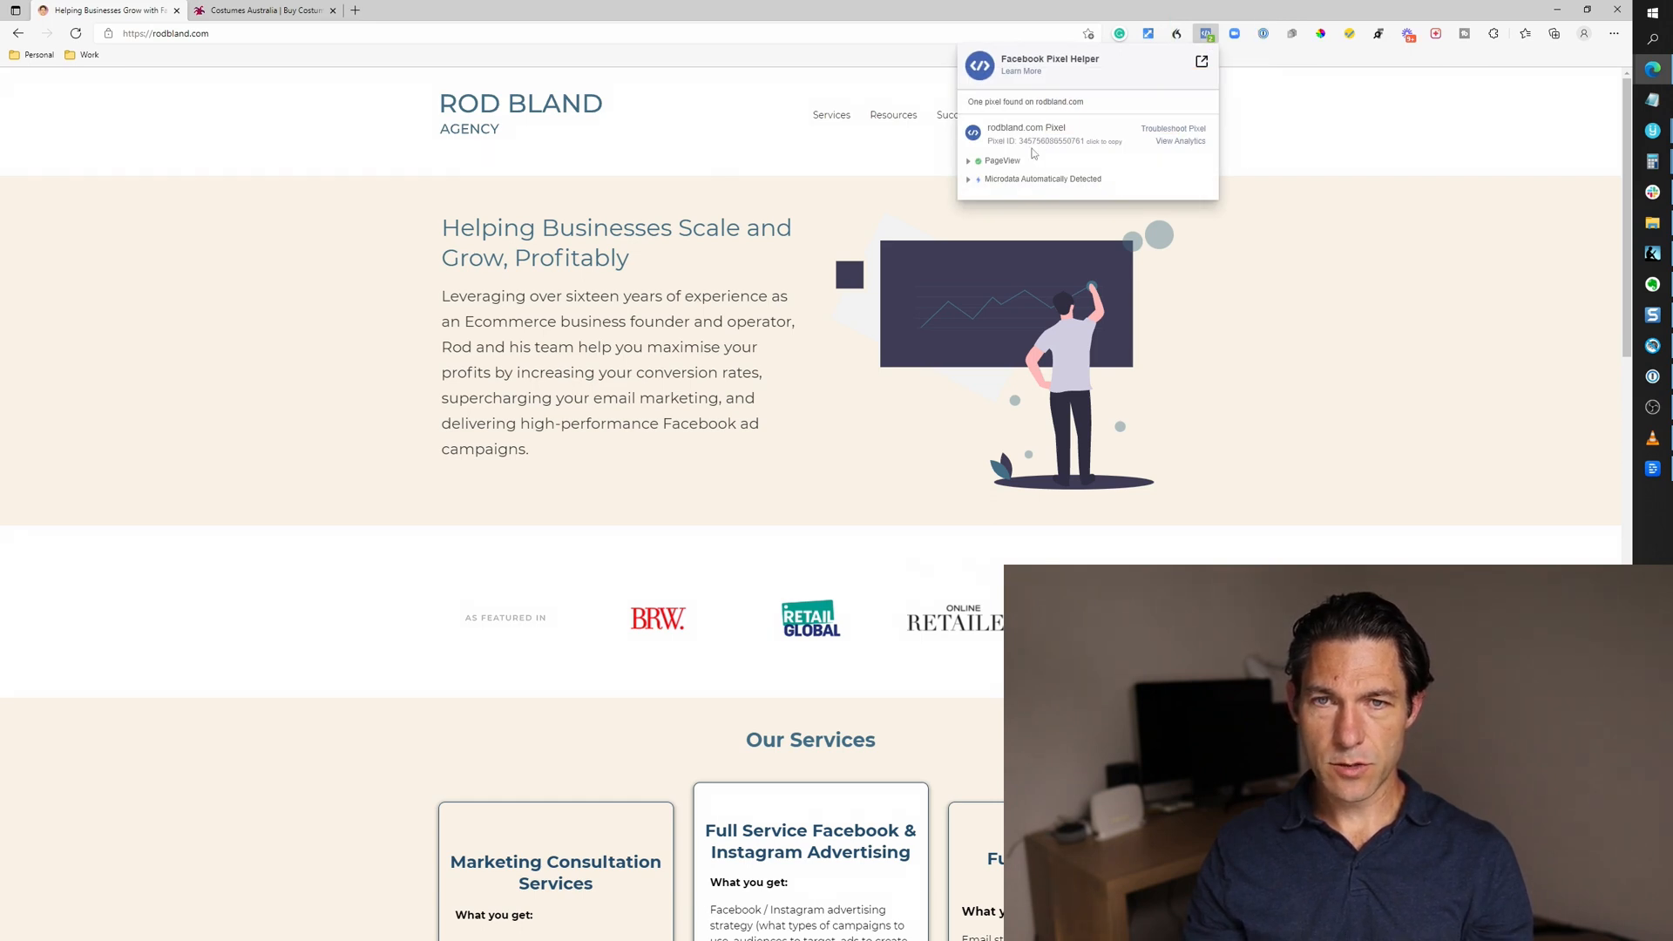
mouse_move(1023, 193)
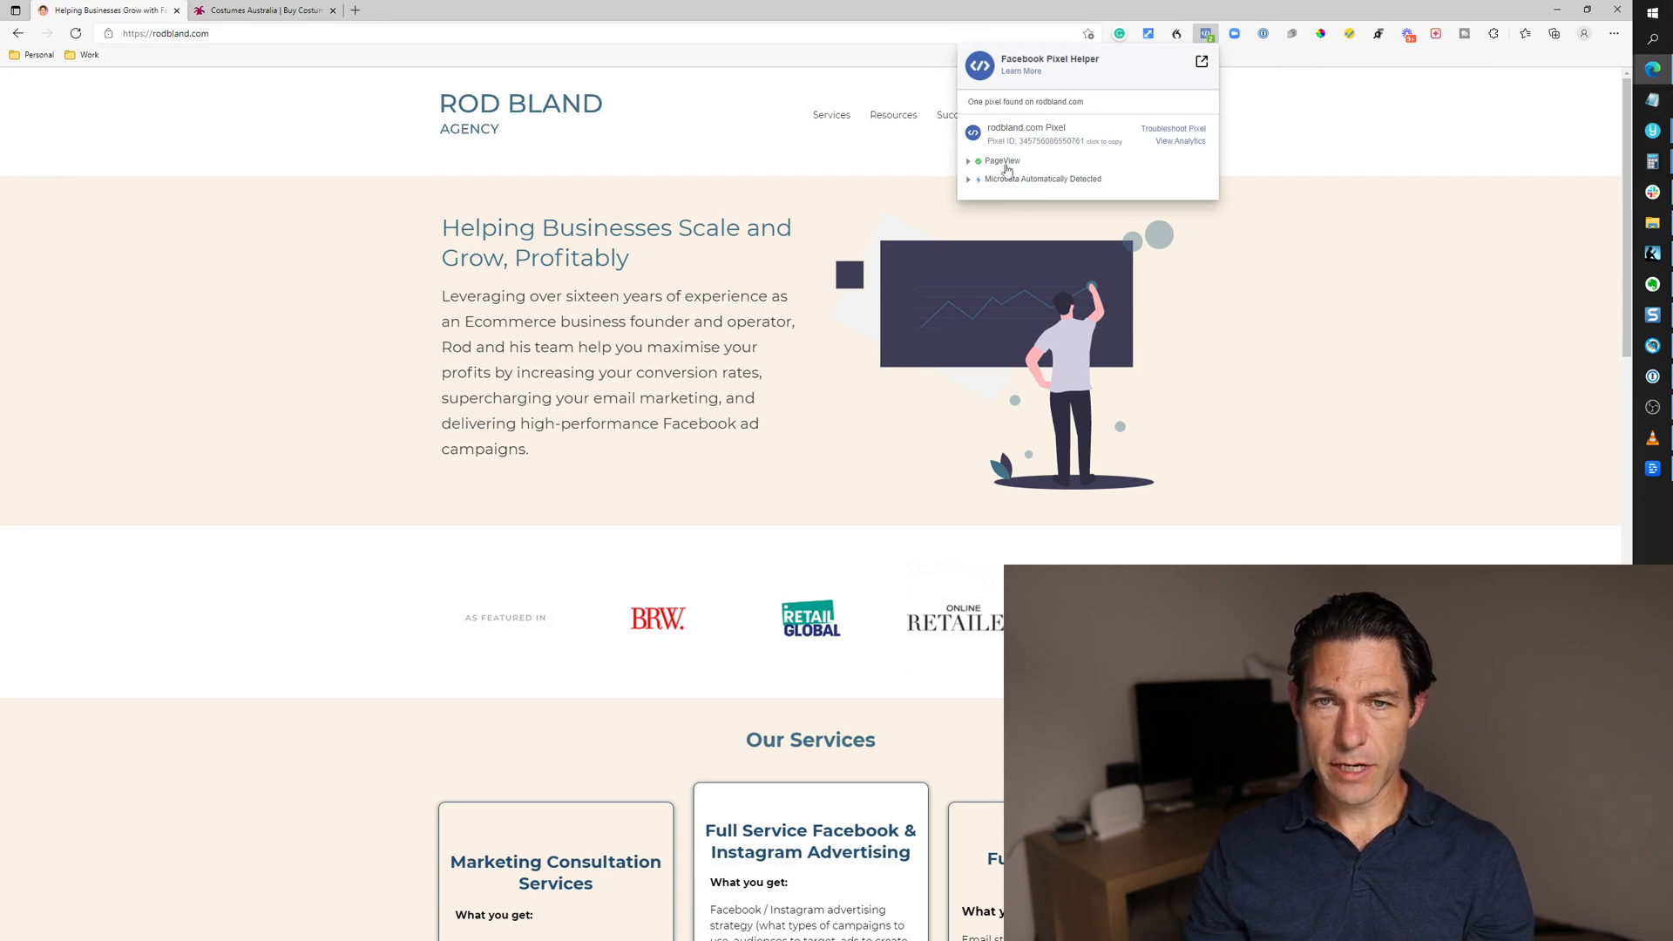
click(971, 160)
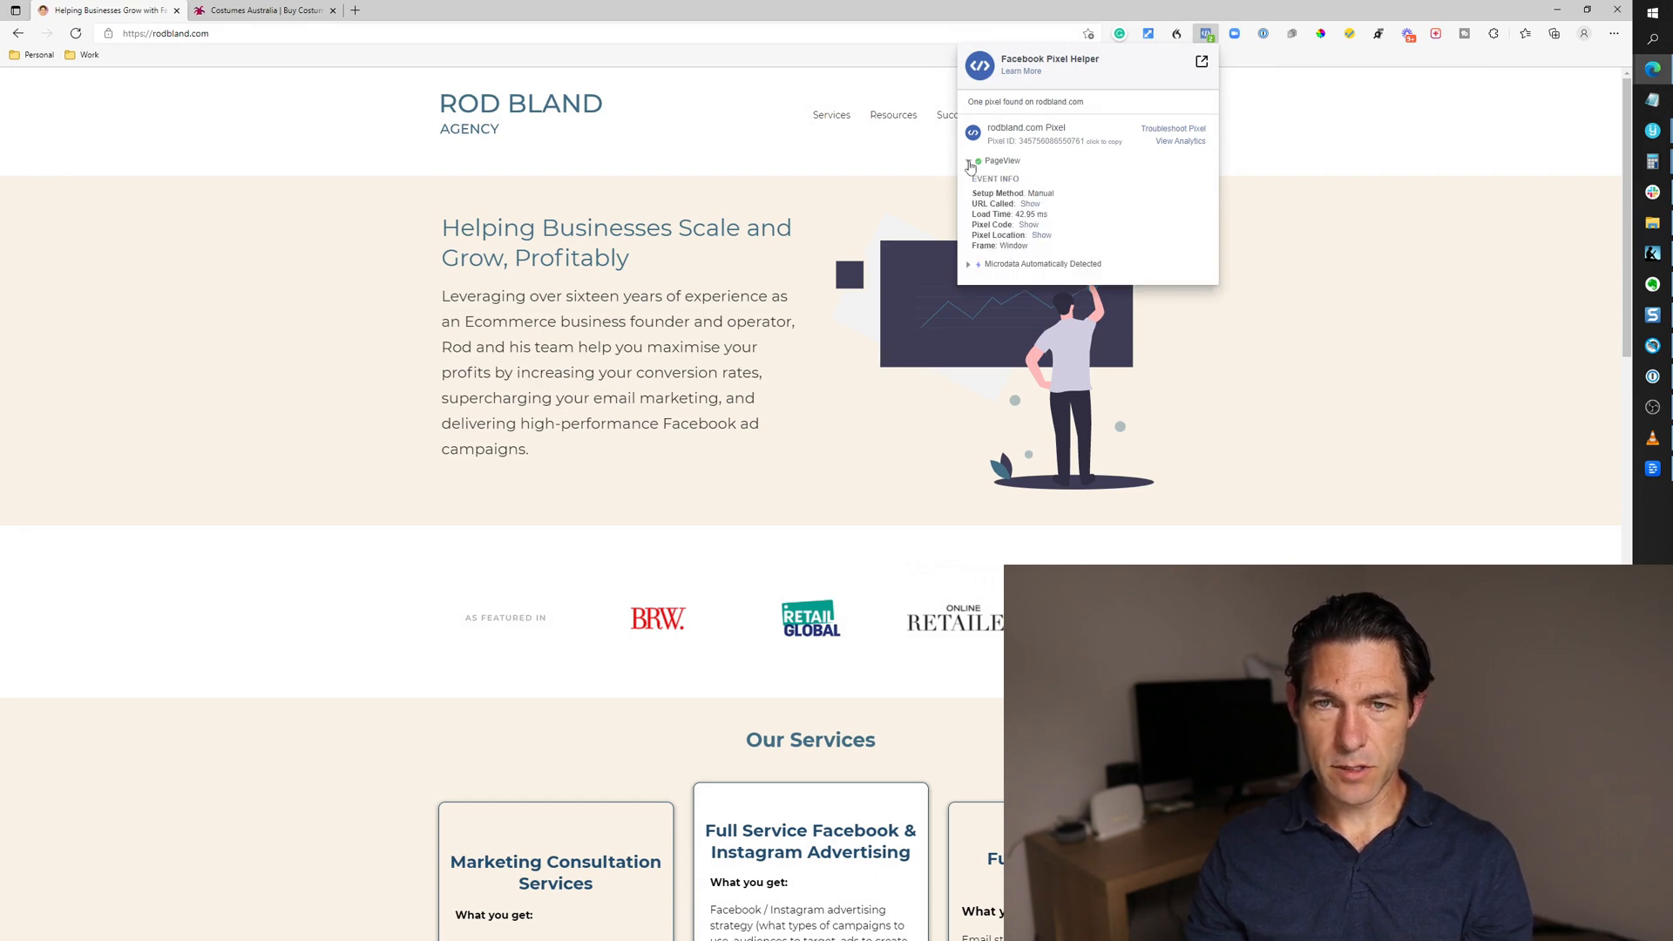
click(971, 160)
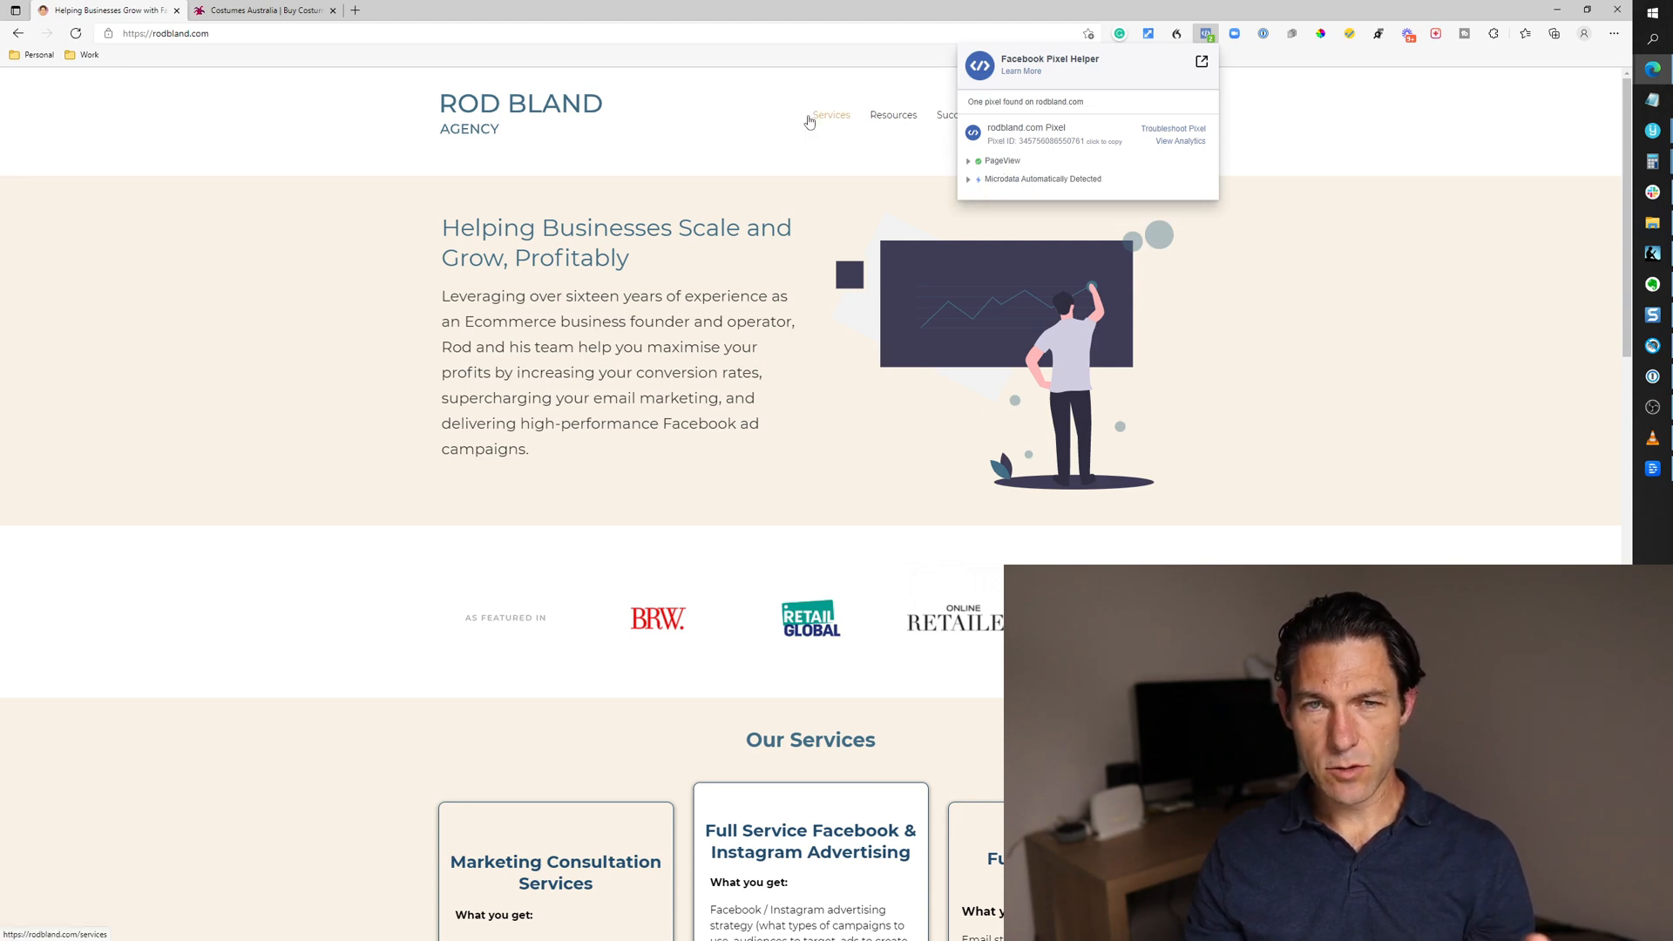
mouse_move(594, 49)
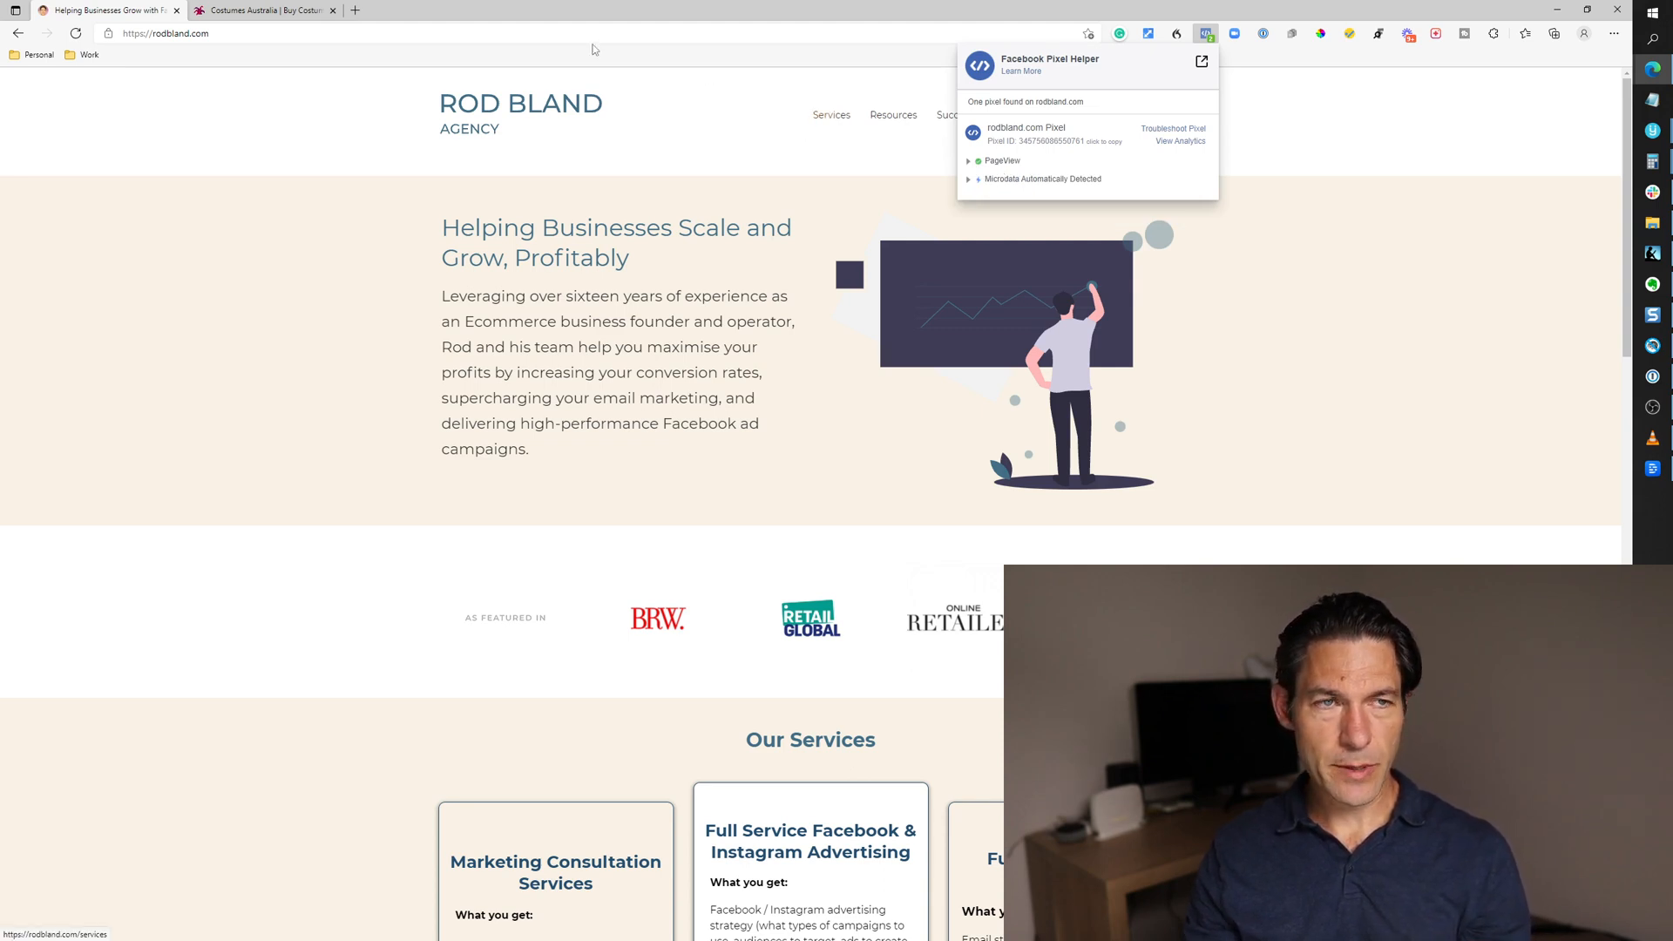
mouse_move(265, 11)
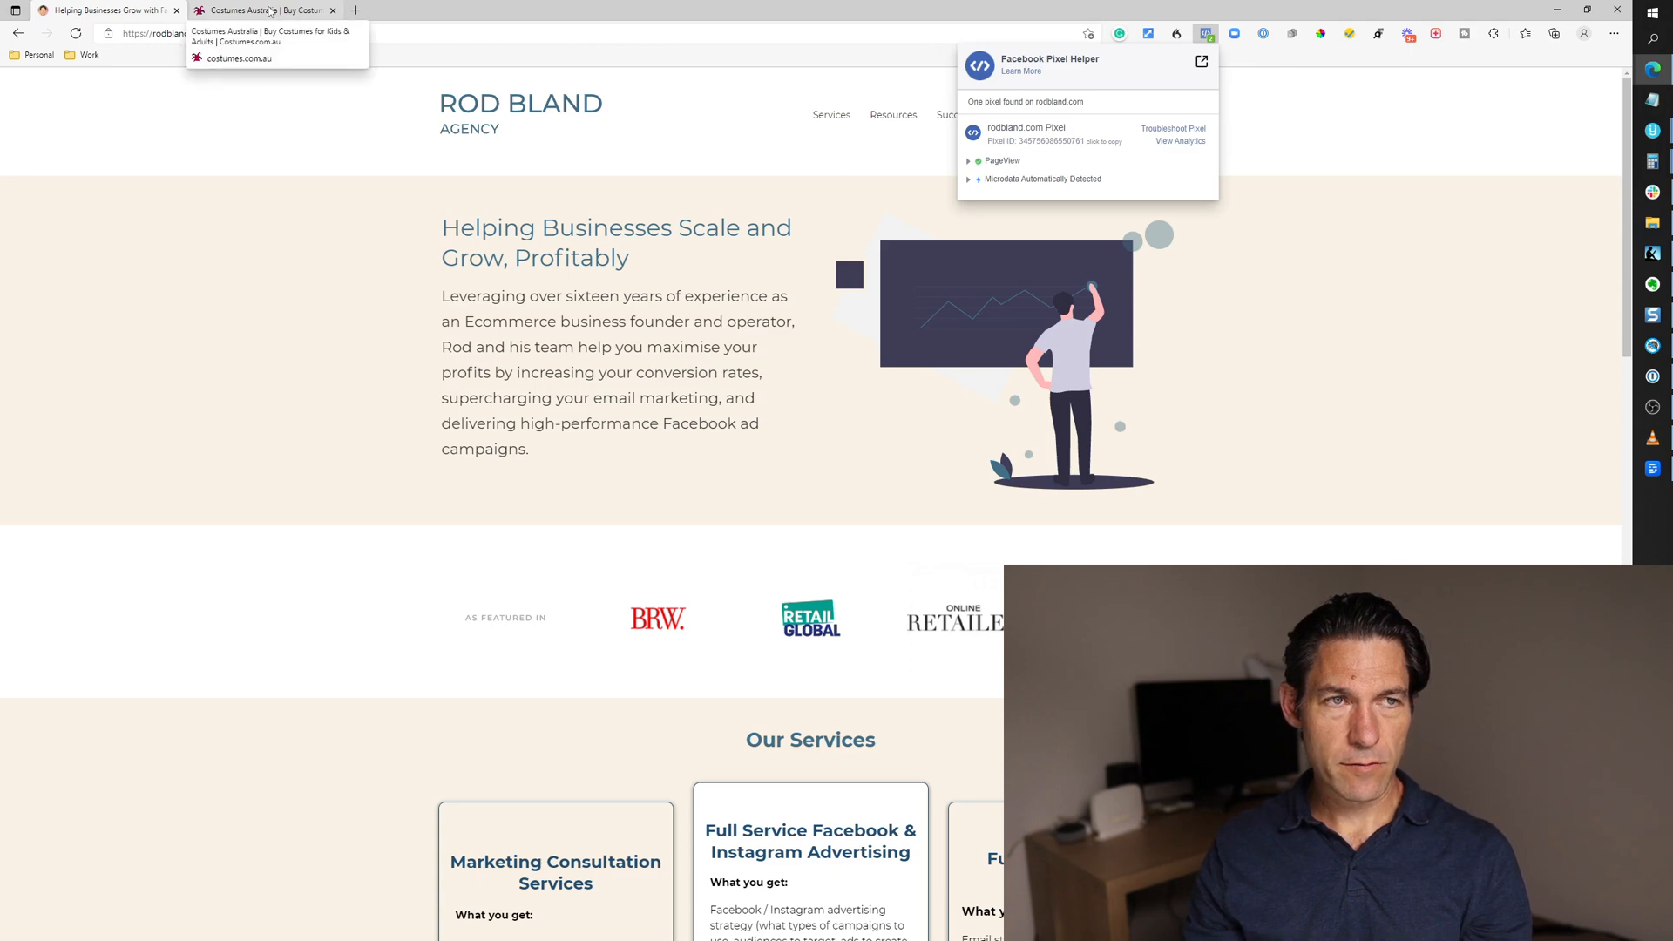
Switch to costumes.com.au, dismiss the discount popup and check its pixels in Pixel Helper.
click(262, 11)
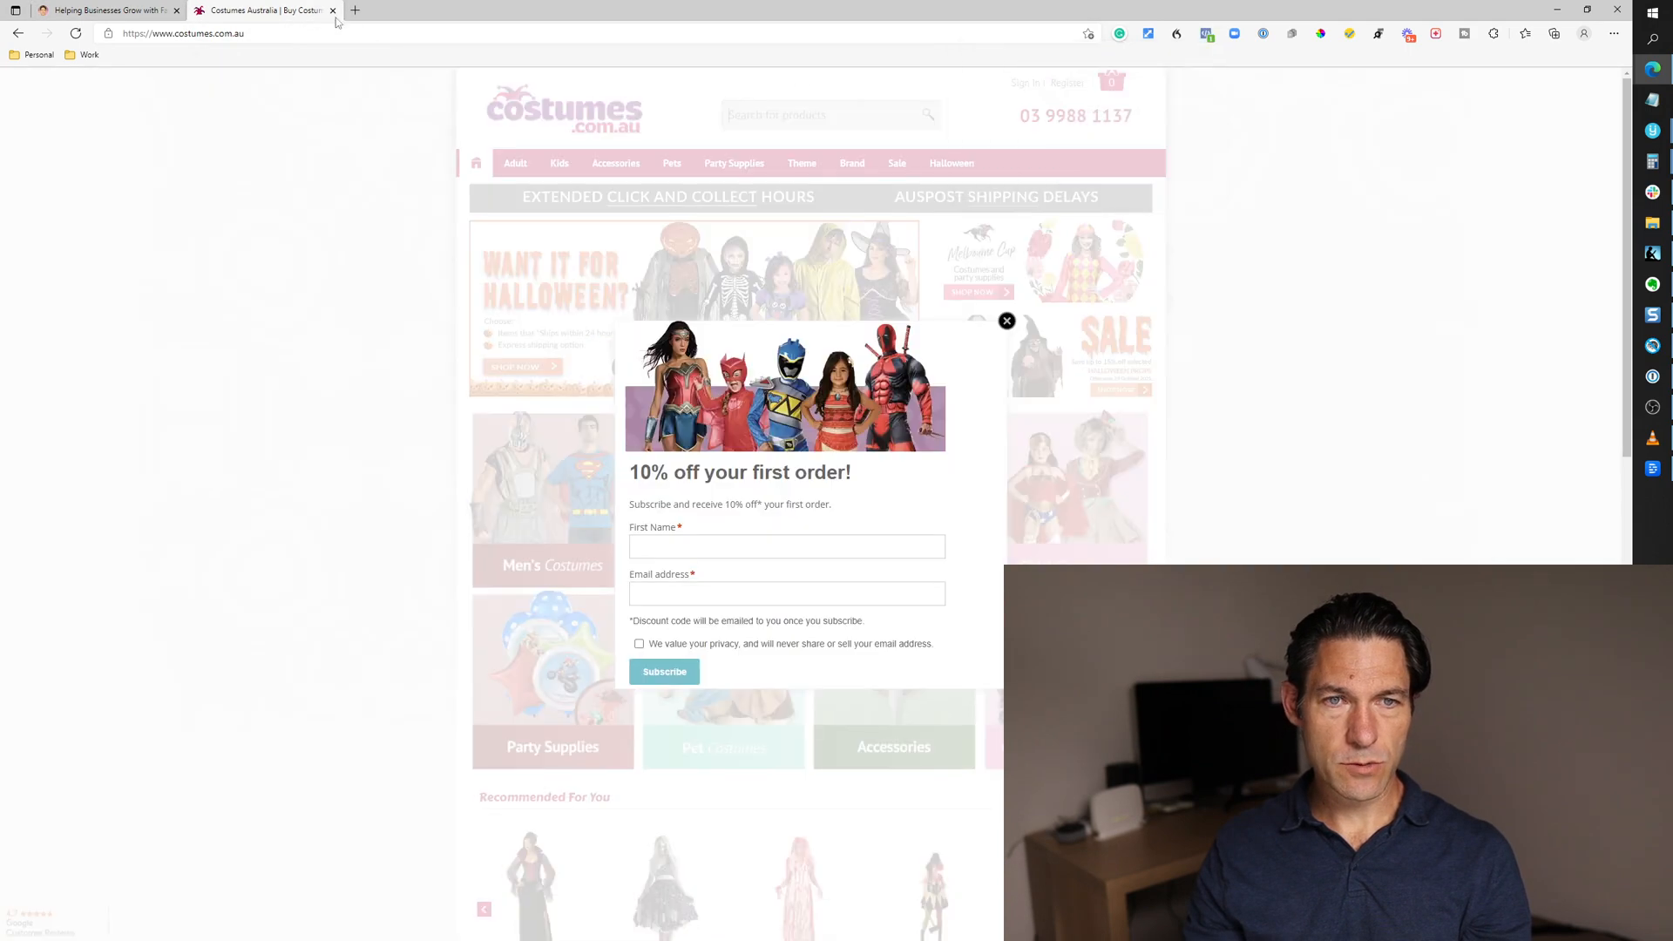
click(1006, 321)
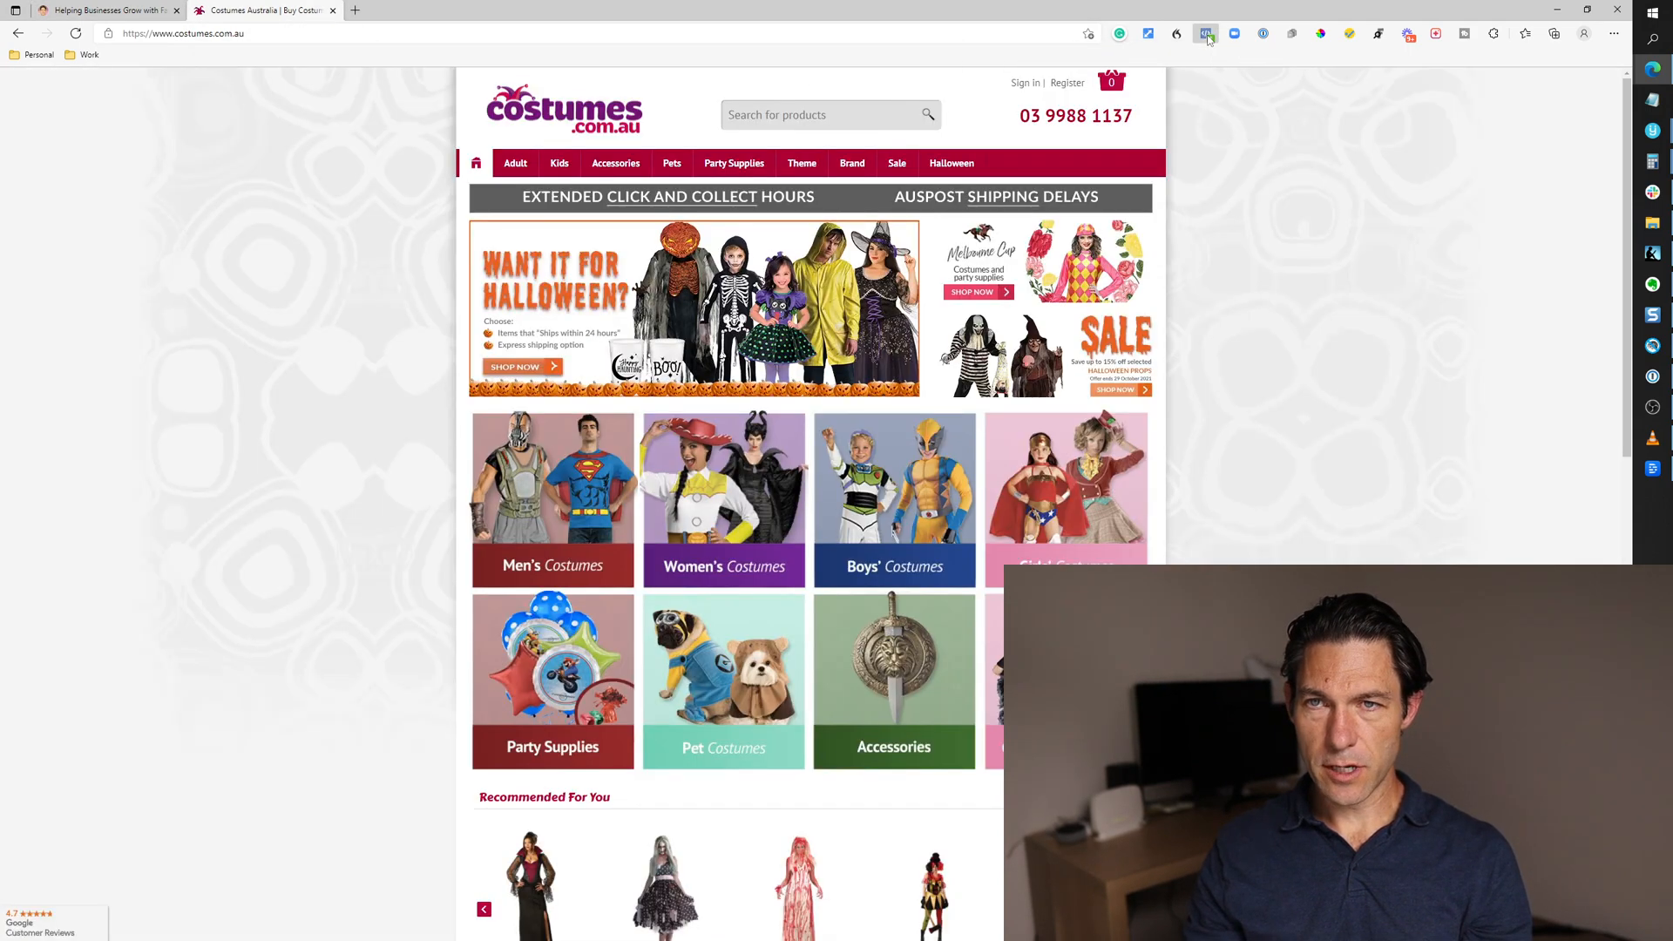
click(1205, 33)
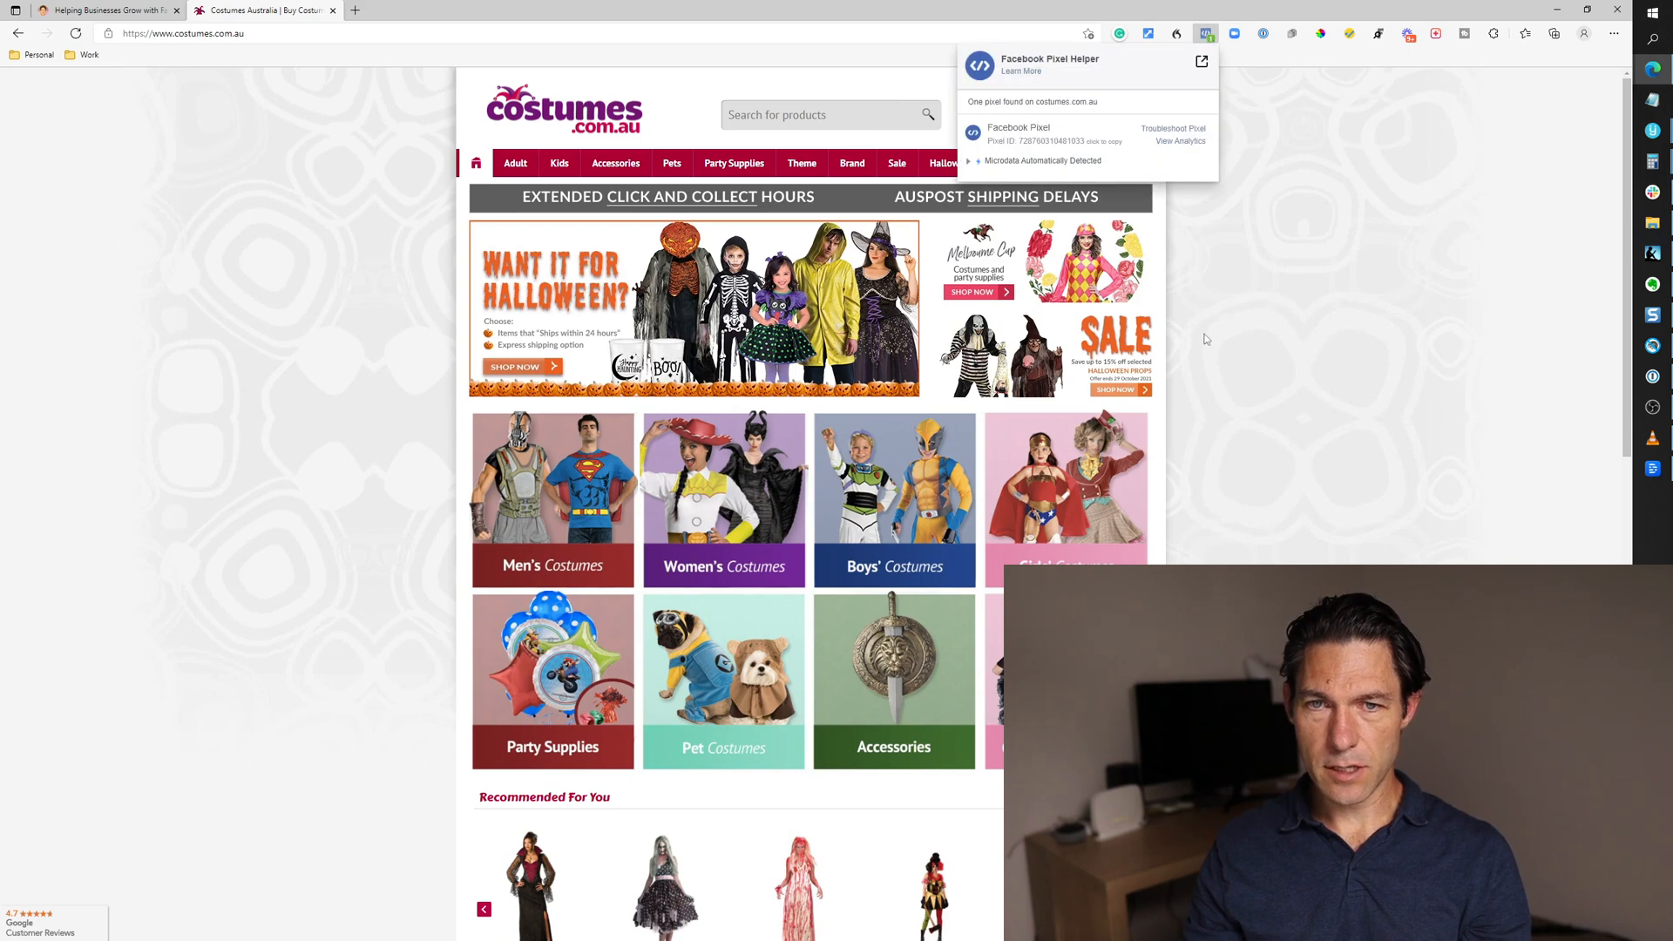
Browse Girls' Costumes to the Ravenclaw costume, add it to cart and review the fired events.
click(1067, 502)
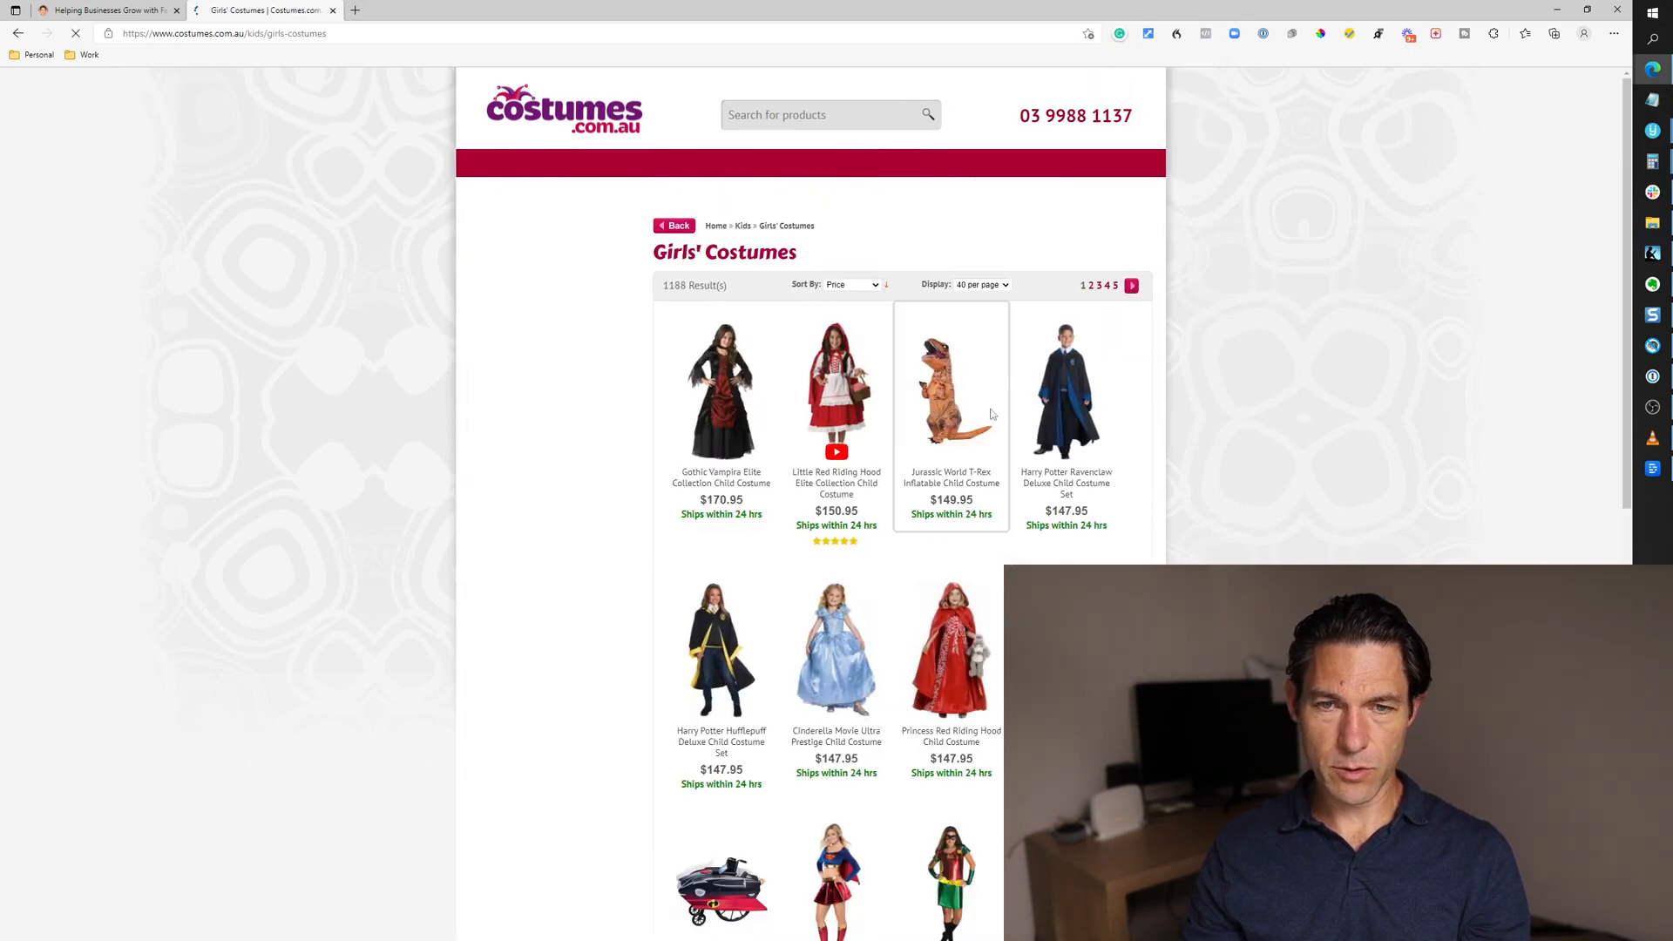
click(1065, 393)
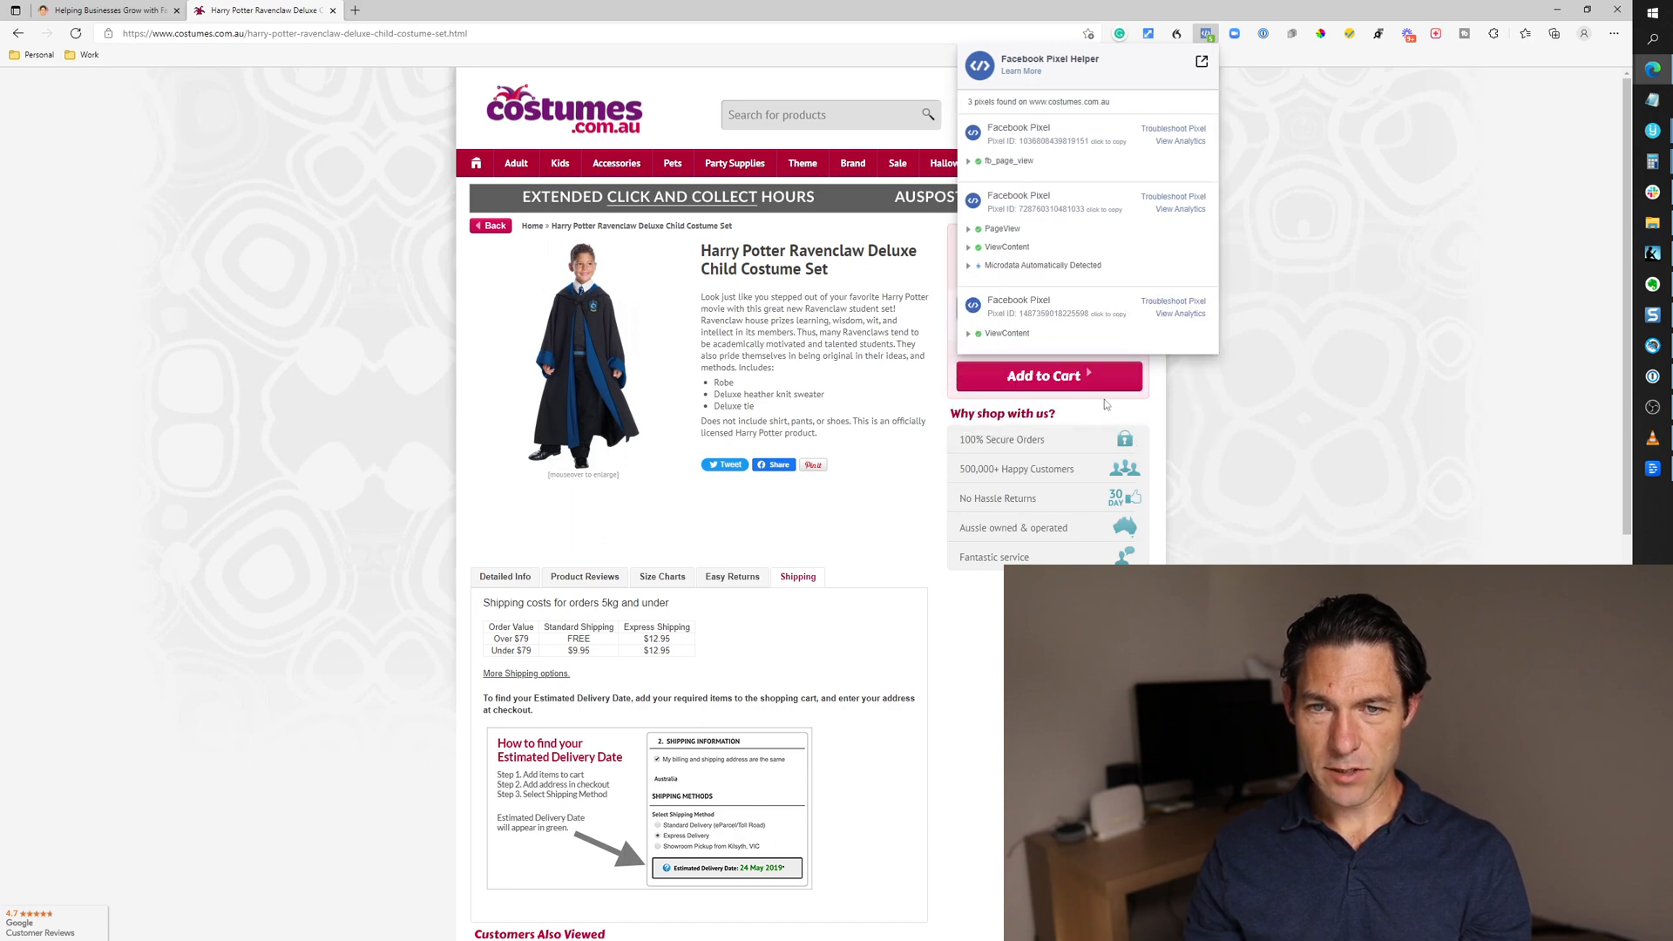
click(1047, 377)
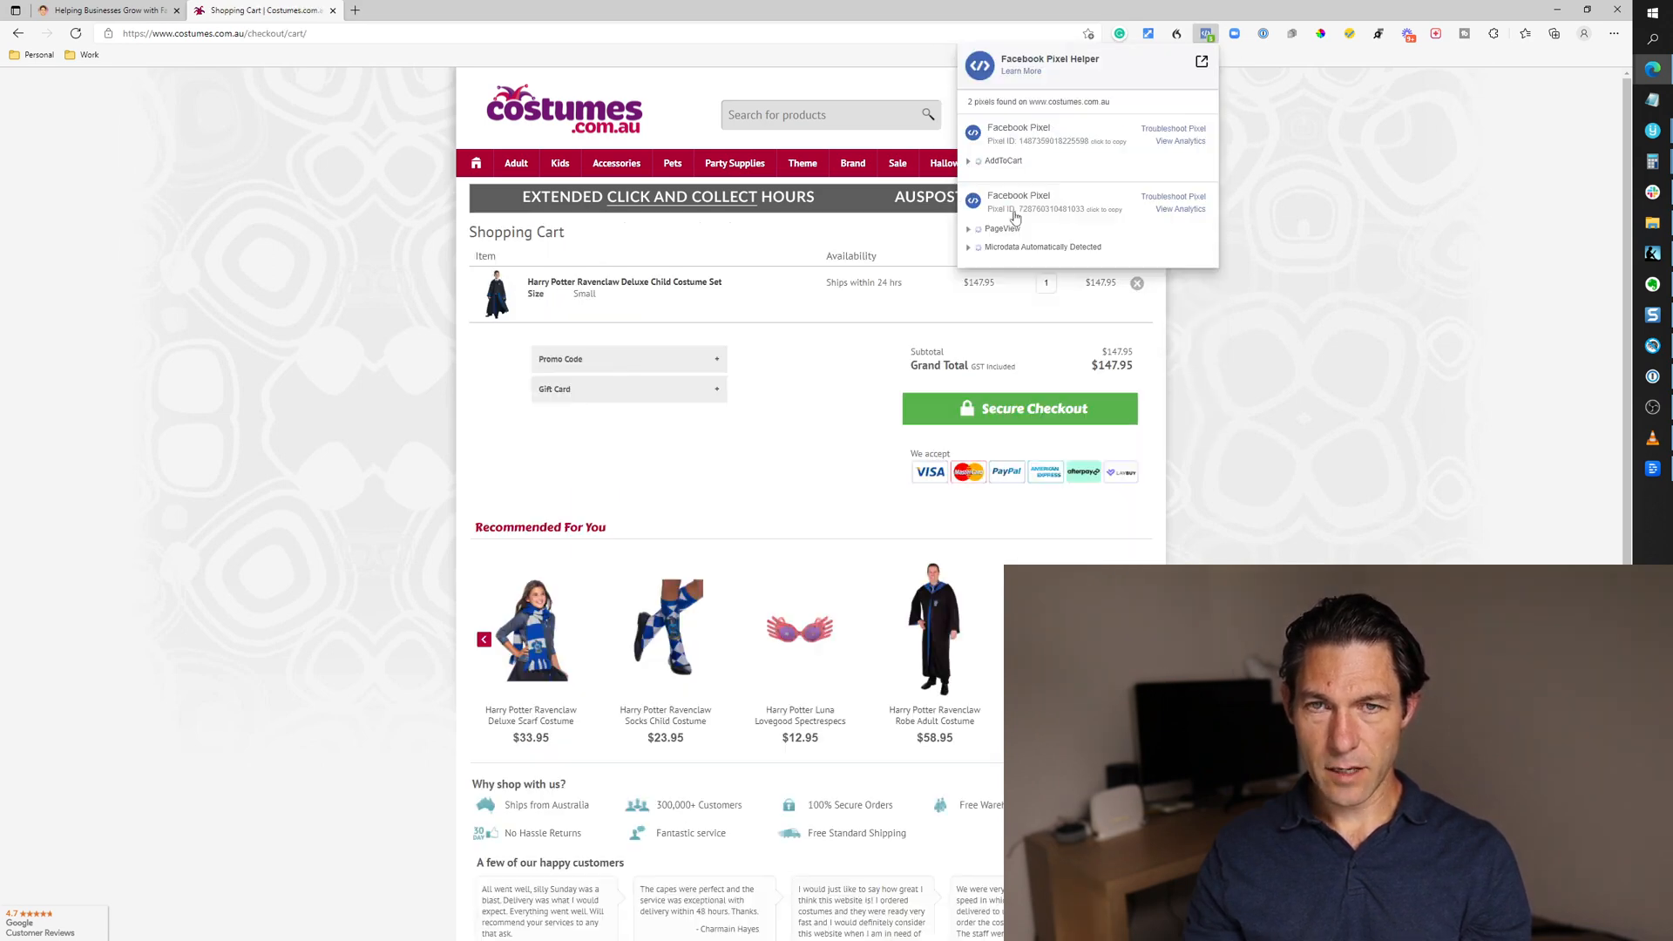
click(1004, 161)
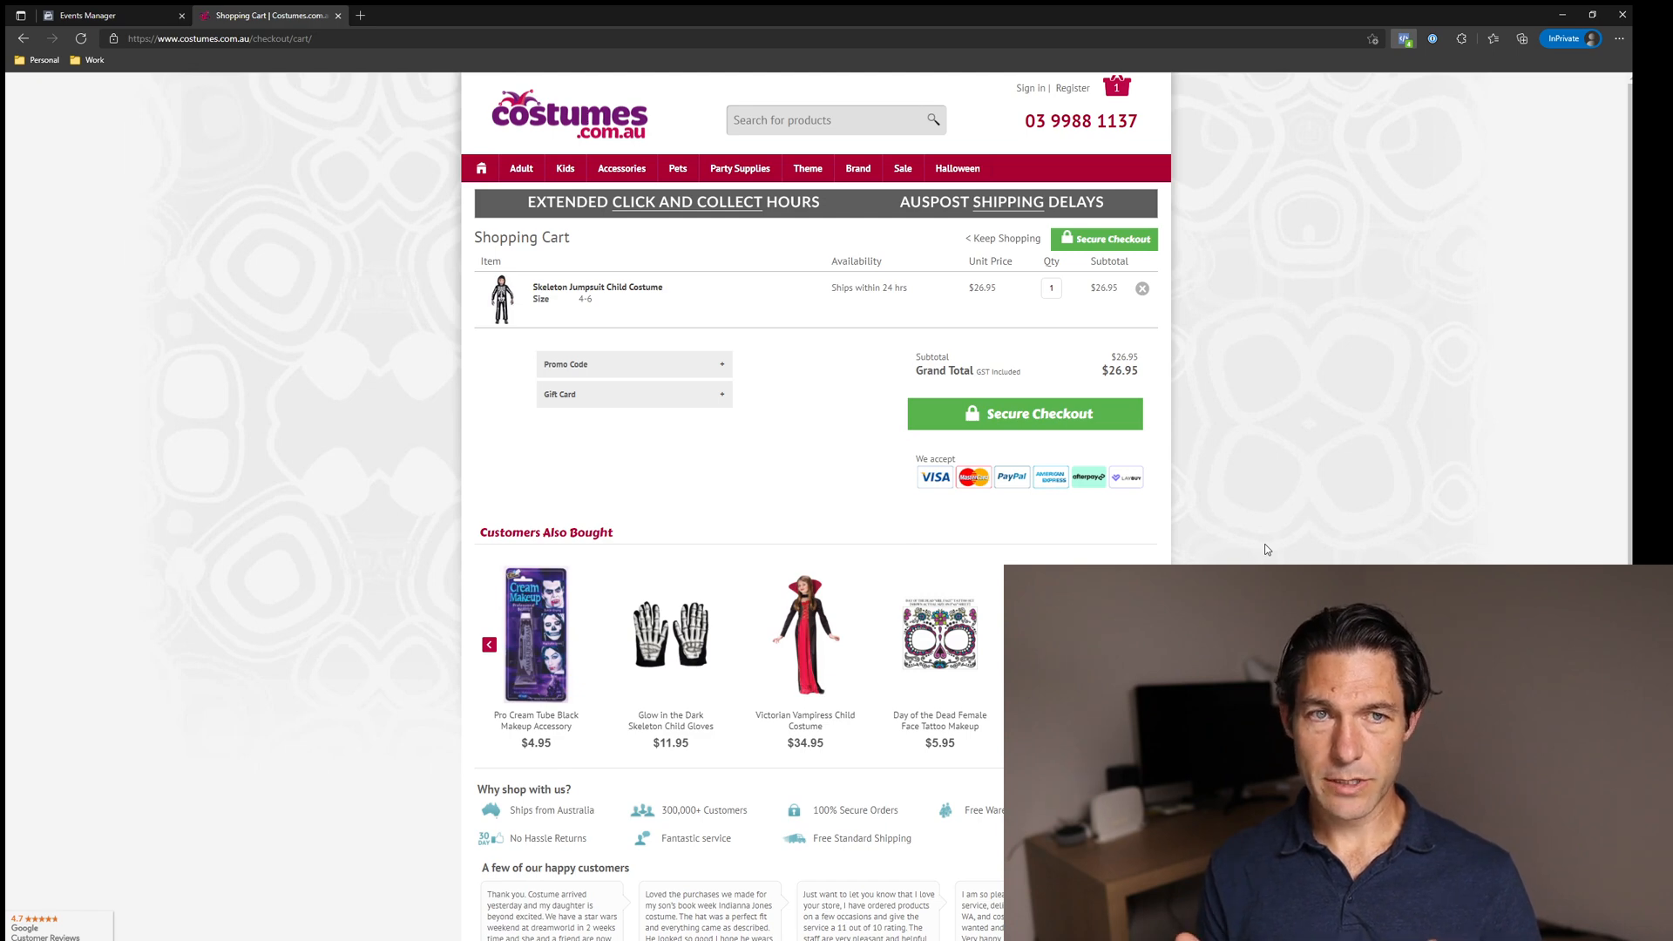
Return to the agency test pixel's settings page in Events Manager.
click(91, 16)
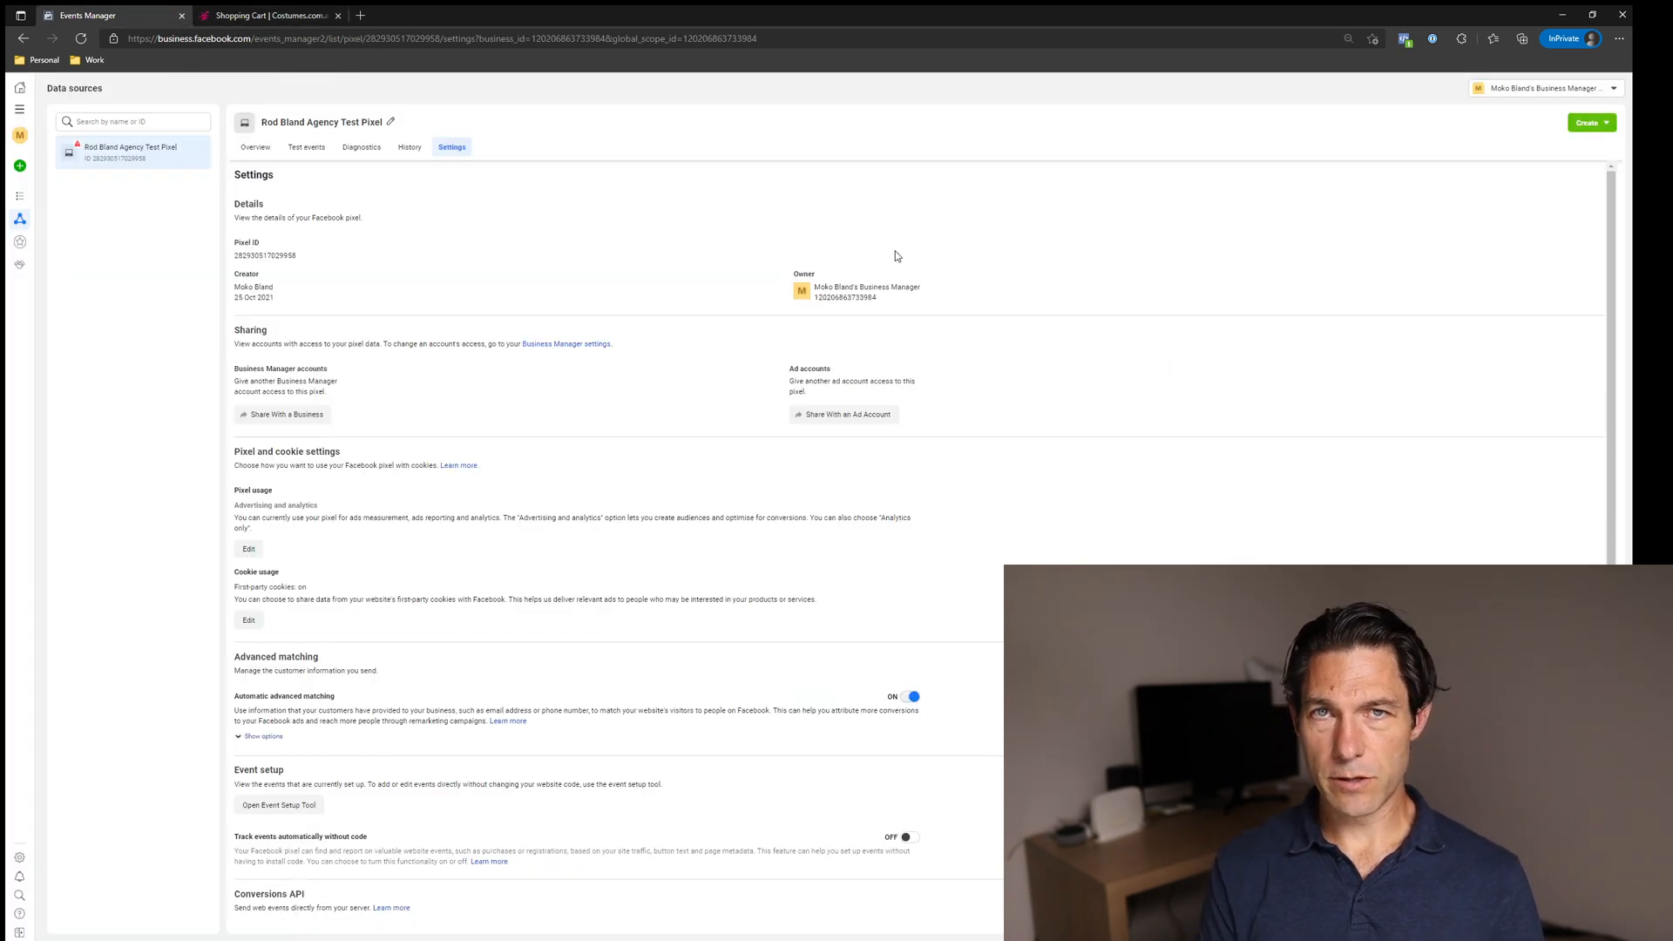